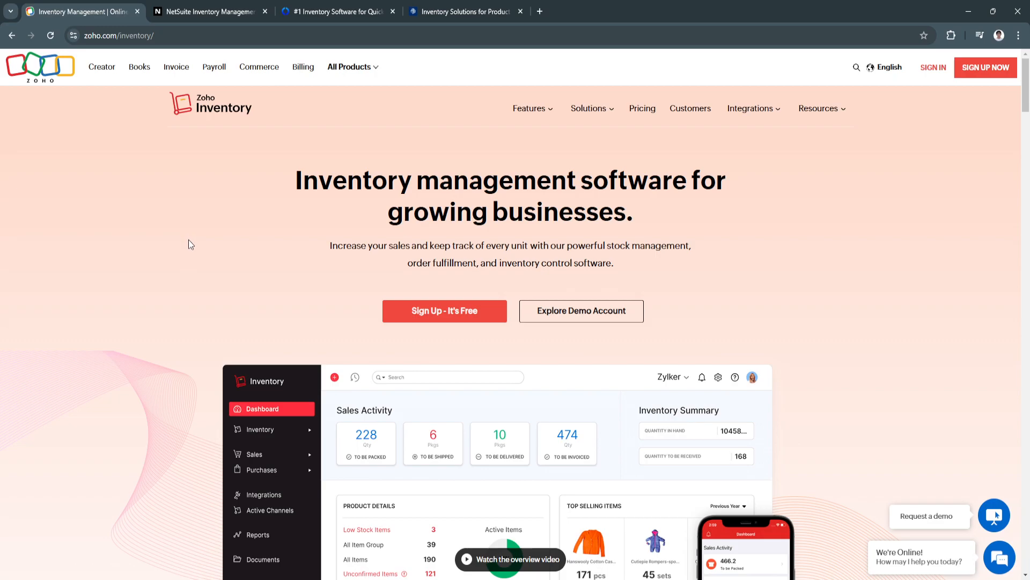
pyautogui.moveTo(200, 259)
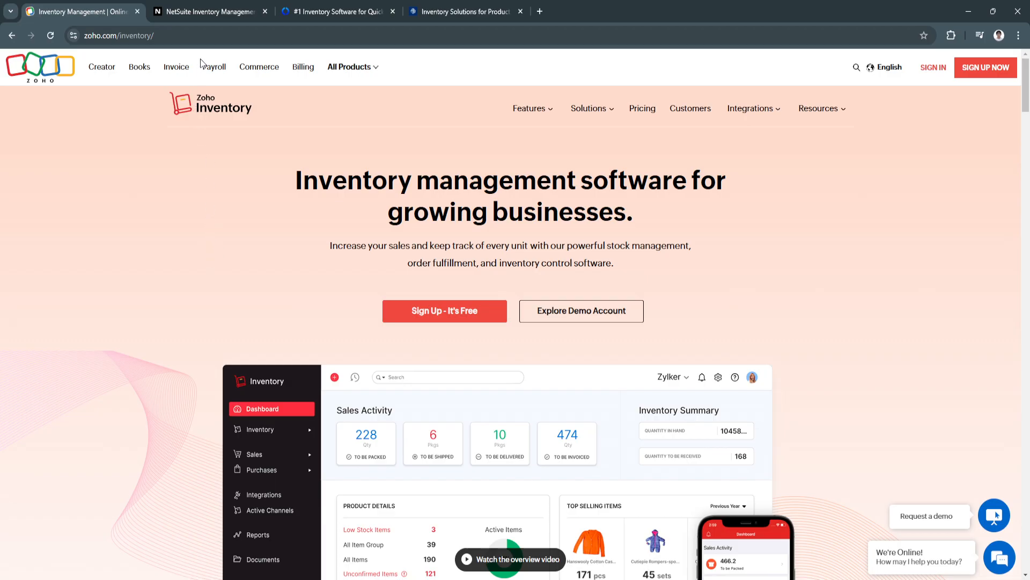
# Glance at the NetSuite tab, return to Zoho Inventory and scroll past the dashboard preview.
pyautogui.click(207, 11)
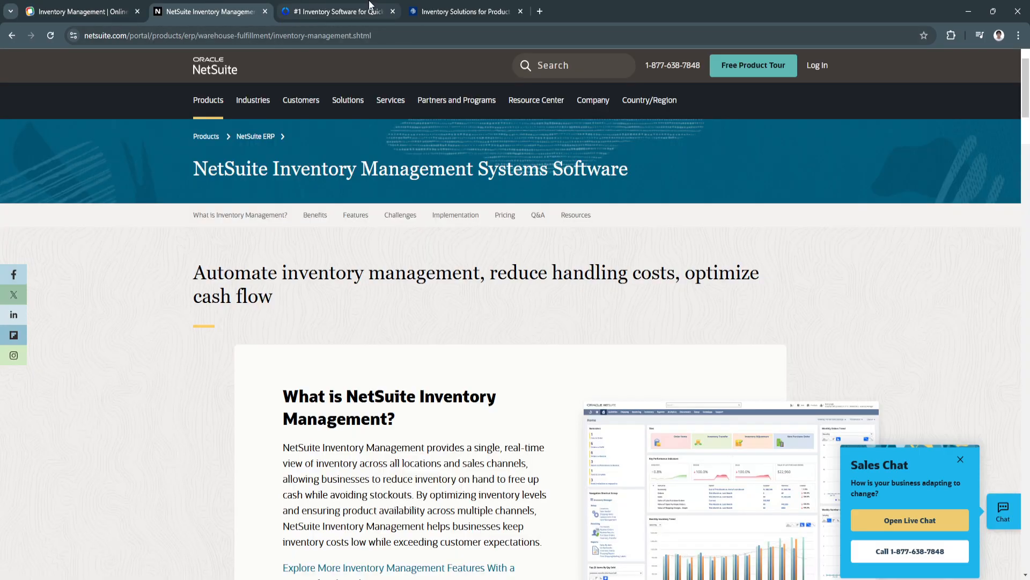
pyautogui.click(467, 11)
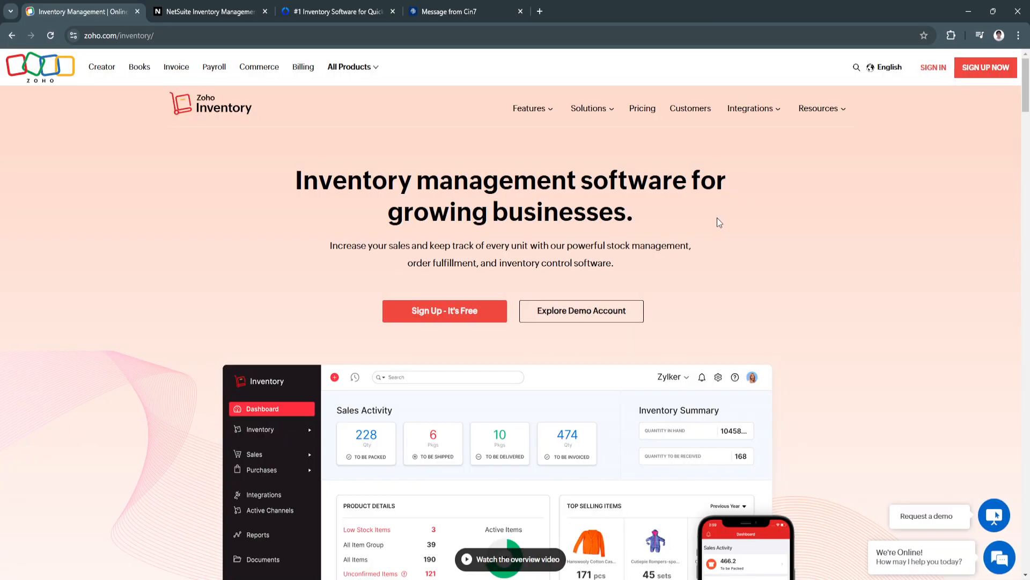
pyautogui.moveTo(602, 293)
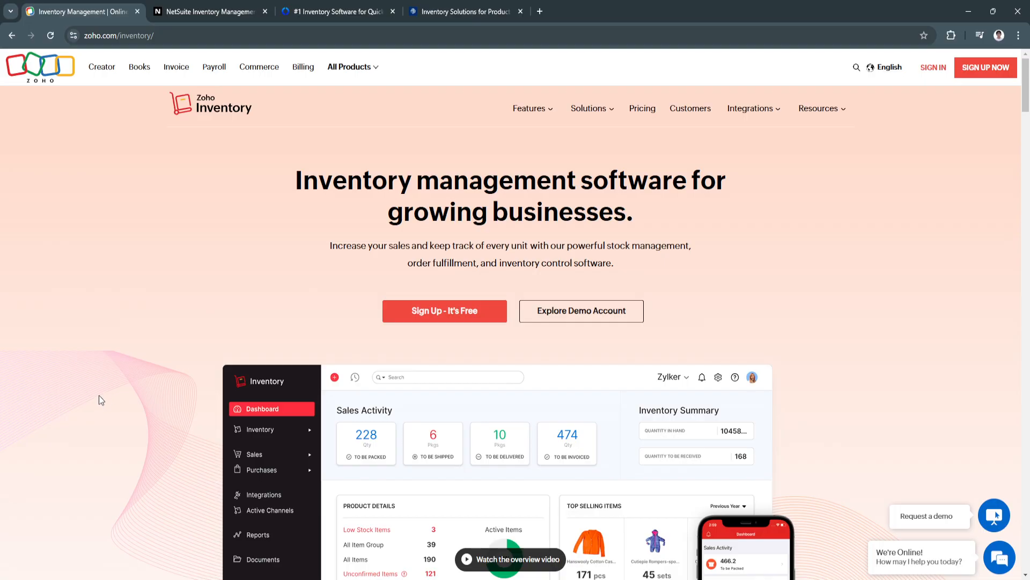
pyautogui.moveTo(84, 206)
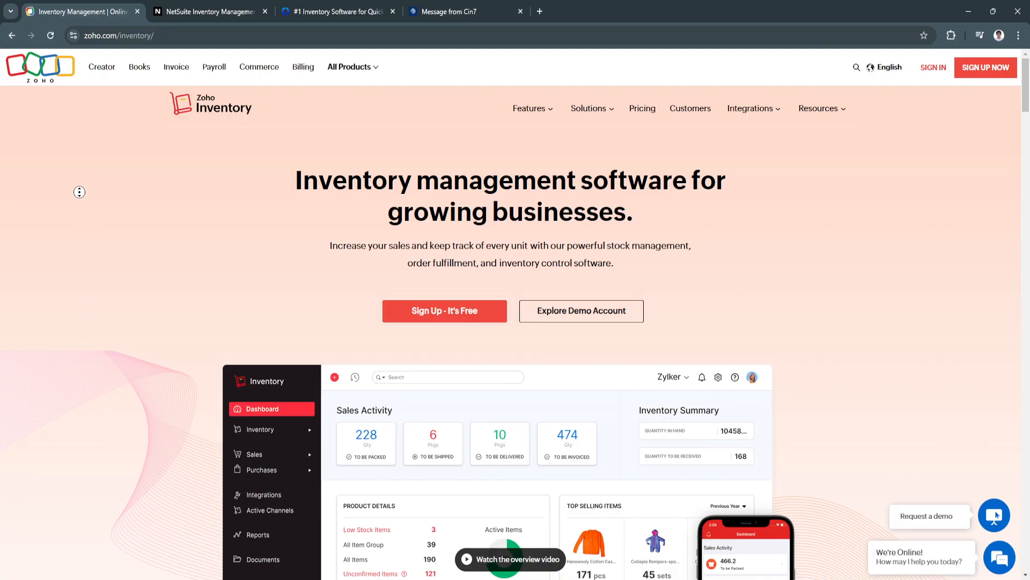
pyautogui.scroll(-3)
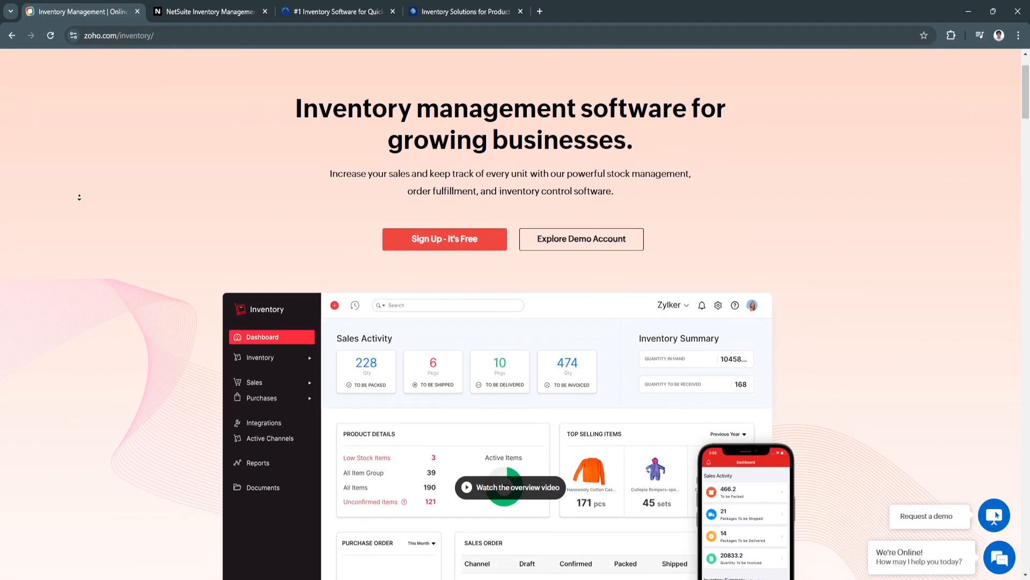
pyautogui.scroll(-3)
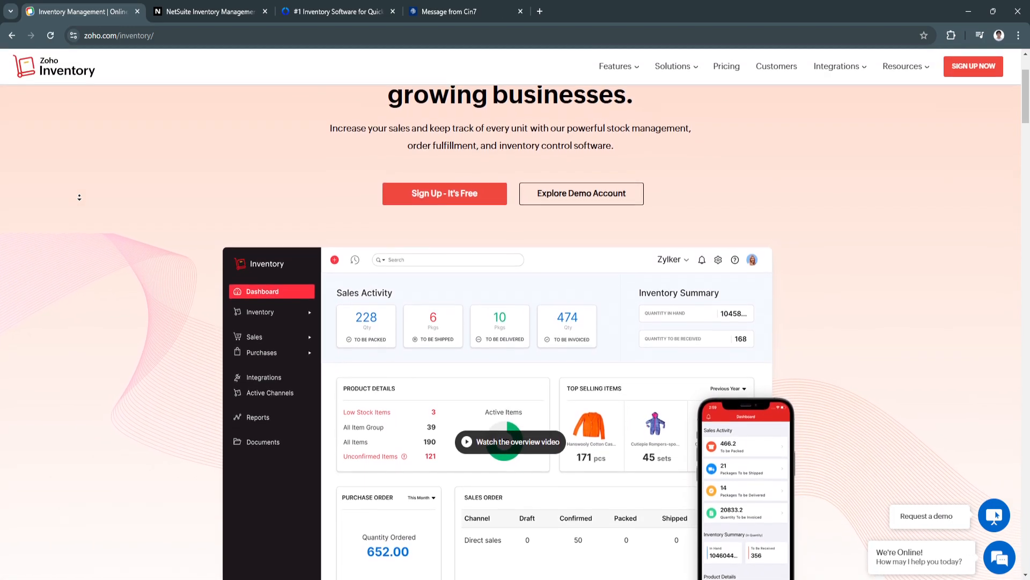
pyautogui.scroll(-3)
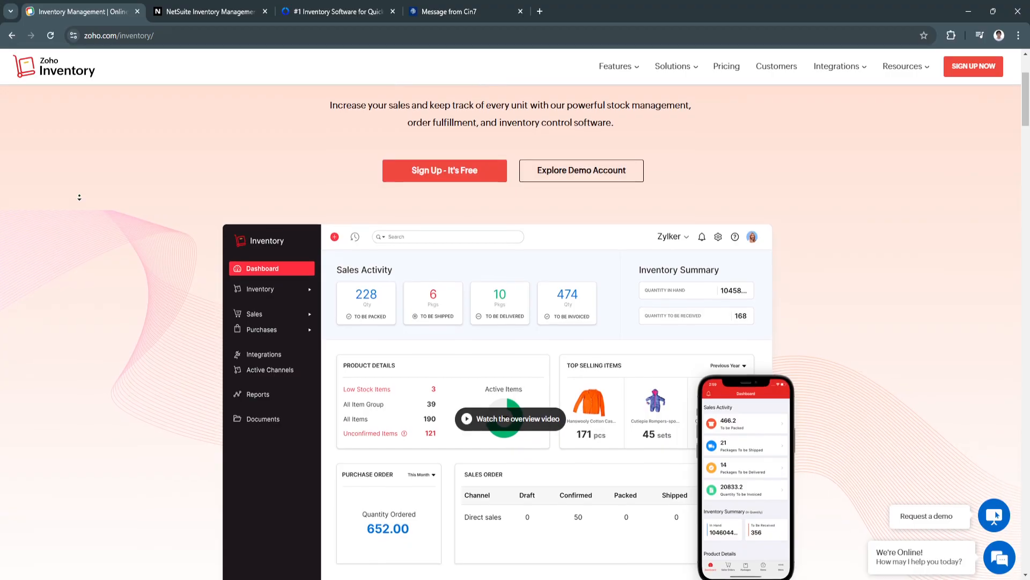
pyautogui.scroll(-3)
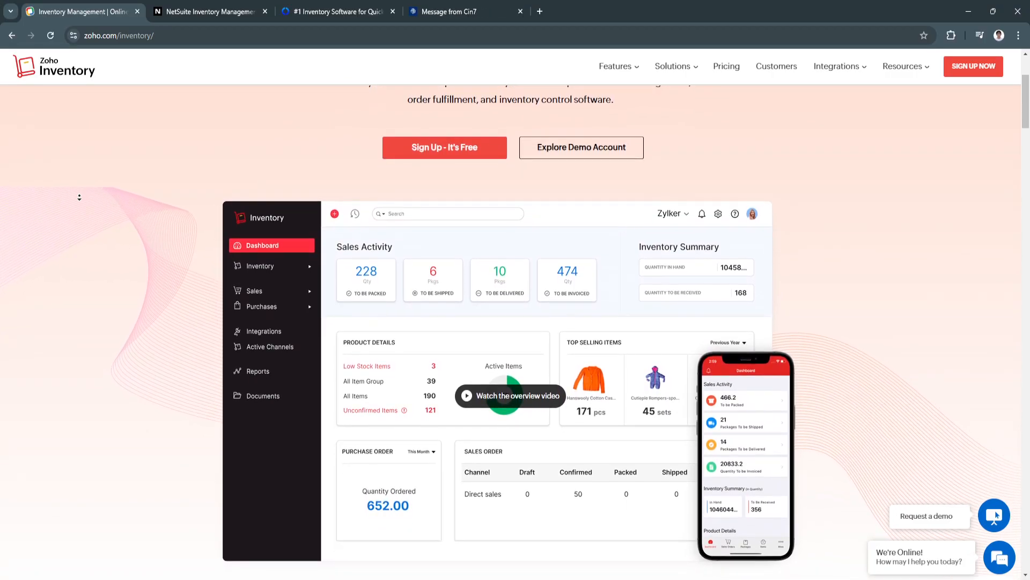
pyautogui.scroll(-3)
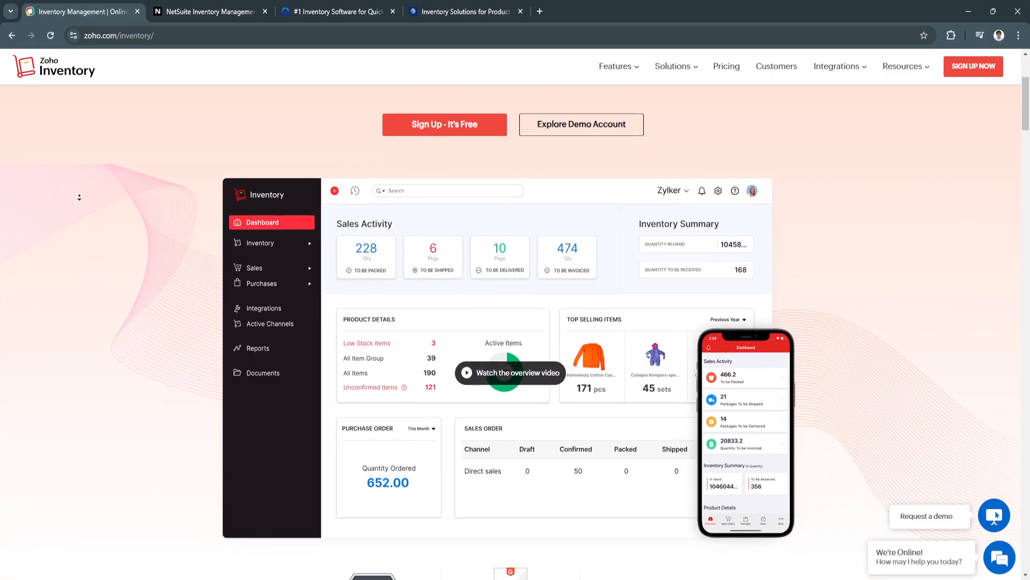
pyautogui.scroll(-3)
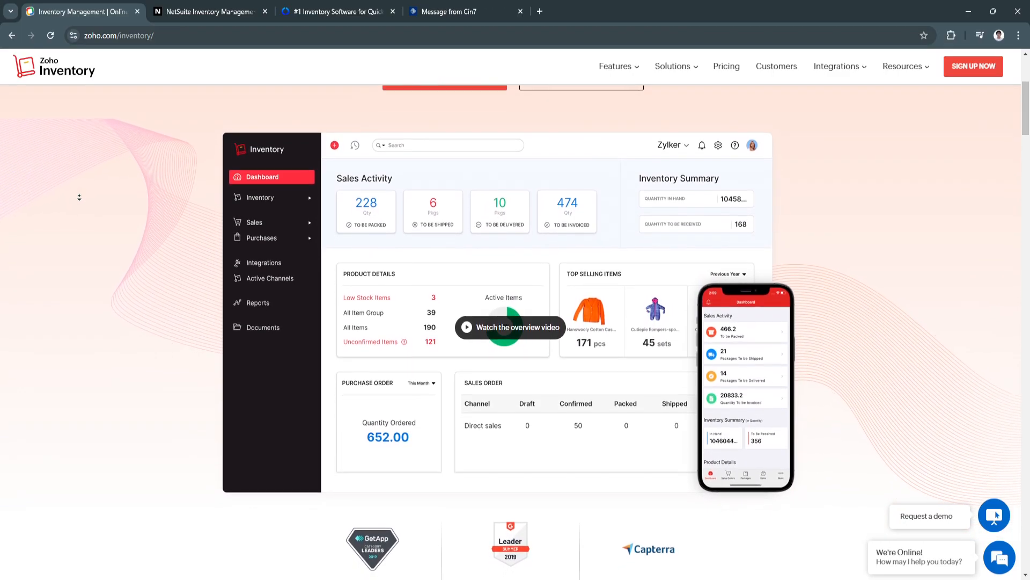
pyautogui.scroll(-3)
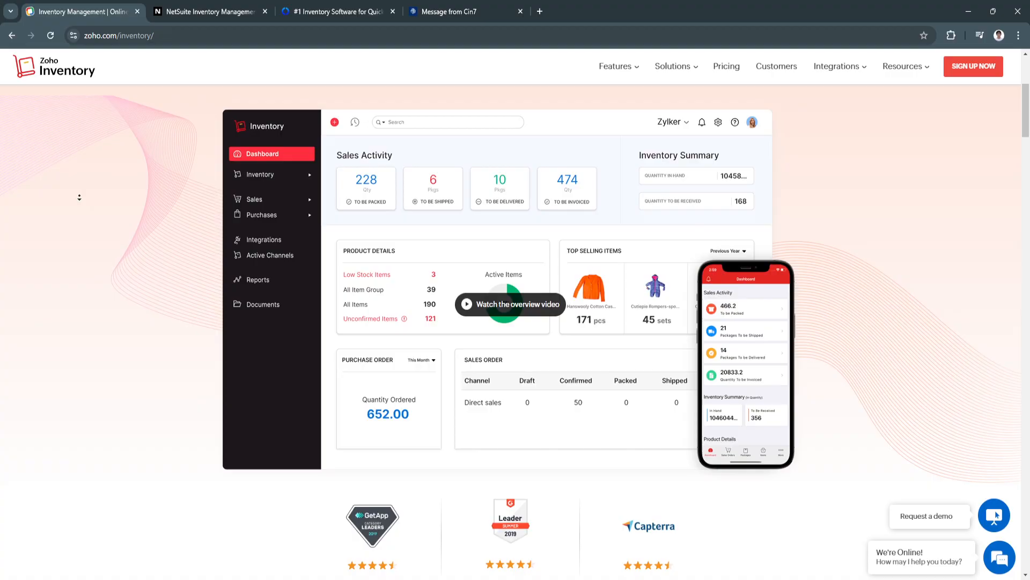
pyautogui.scroll(-3)
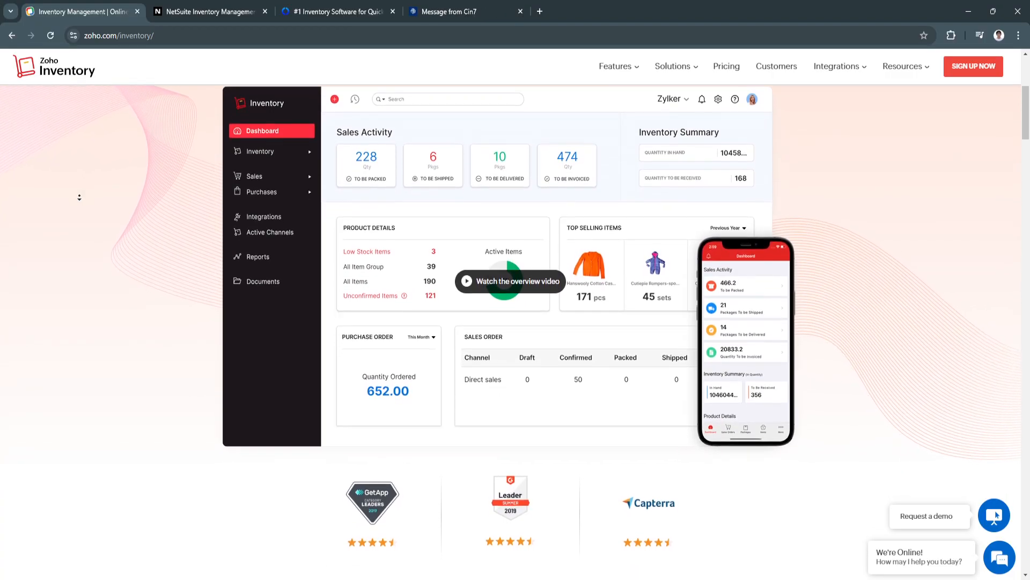
# Continue down past the review badges to the 'Run a more efficient business' feature highlights.
pyautogui.scroll(-3)
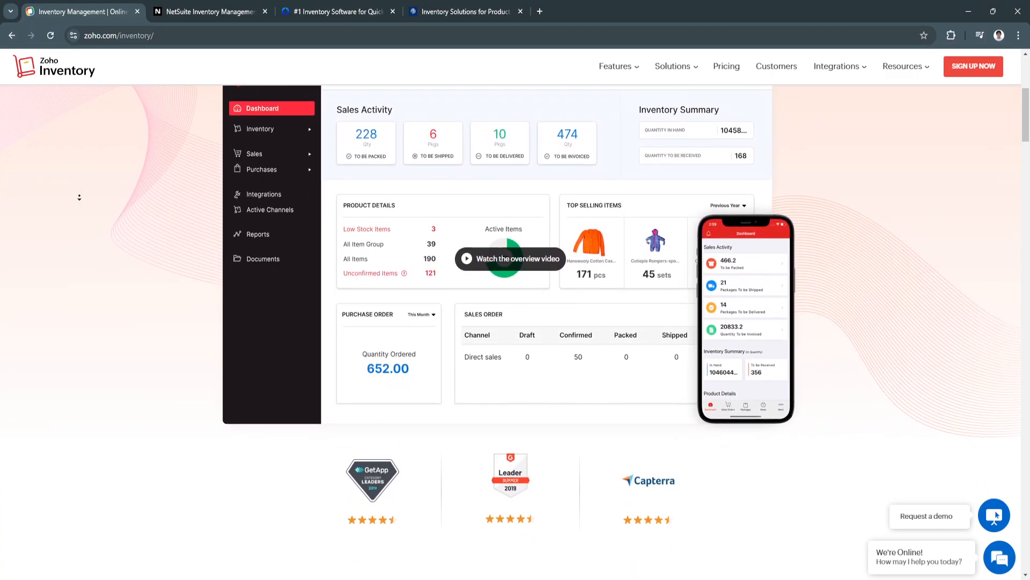
pyautogui.scroll(-3)
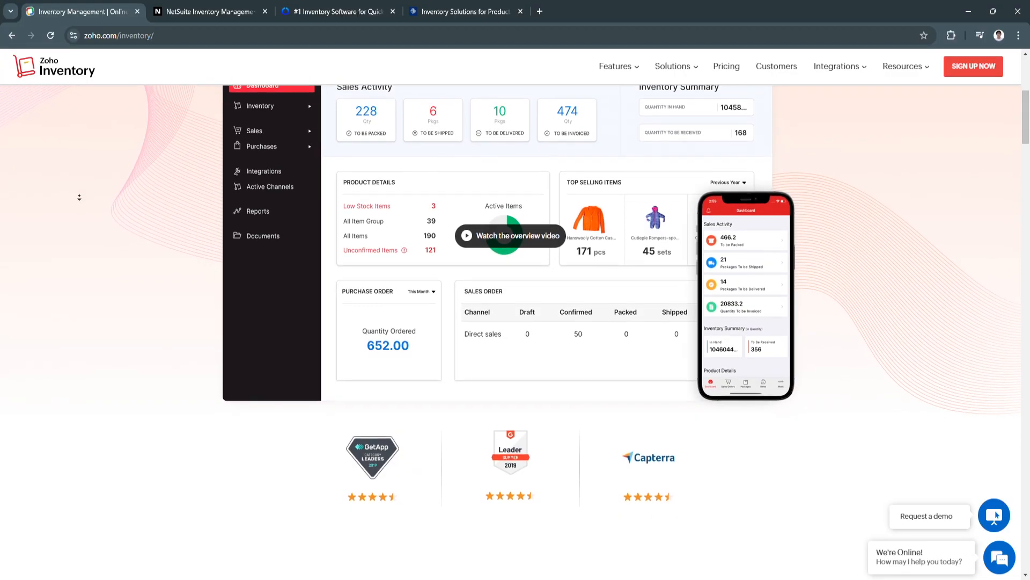
pyautogui.scroll(-3)
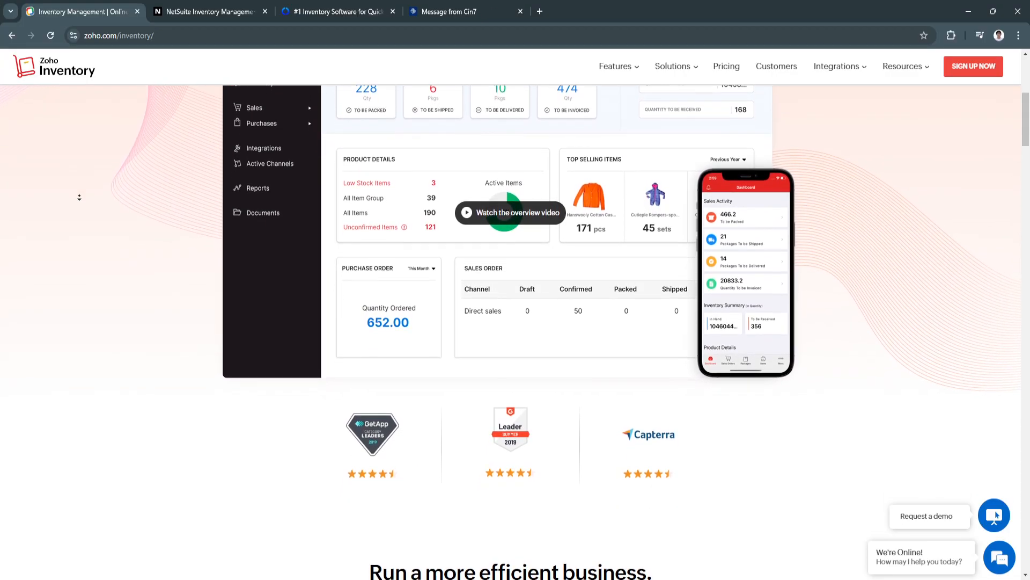
pyautogui.scroll(-3)
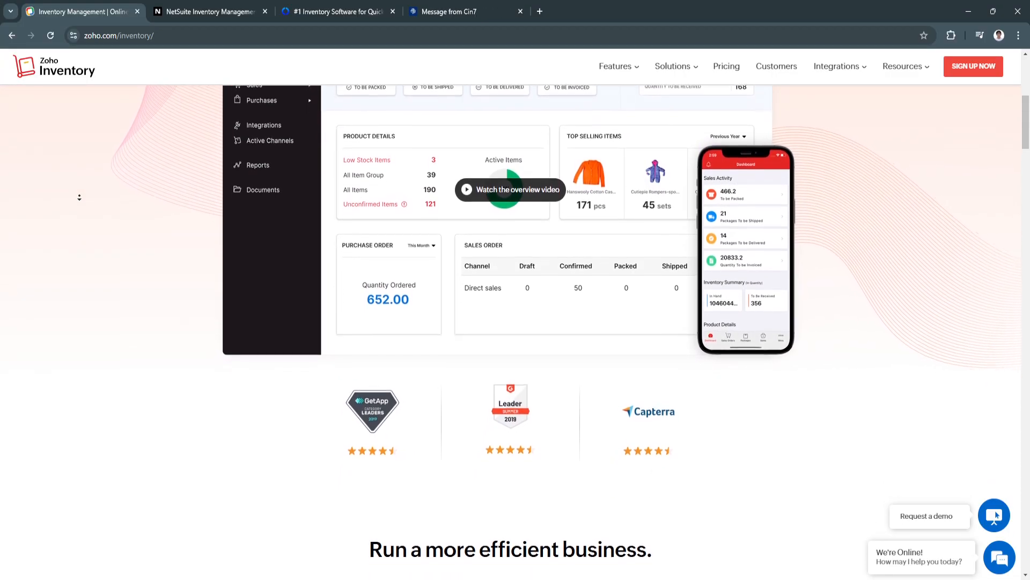
pyautogui.scroll(-3)
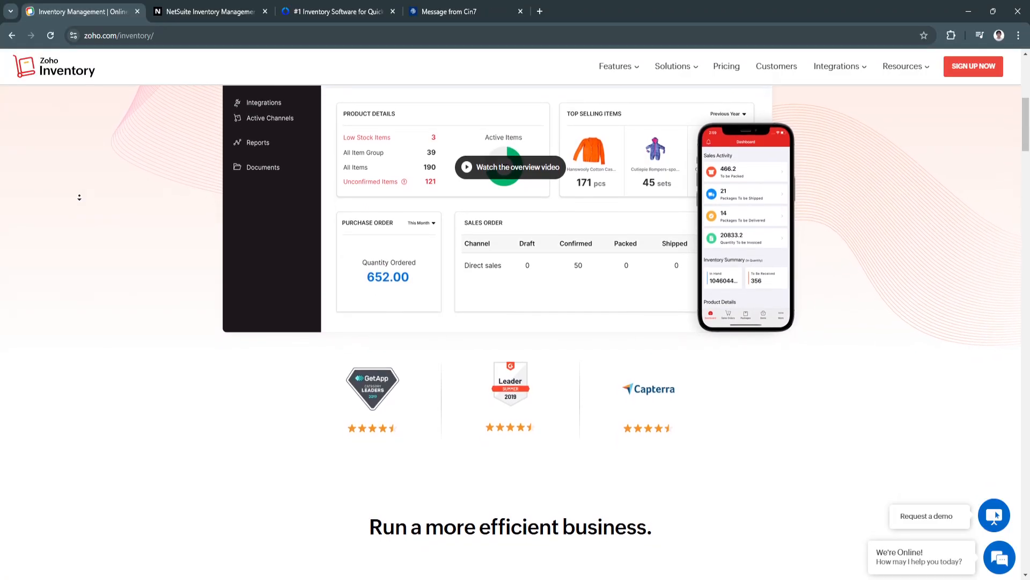
pyautogui.scroll(-3)
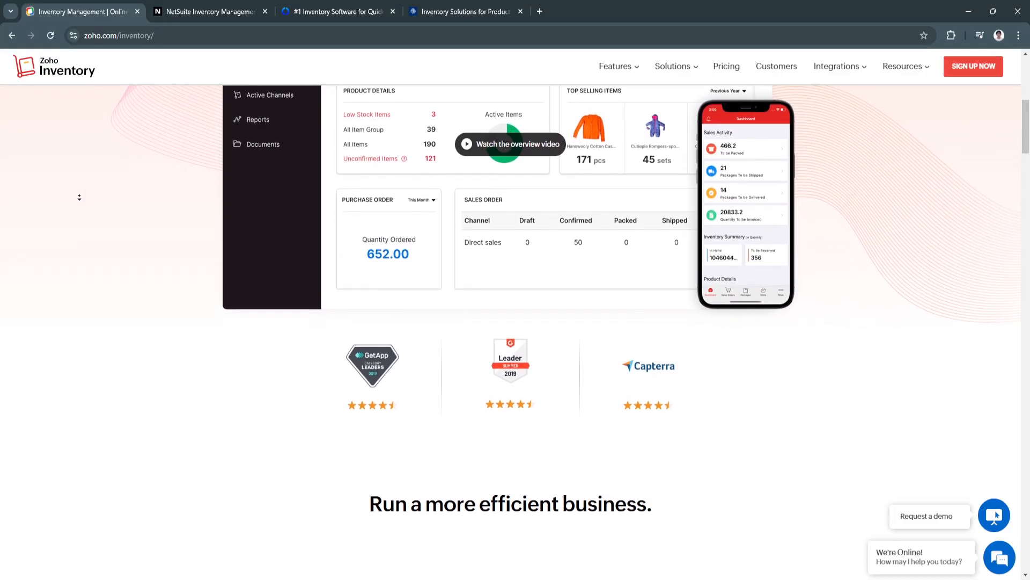
pyautogui.scroll(-3)
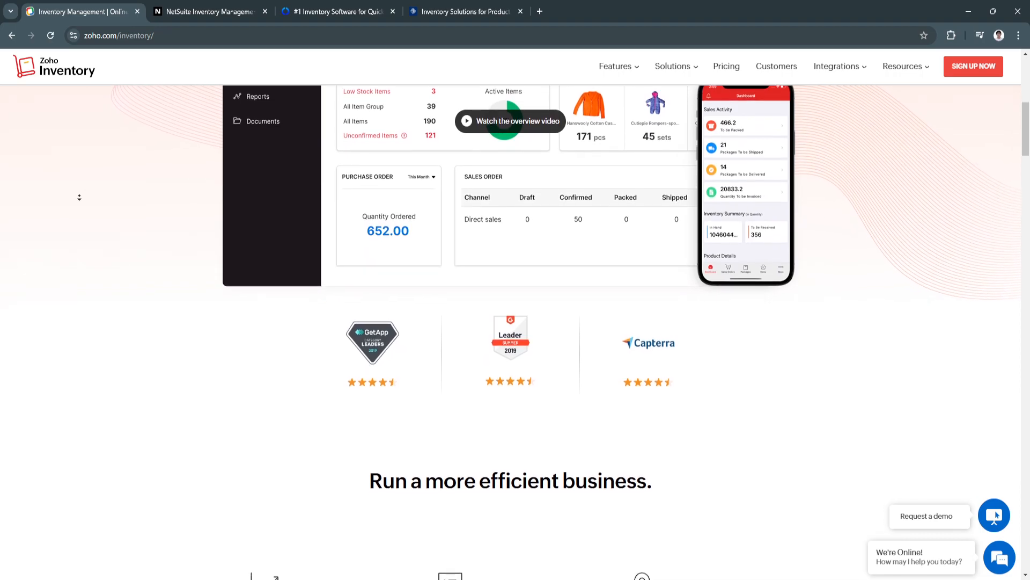
pyautogui.scroll(-3)
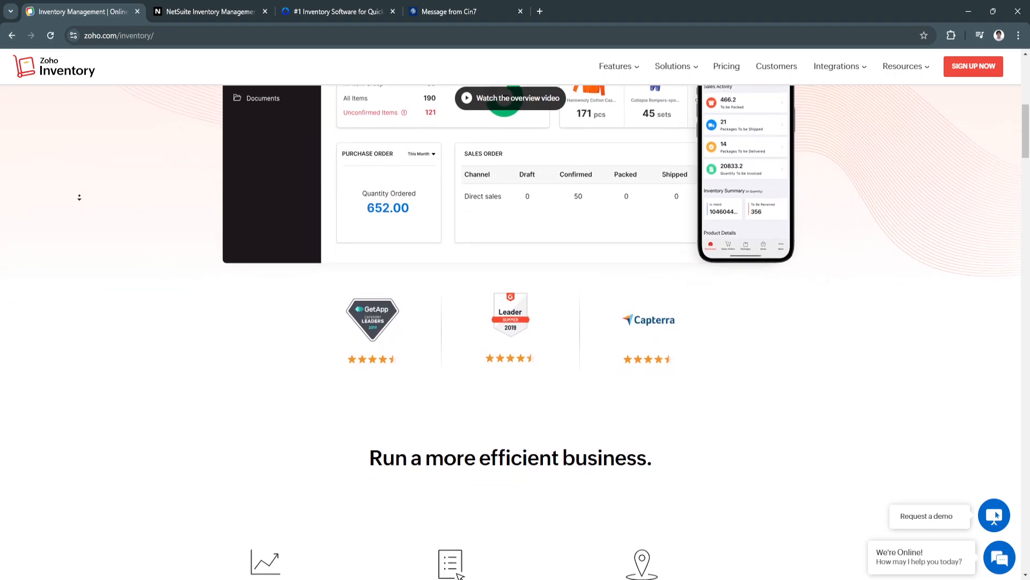
pyautogui.scroll(-3)
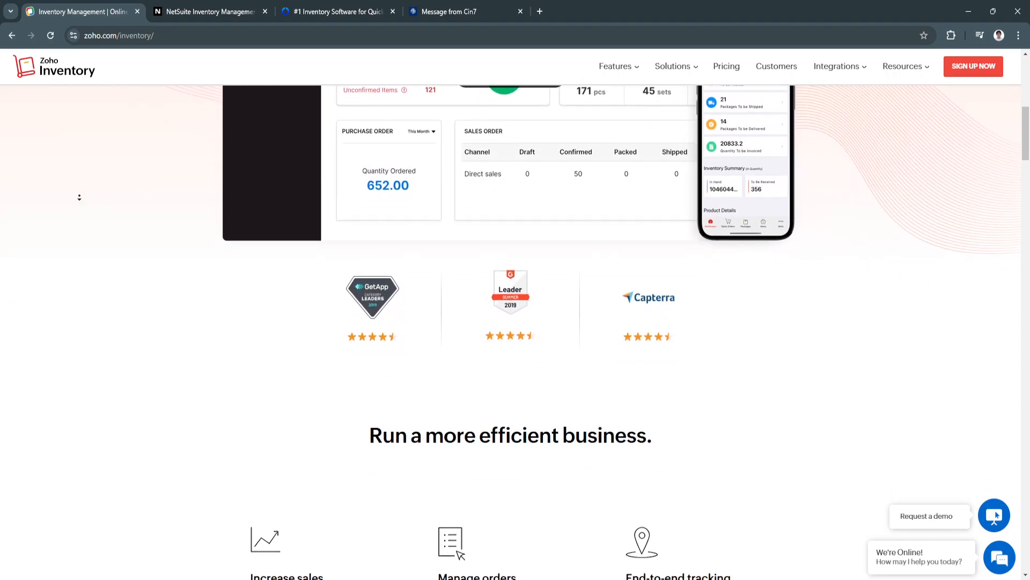
pyautogui.scroll(-3)
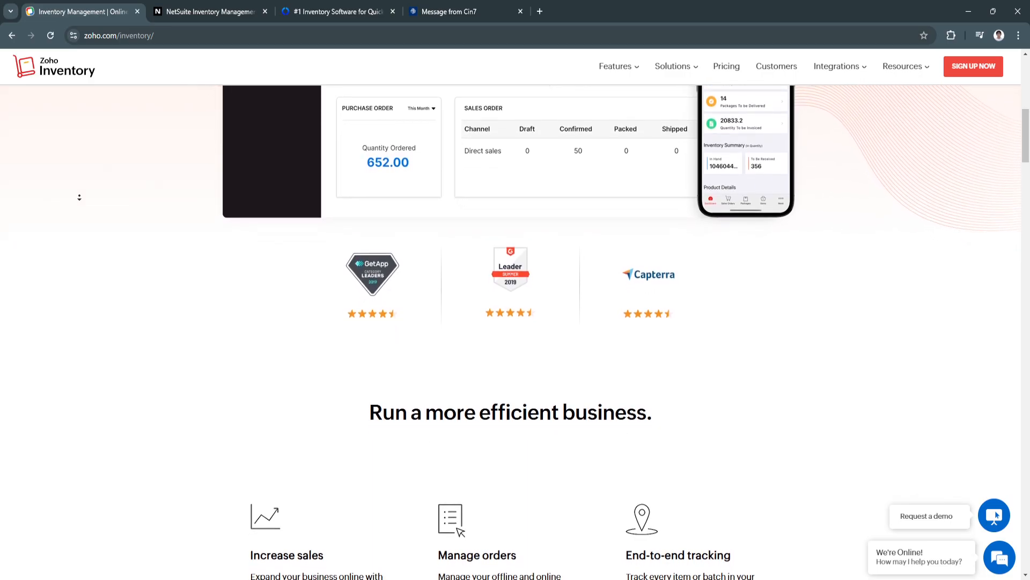
pyautogui.scroll(-3)
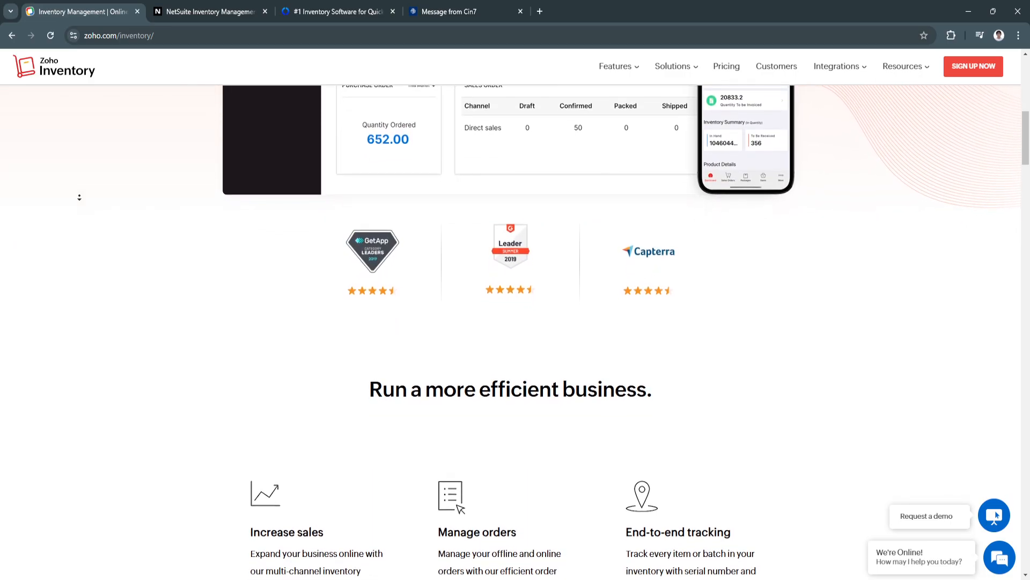
# Scroll through the Zoho feature cards covering shipping, accounting/CRM and warehouse management.
pyautogui.scroll(-3)
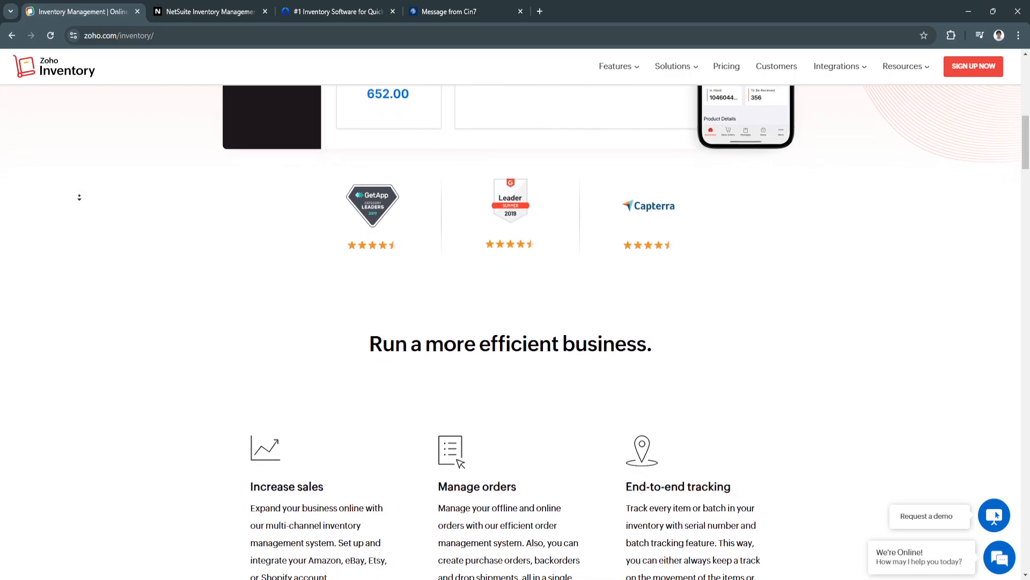
pyautogui.scroll(-3)
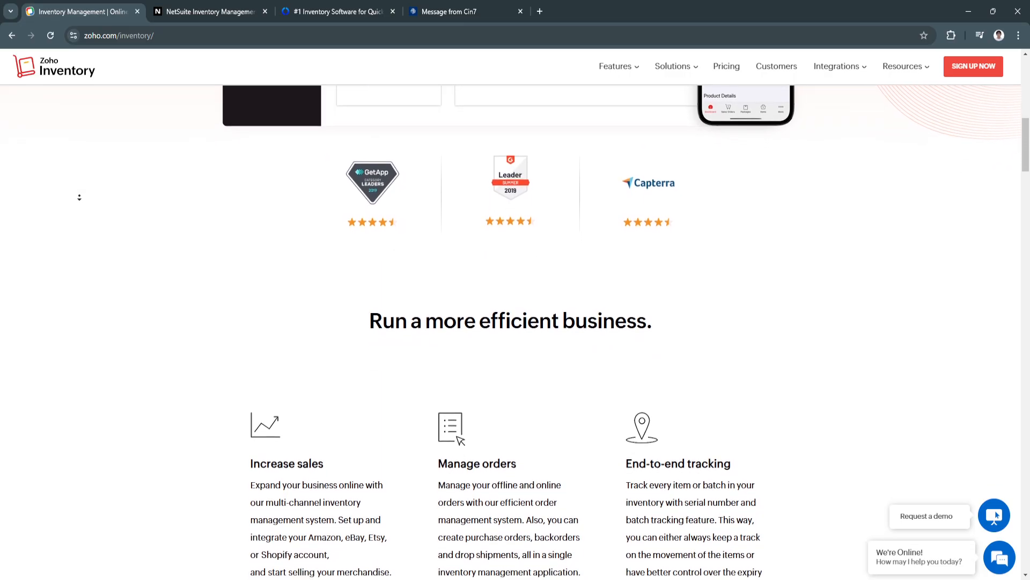
pyautogui.scroll(-3)
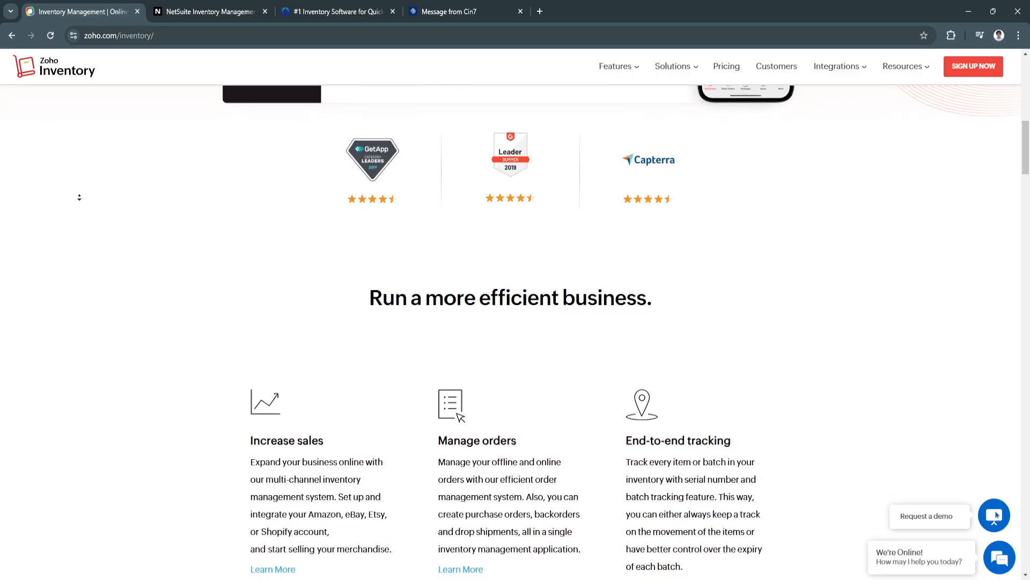
pyautogui.scroll(-3)
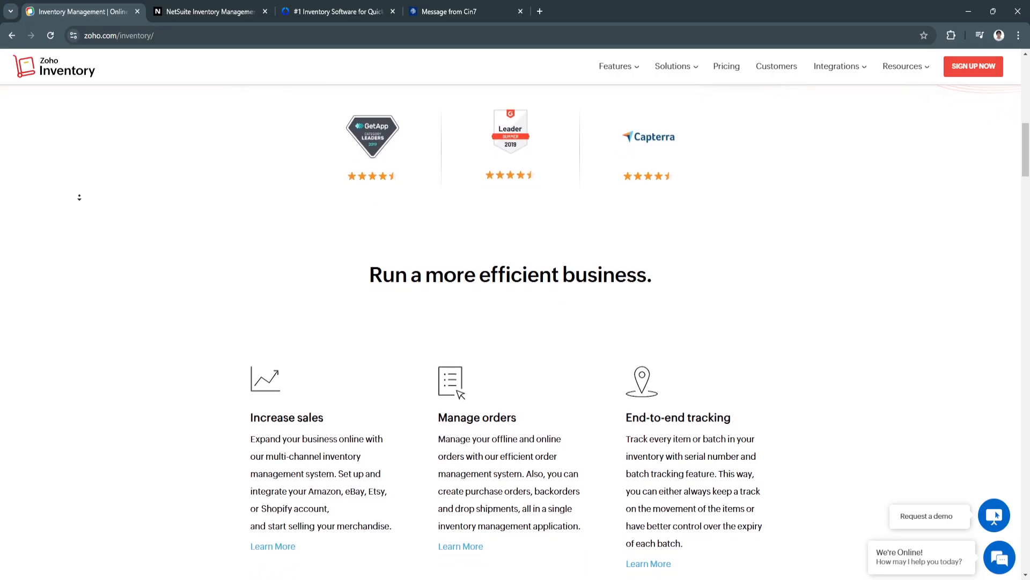
pyautogui.scroll(-3)
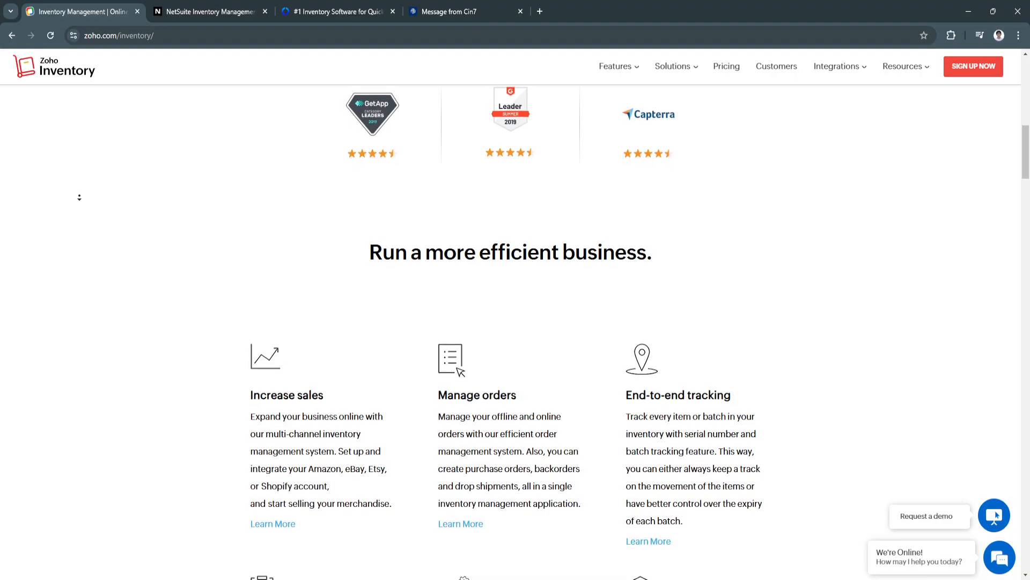
pyautogui.scroll(-3)
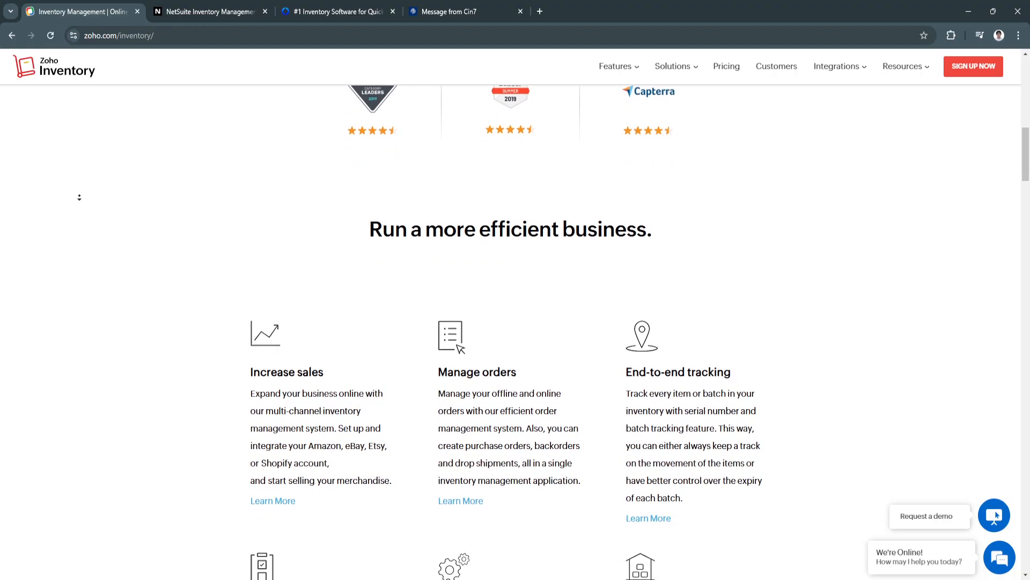
pyautogui.scroll(-3)
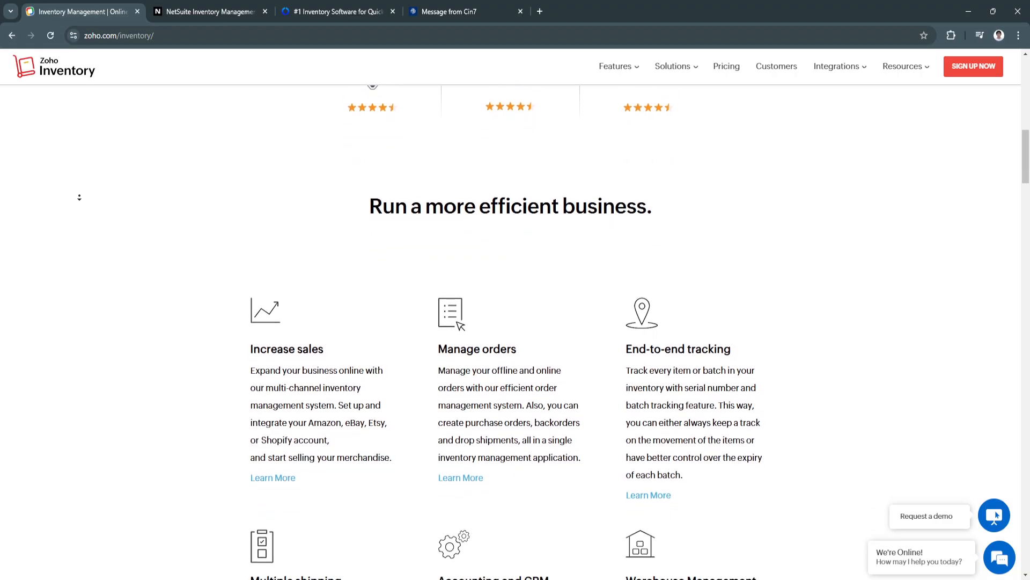
pyautogui.scroll(-3)
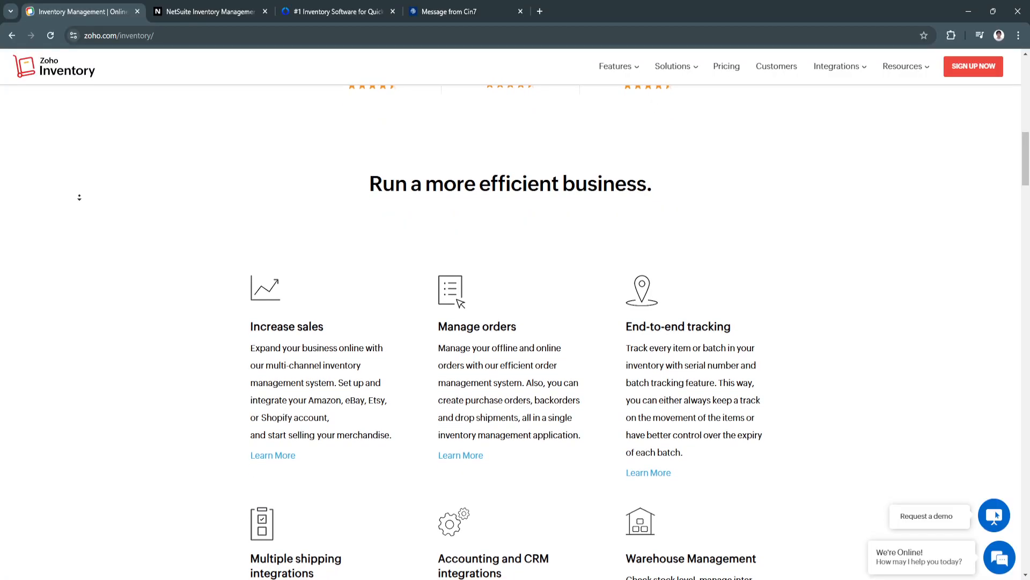
pyautogui.scroll(-3)
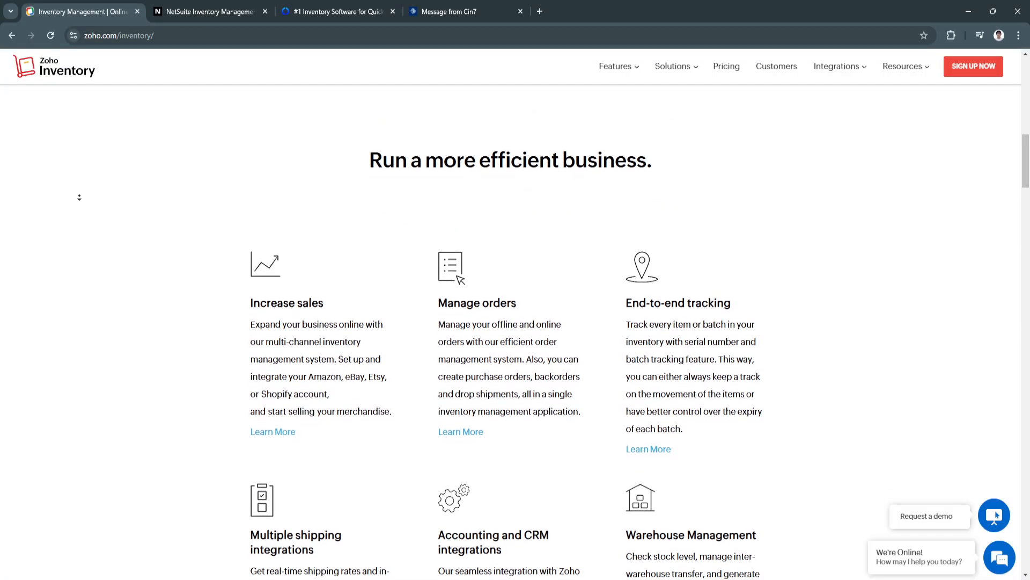
pyautogui.scroll(-3)
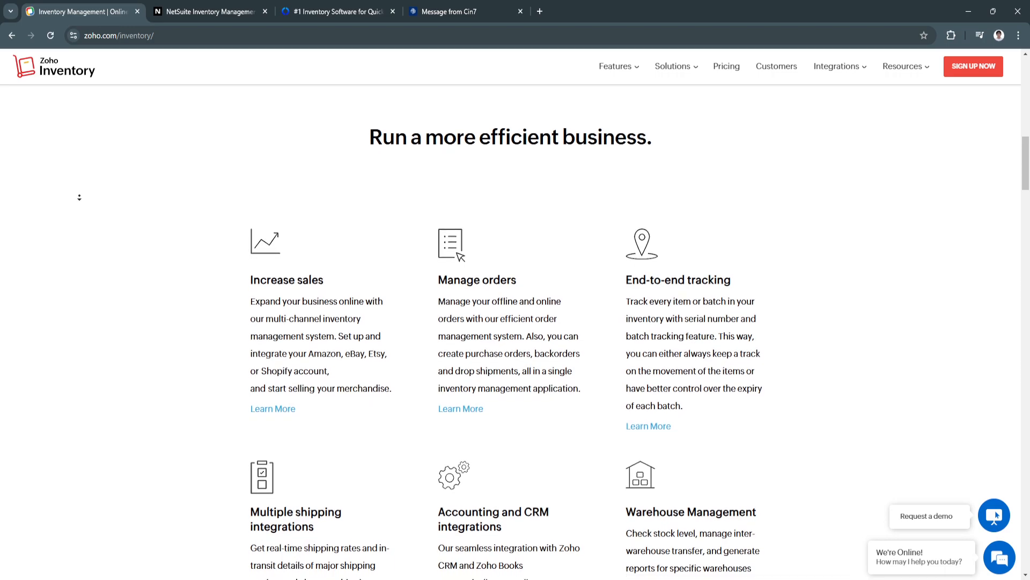
pyautogui.scroll(-3)
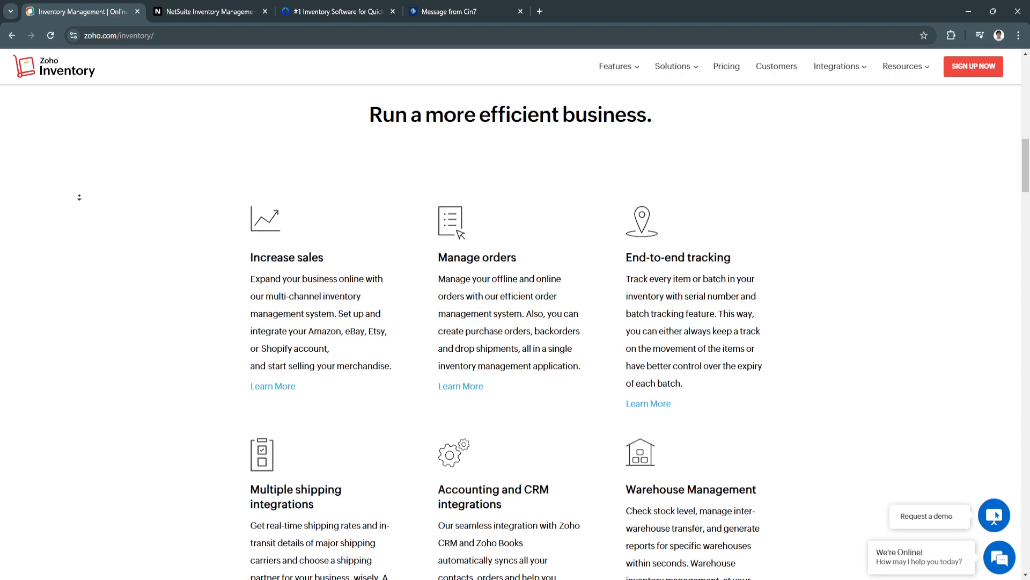
pyautogui.scroll(-3)
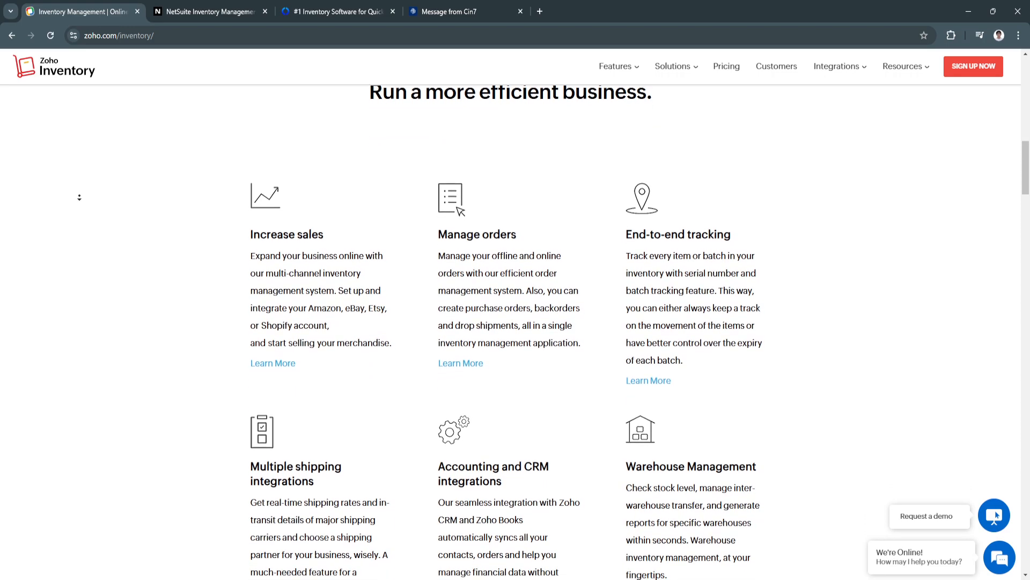
pyautogui.scroll(-3)
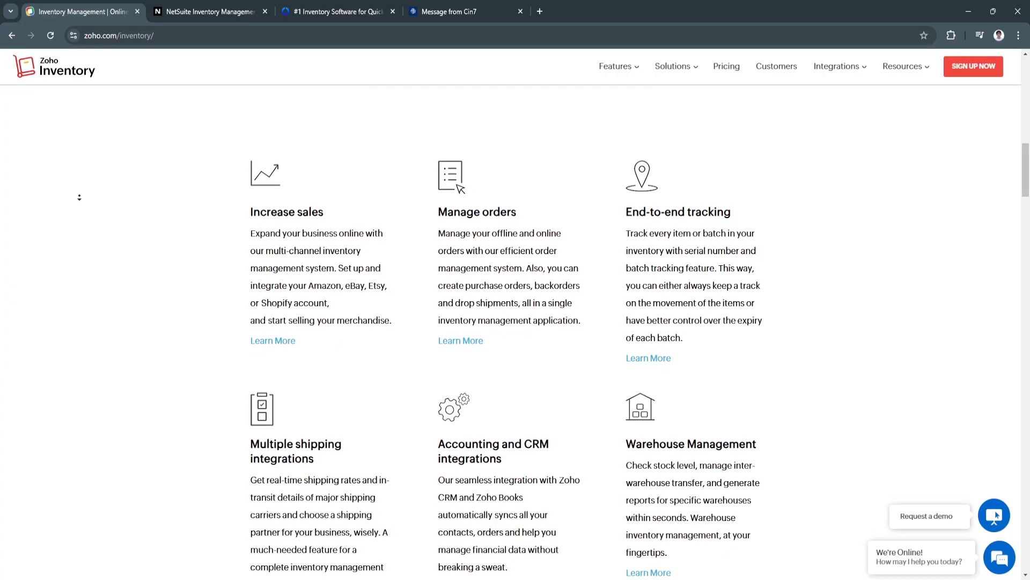
pyautogui.scroll(-3)
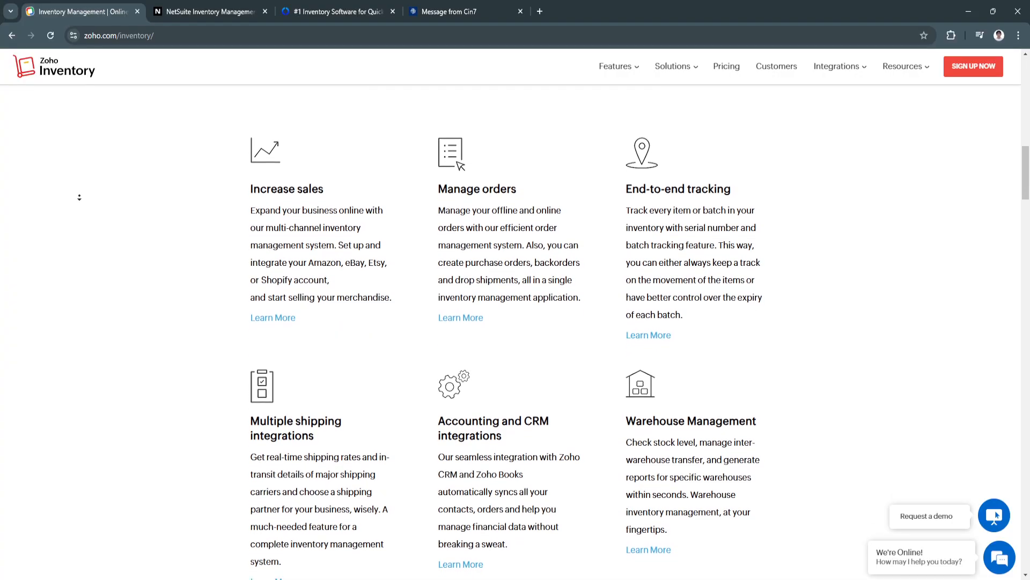
pyautogui.scroll(-3)
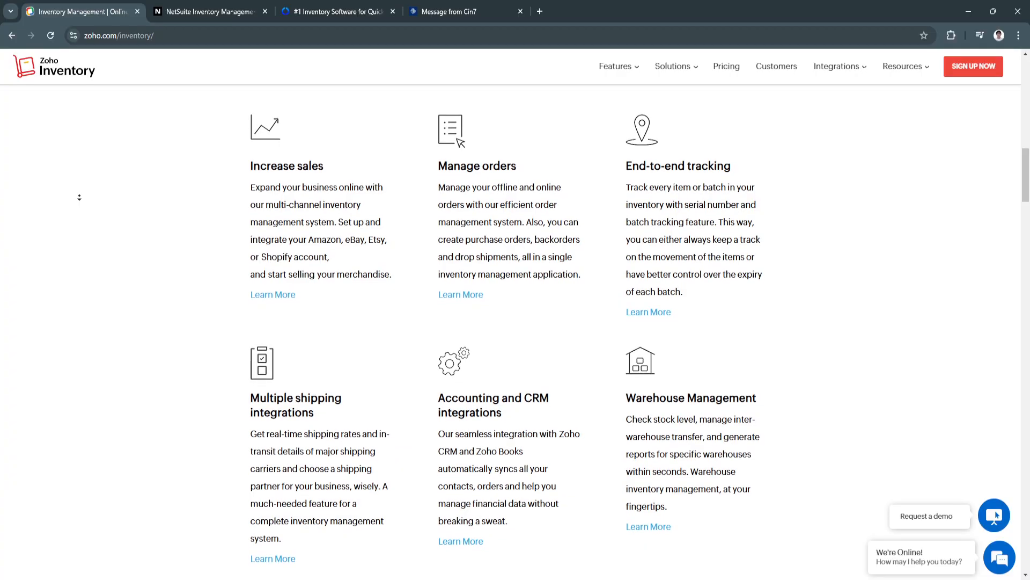
# Continue down to the order-management animation and its free-trial banner.
pyautogui.scroll(-3)
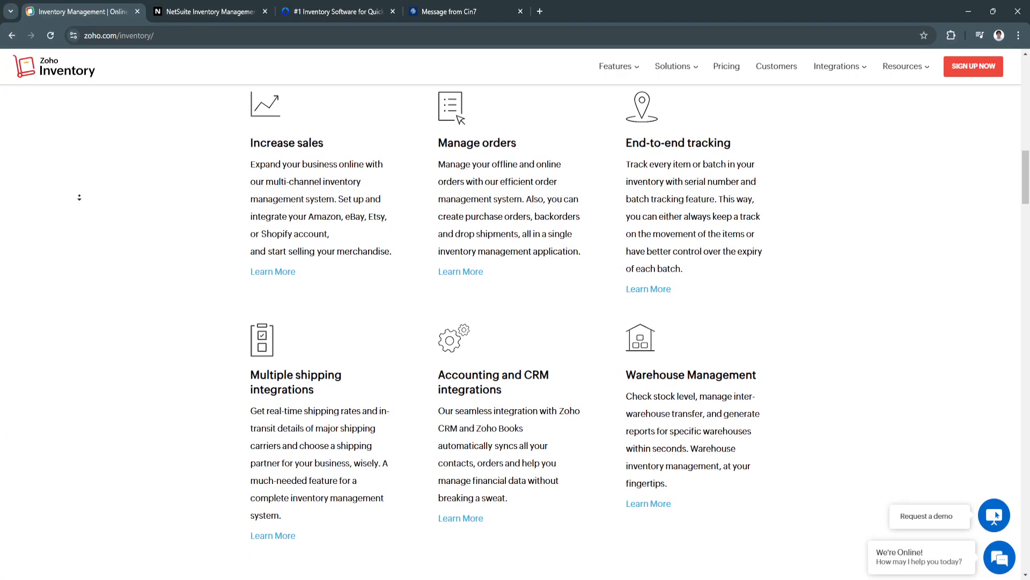
pyautogui.scroll(-3)
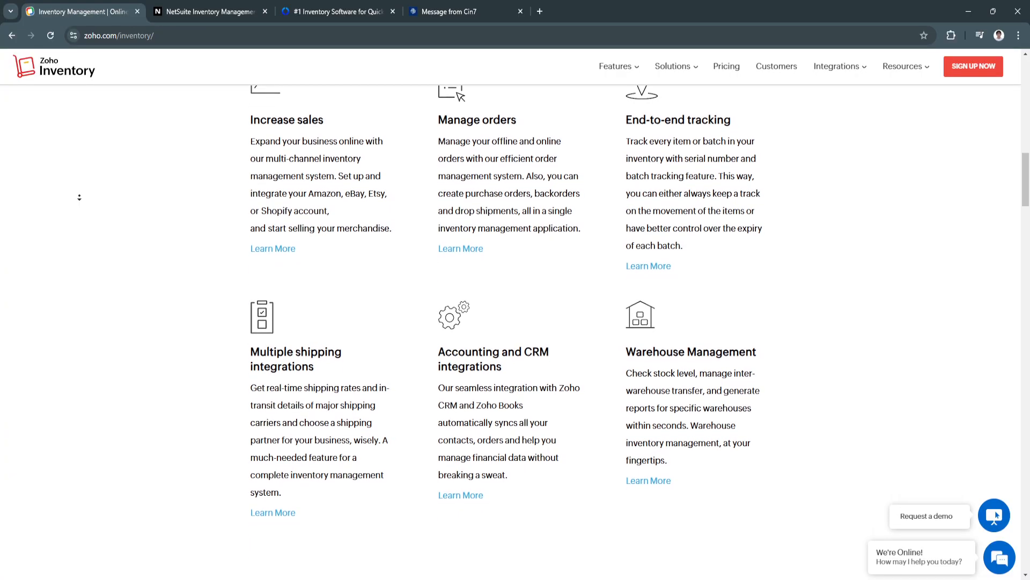
pyautogui.scroll(-3)
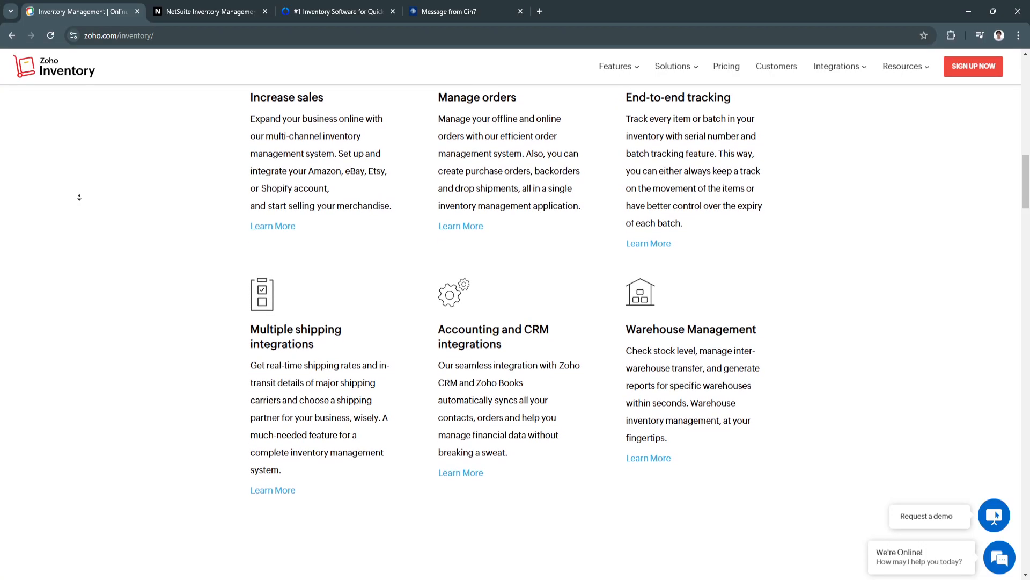
pyautogui.scroll(-3)
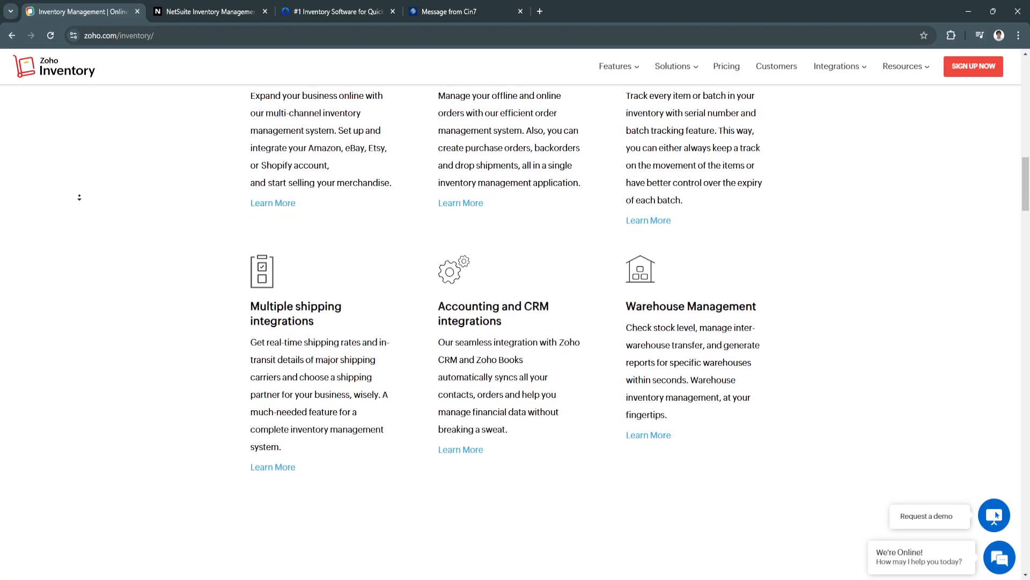
pyautogui.scroll(-3)
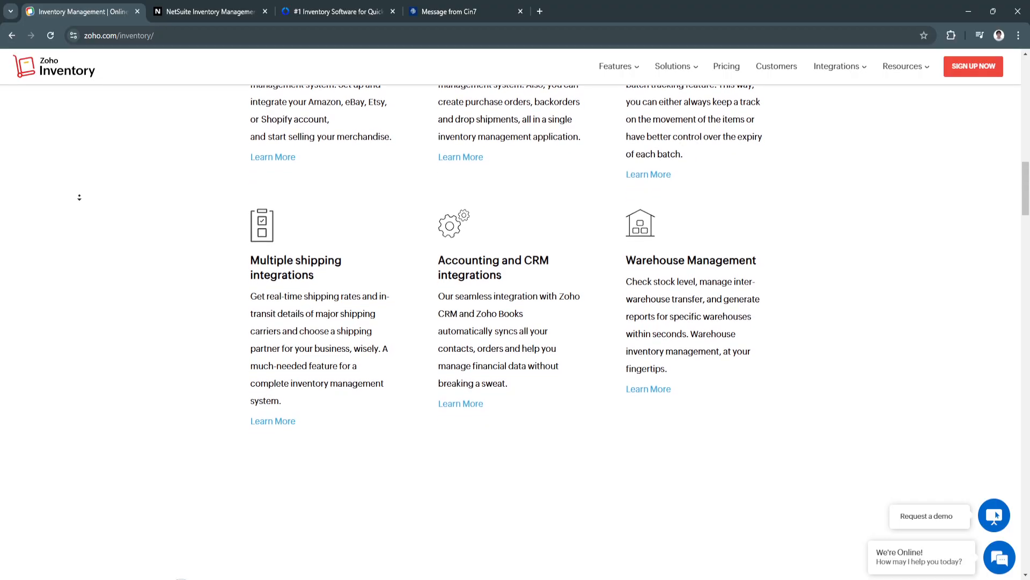
pyautogui.scroll(-3)
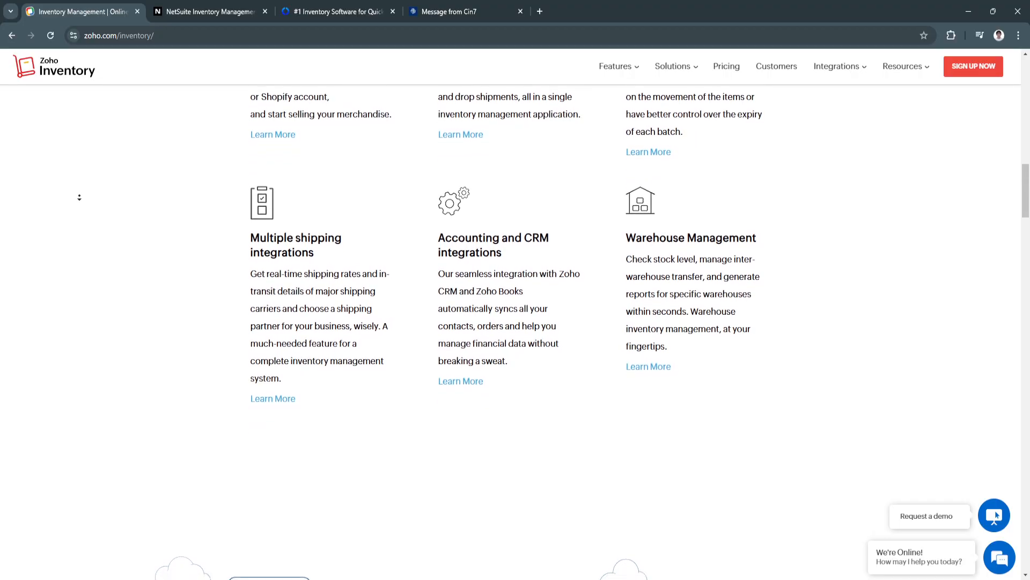
pyautogui.scroll(-3)
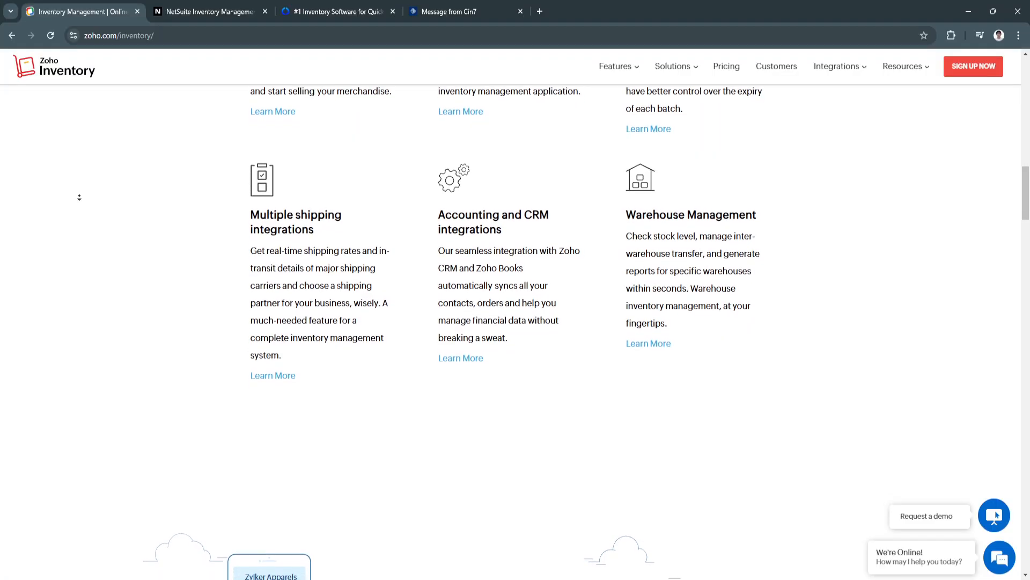
pyautogui.scroll(-3)
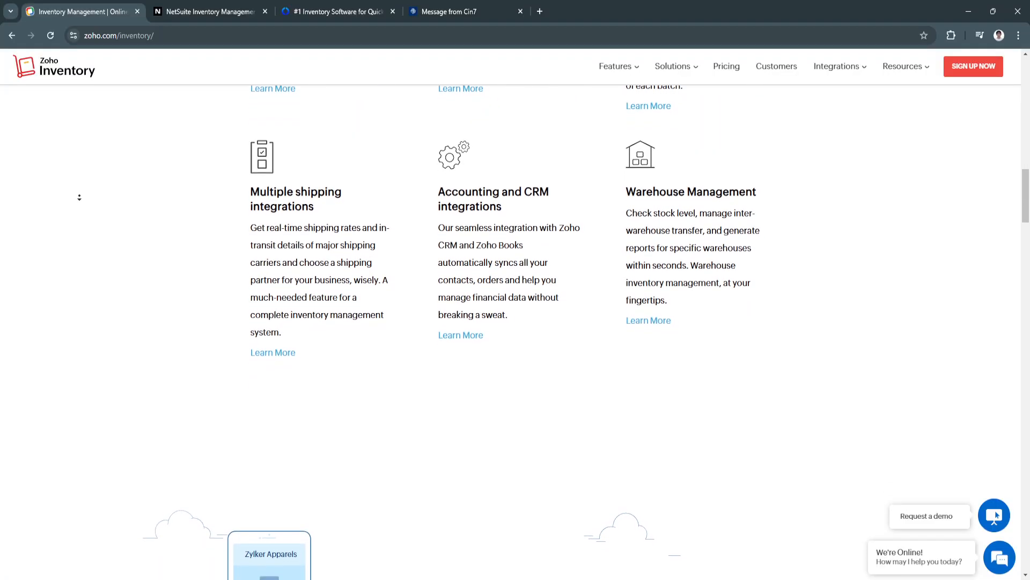
pyautogui.scroll(-3)
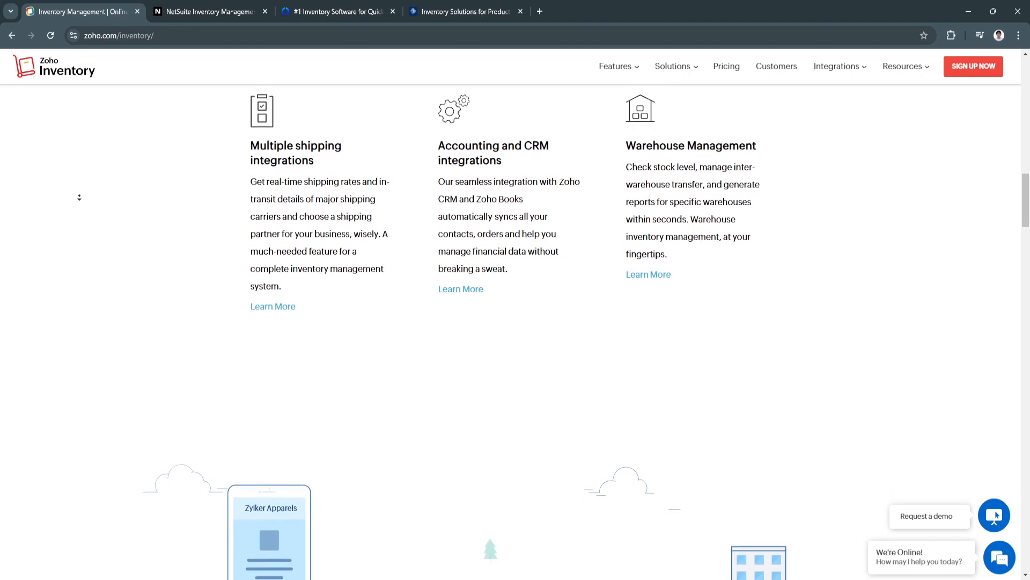
pyautogui.scroll(-3)
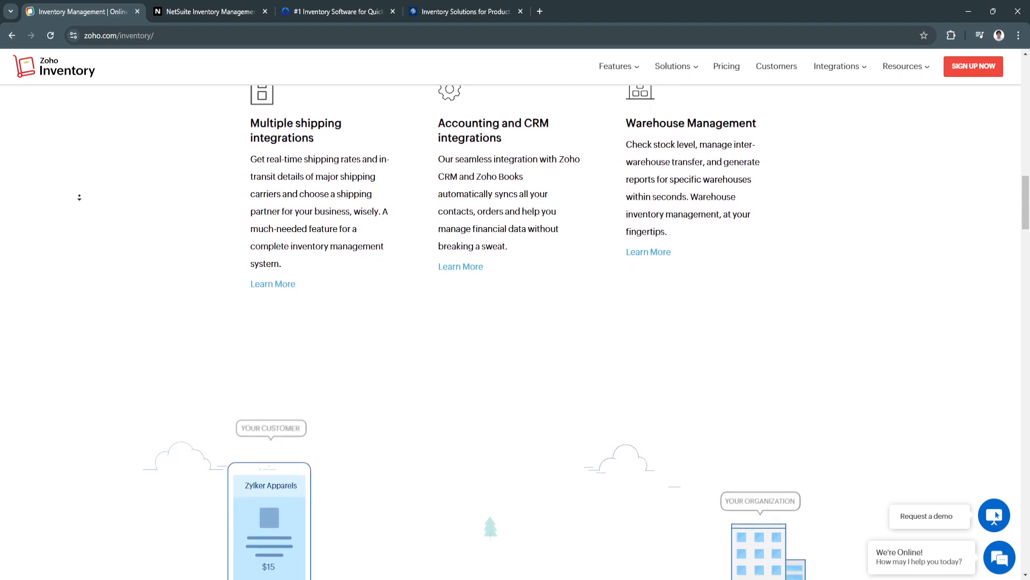
pyautogui.scroll(-3)
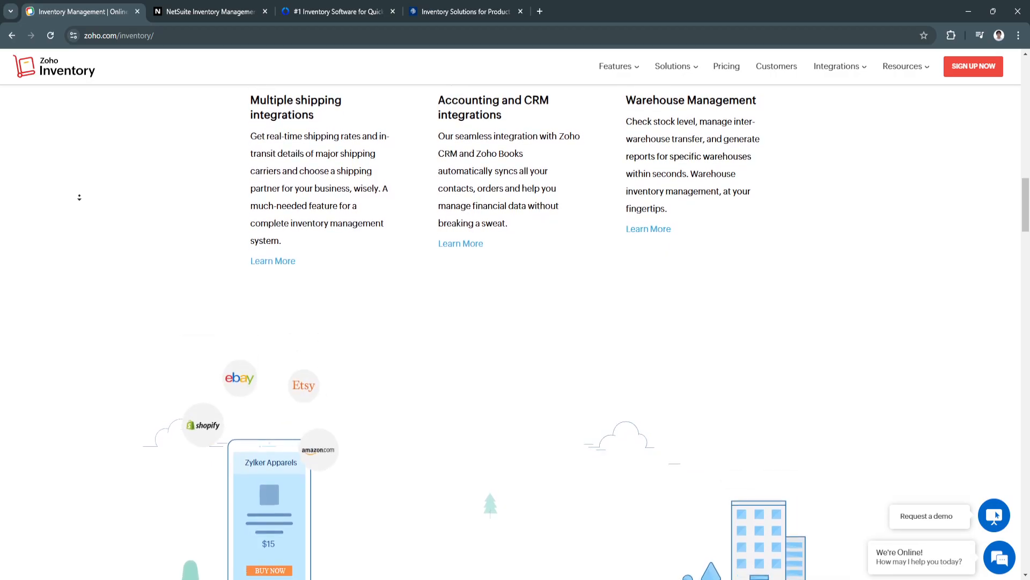
pyautogui.scroll(-3)
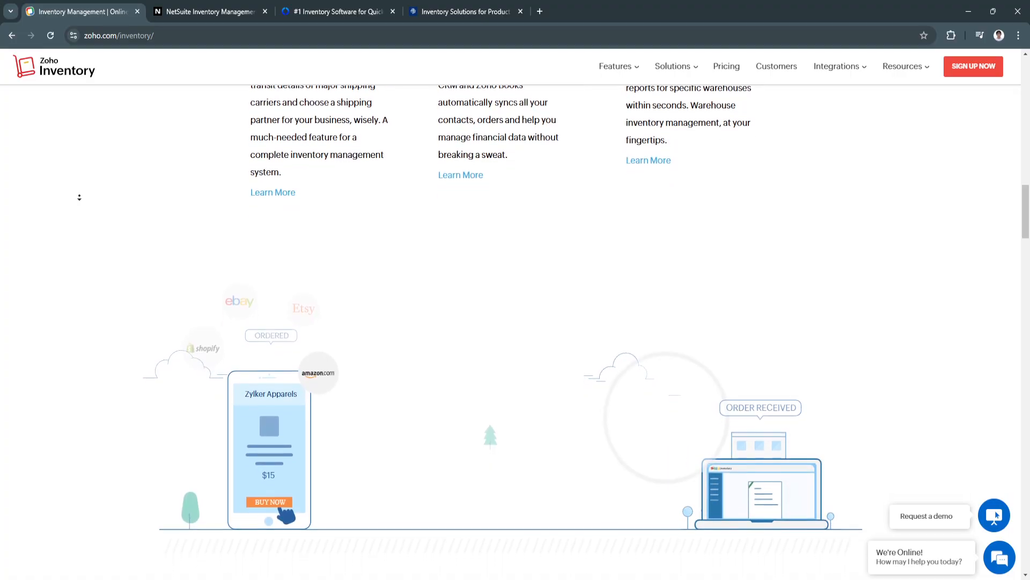
pyautogui.scroll(-3)
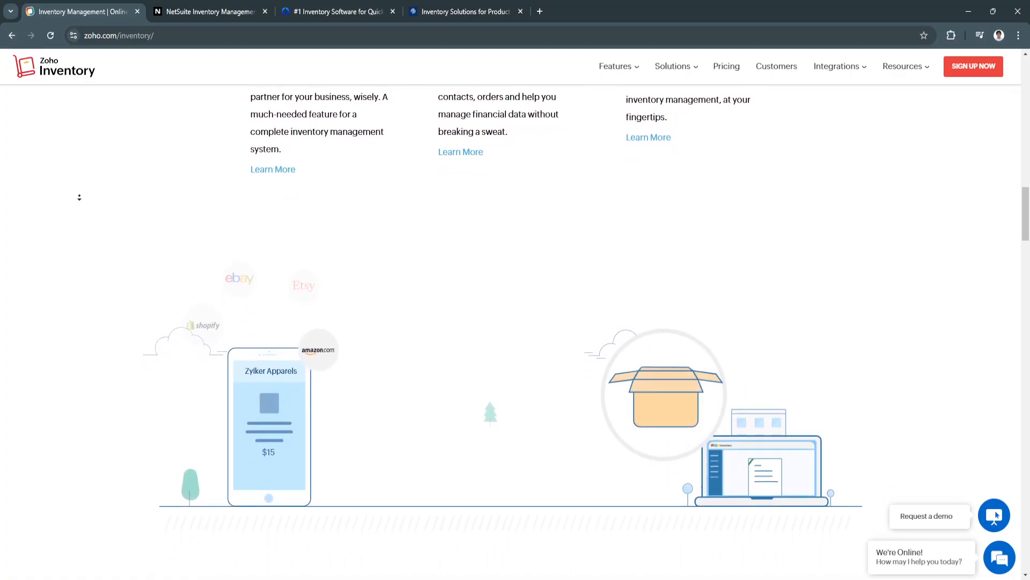
pyautogui.scroll(-3)
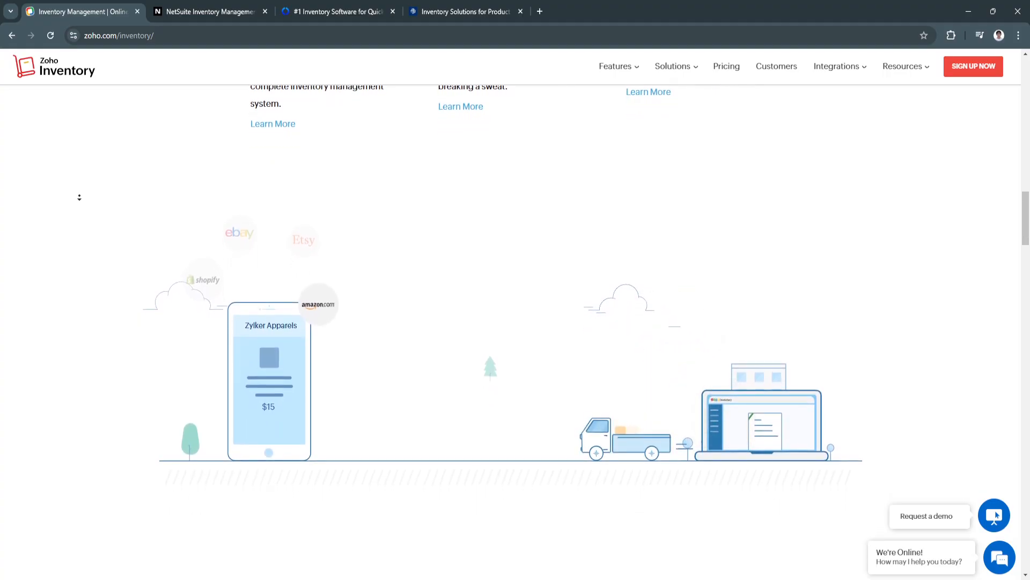
pyautogui.scroll(-3)
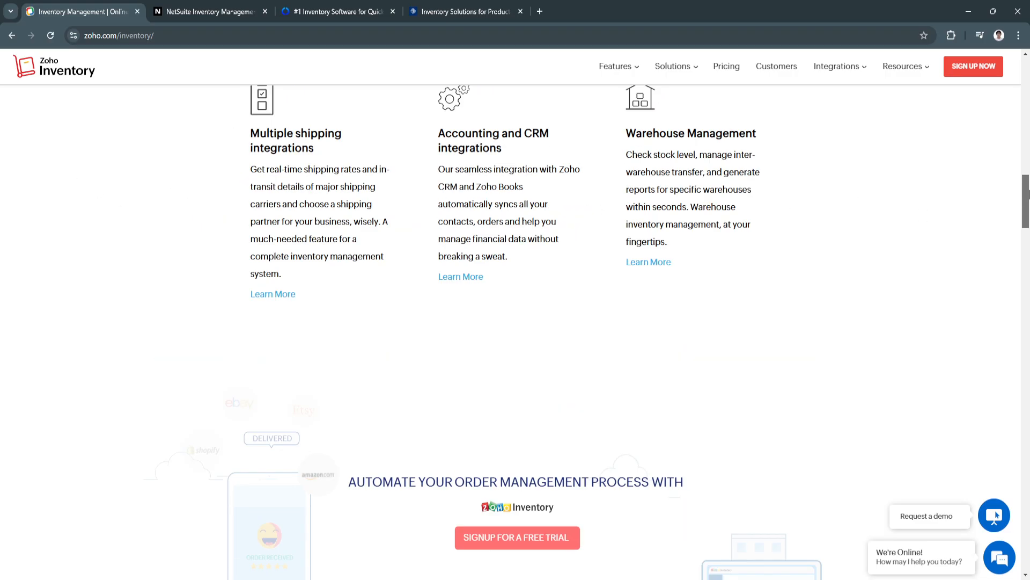
# Switch to the NetSuite tab and read past 'What is NetSuite Inventory Management?'.
pyautogui.click(209, 11)
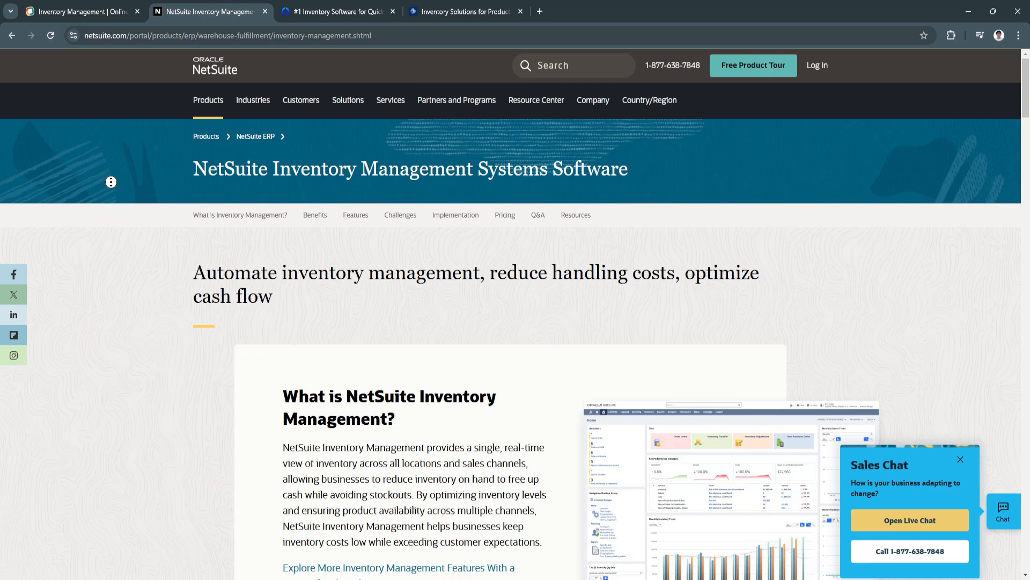
pyautogui.scroll(-3)
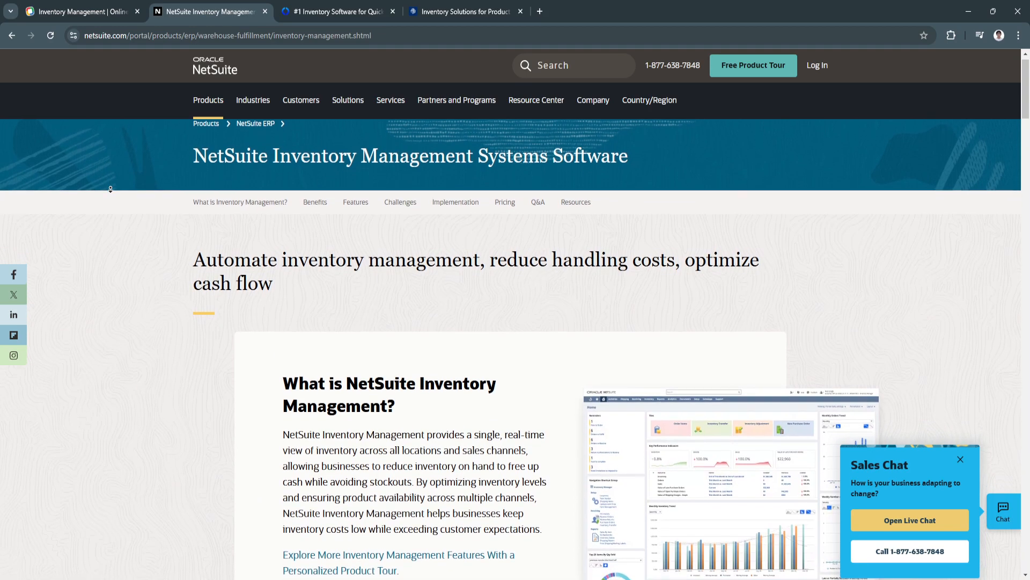
pyautogui.scroll(-3)
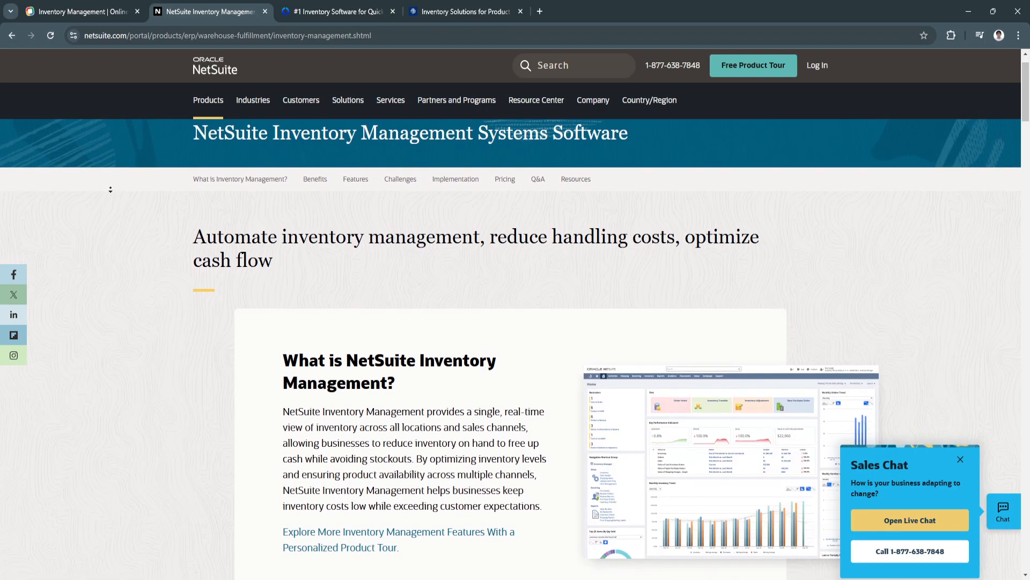
pyautogui.scroll(-3)
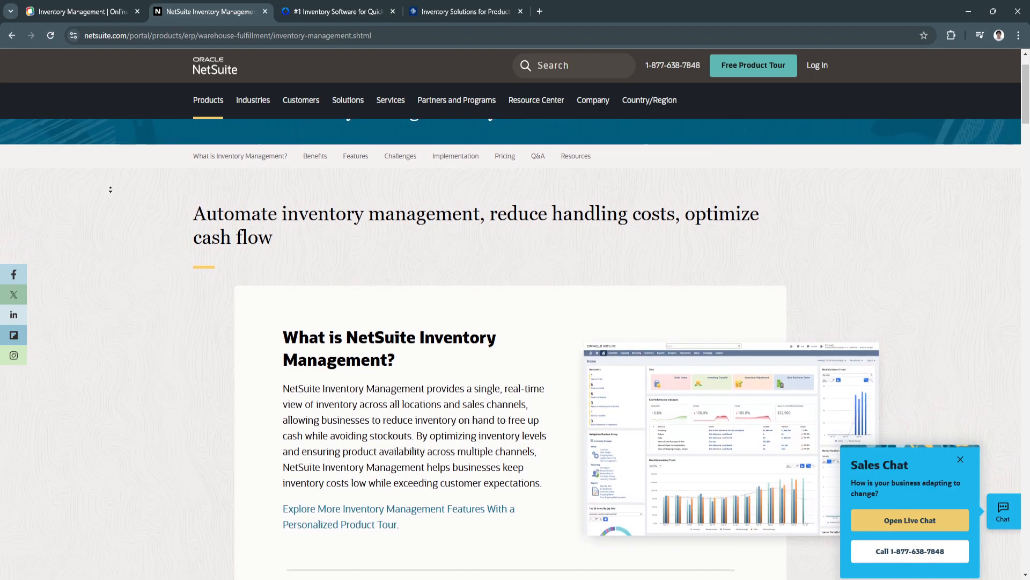
pyautogui.scroll(-3)
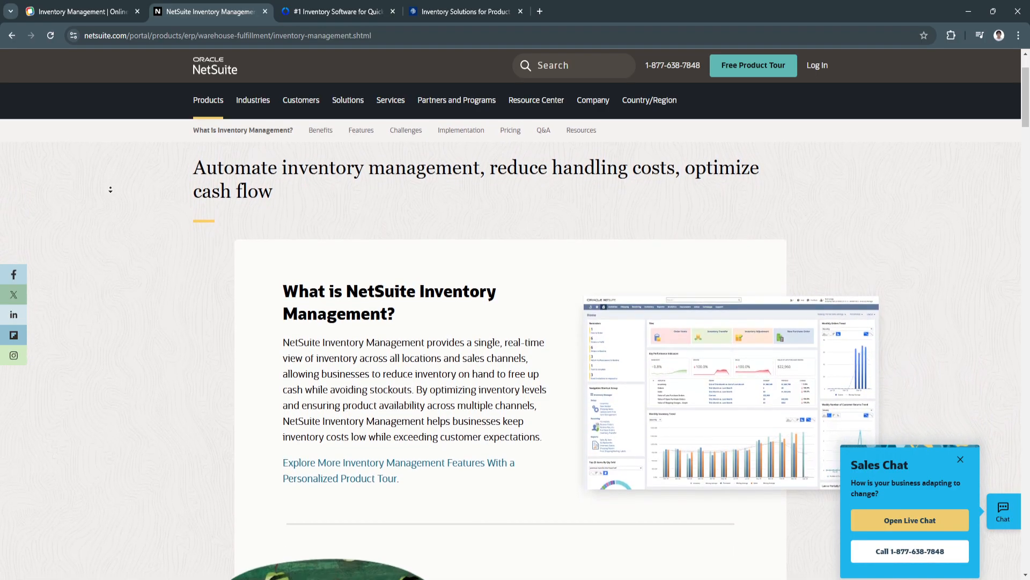
pyautogui.scroll(-3)
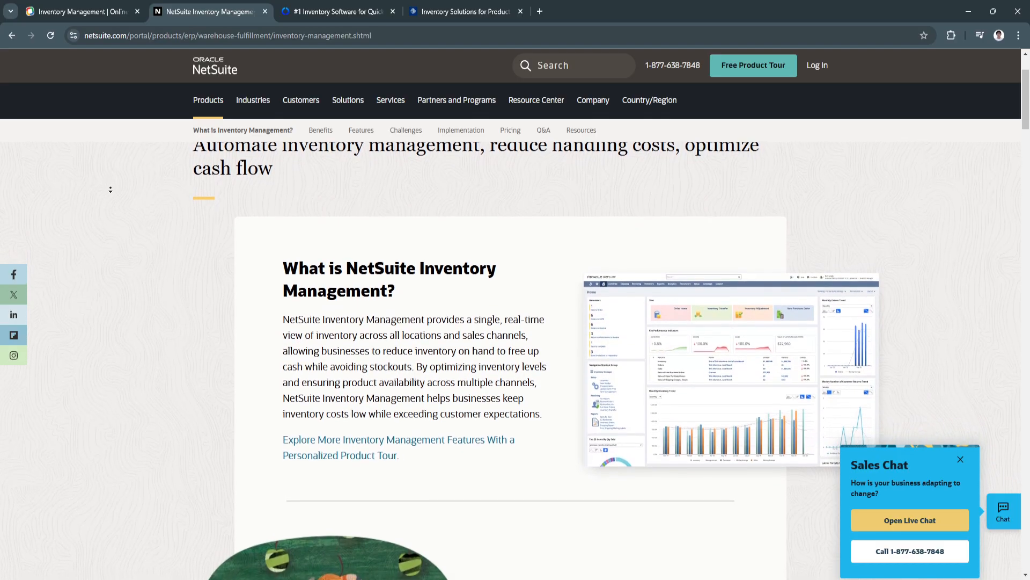
pyautogui.scroll(-3)
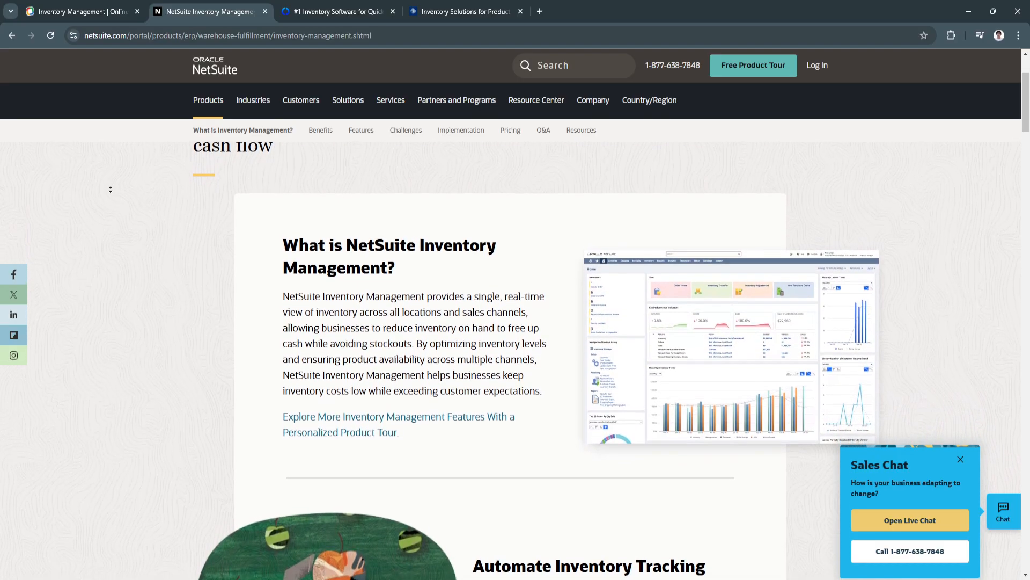
pyautogui.scroll(-3)
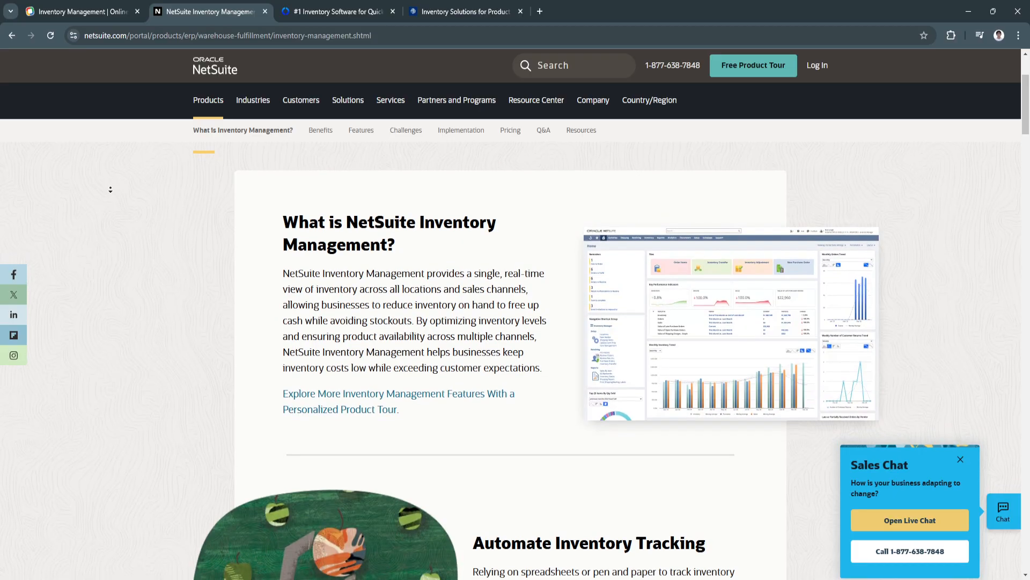
pyautogui.scroll(-3)
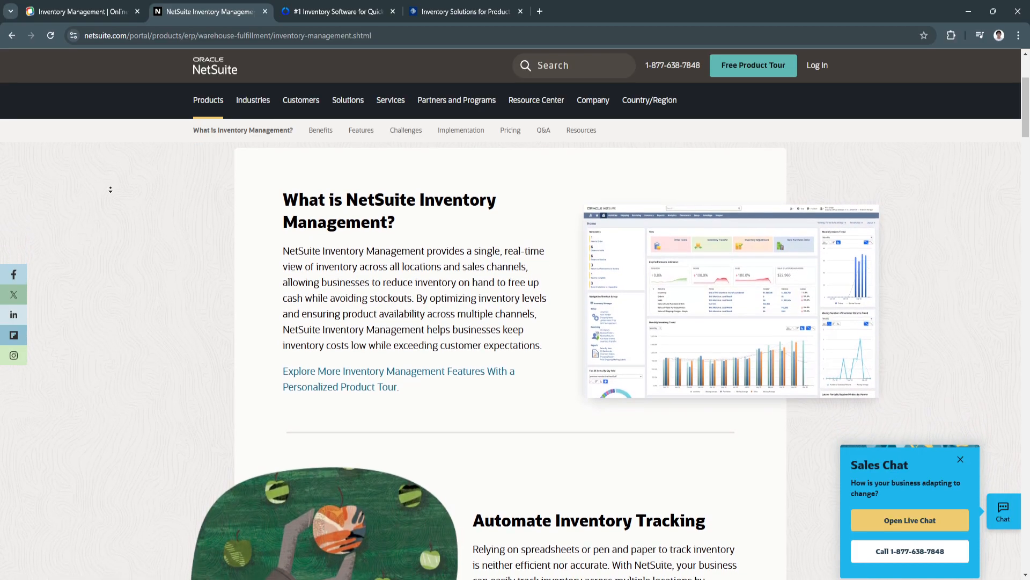
pyautogui.scroll(-3)
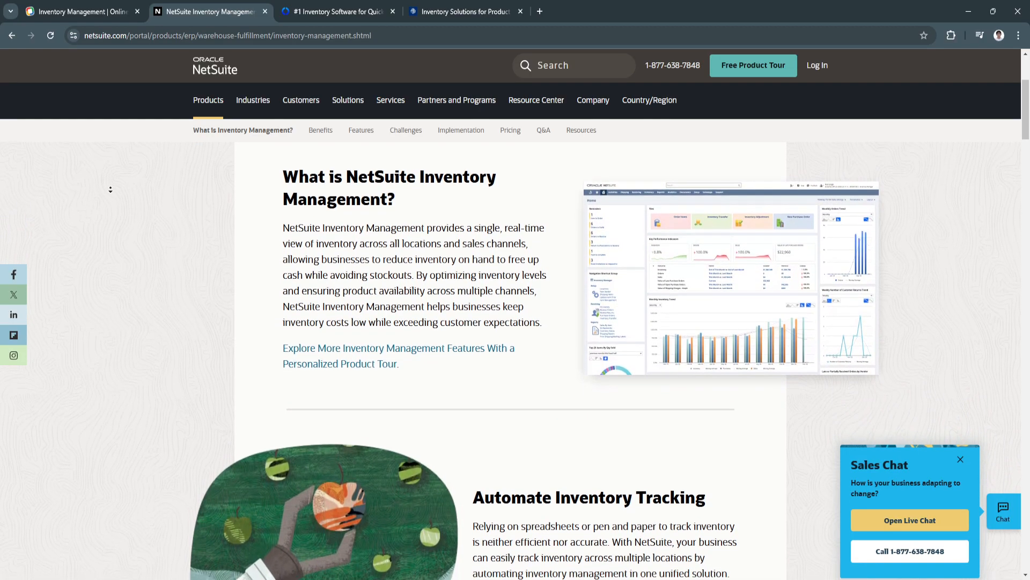
# Scroll on to the 'Automate Inventory Tracking' and 'Ultimate Inventory Visibility' sections.
pyautogui.scroll(-3)
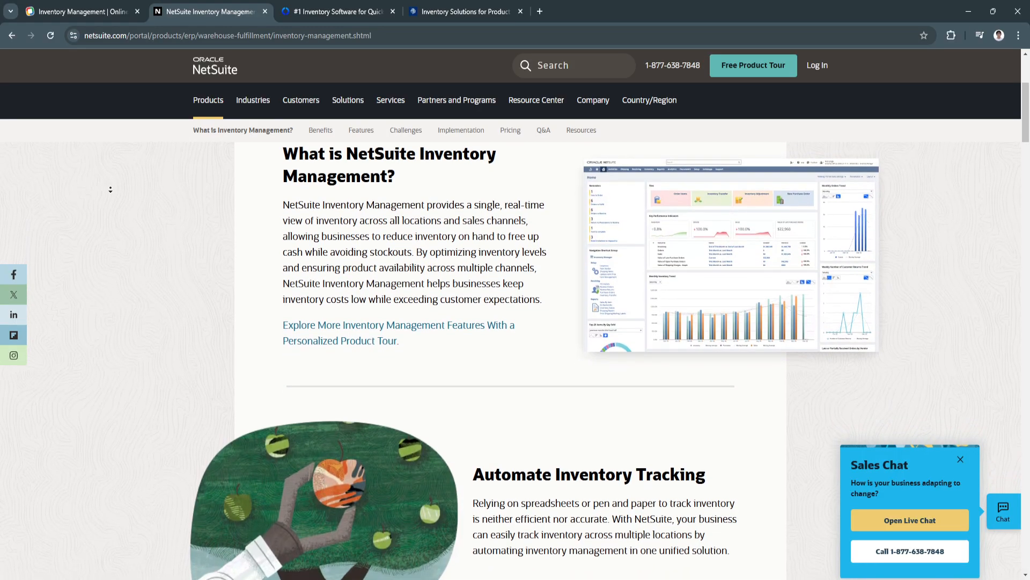
pyautogui.scroll(-3)
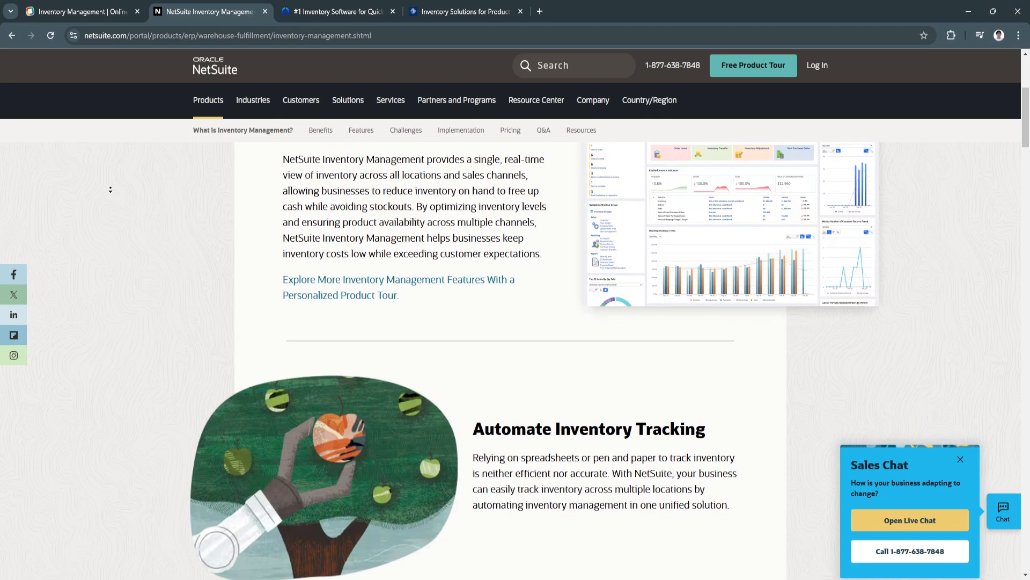
pyautogui.scroll(-3)
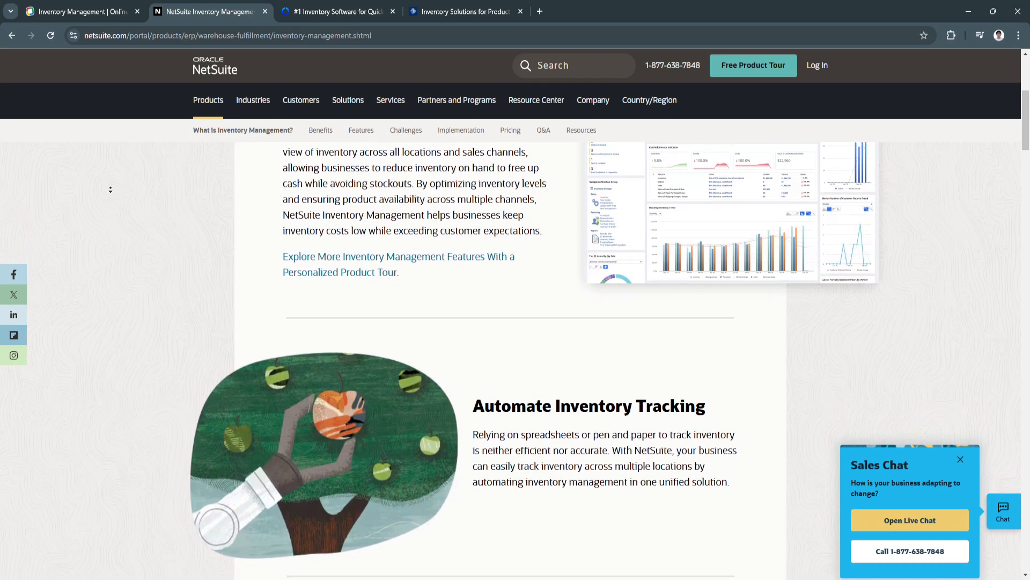
pyautogui.scroll(-3)
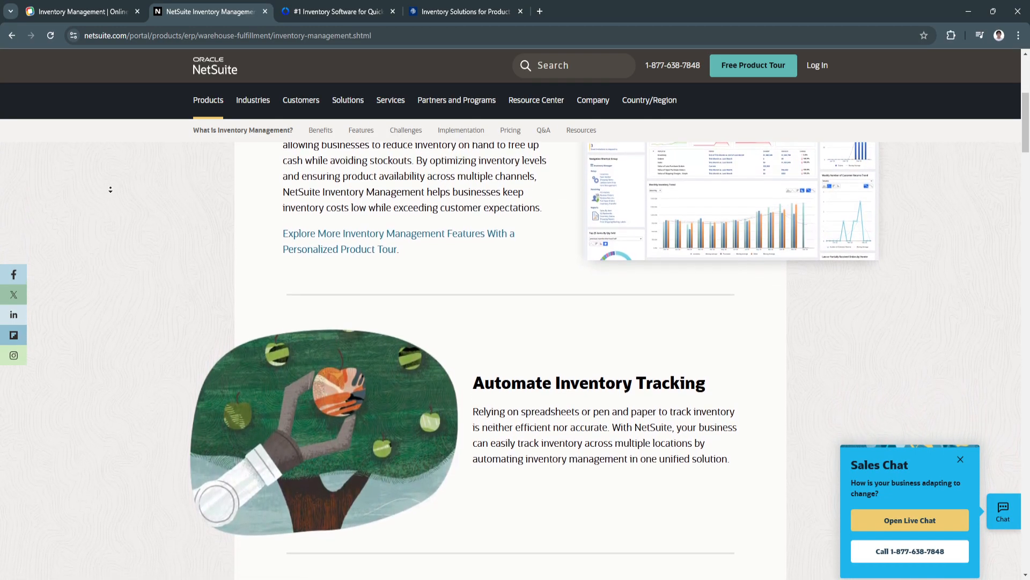
pyautogui.scroll(-3)
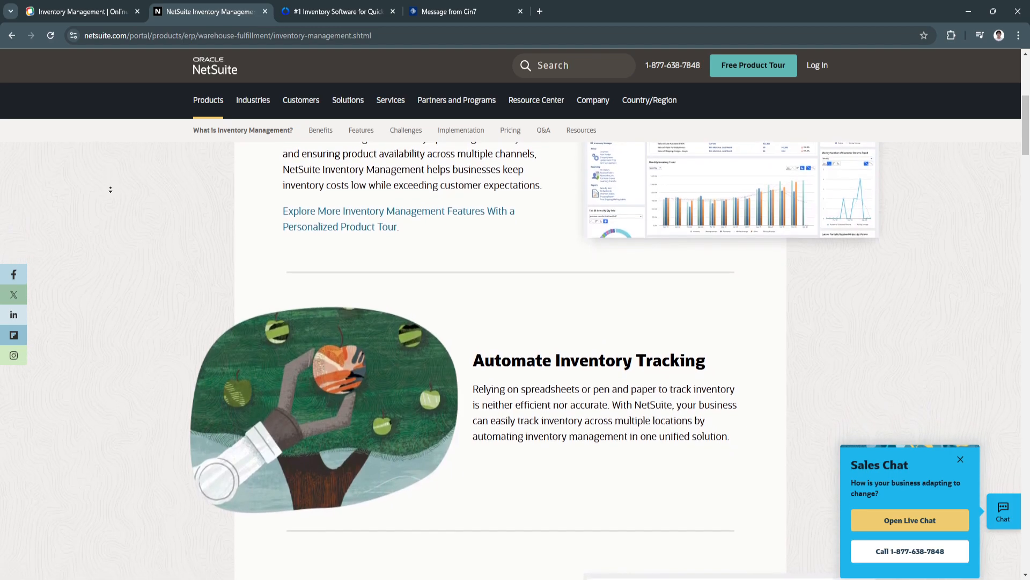
pyautogui.scroll(-3)
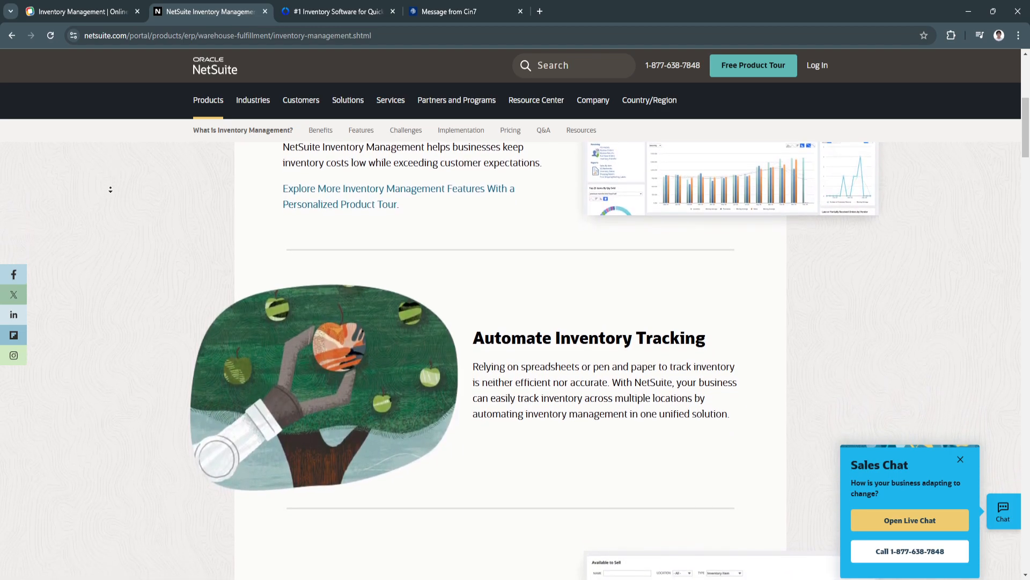
pyautogui.scroll(-3)
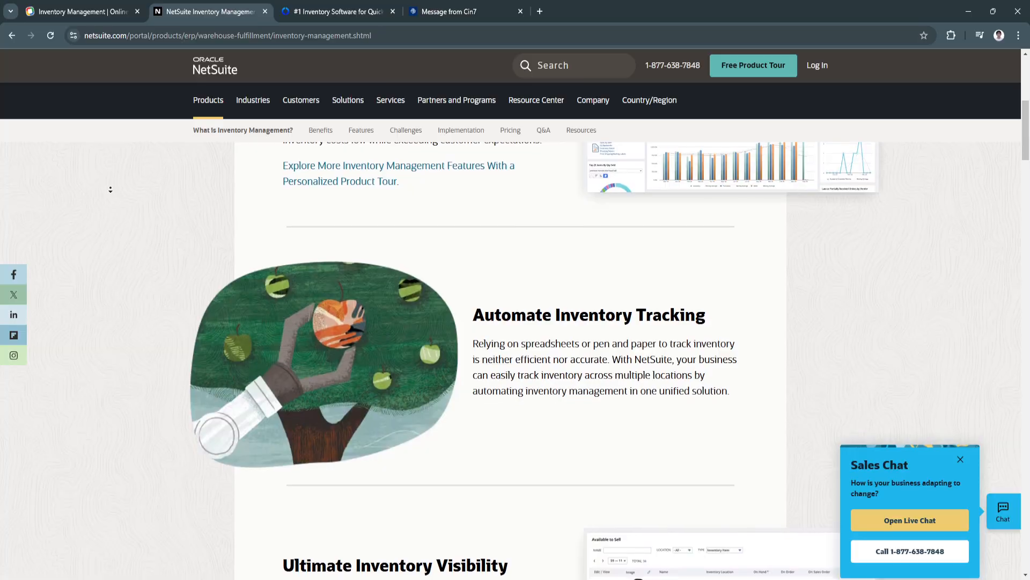
pyautogui.scroll(-3)
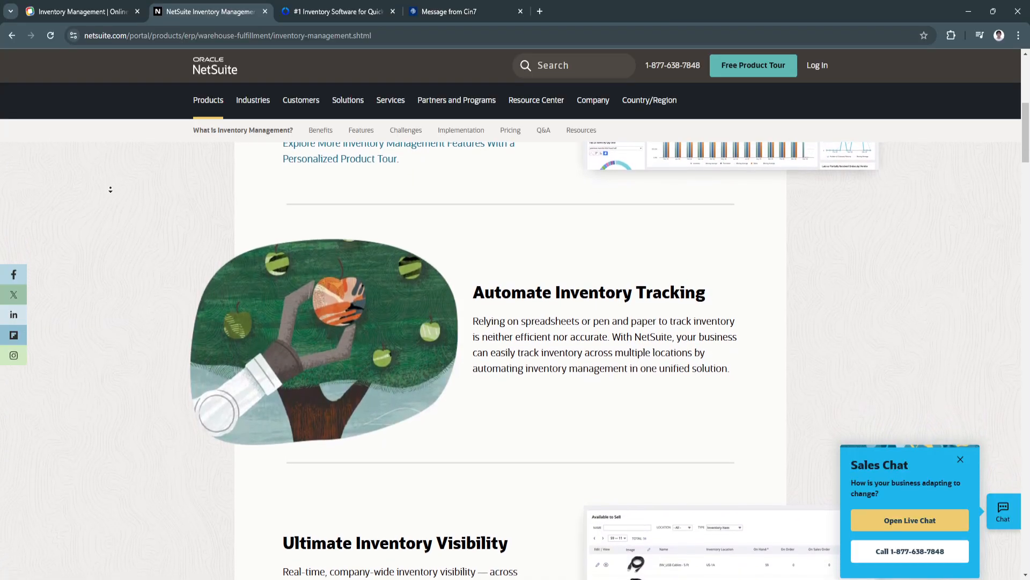
pyautogui.scroll(-3)
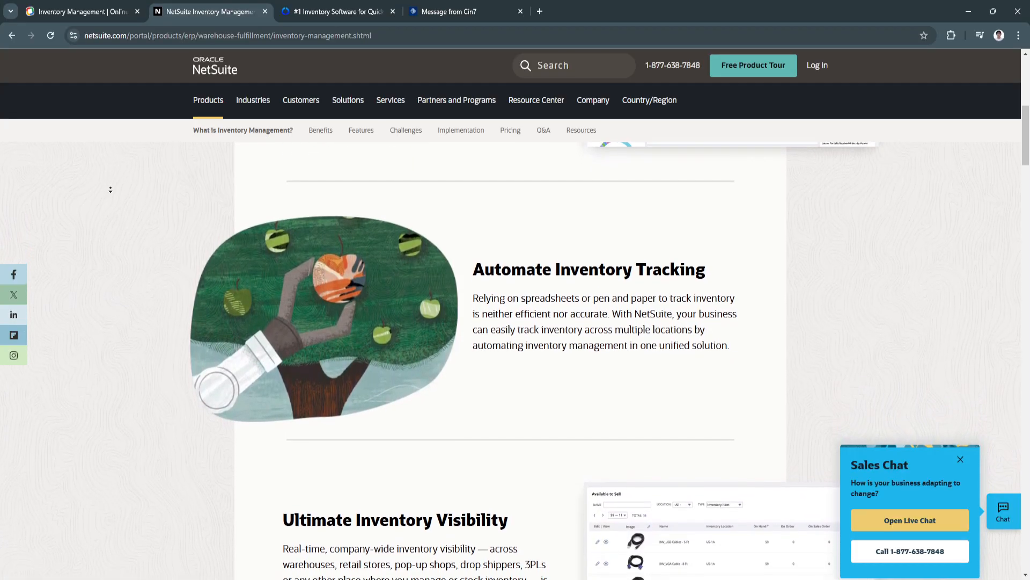
pyautogui.scroll(-3)
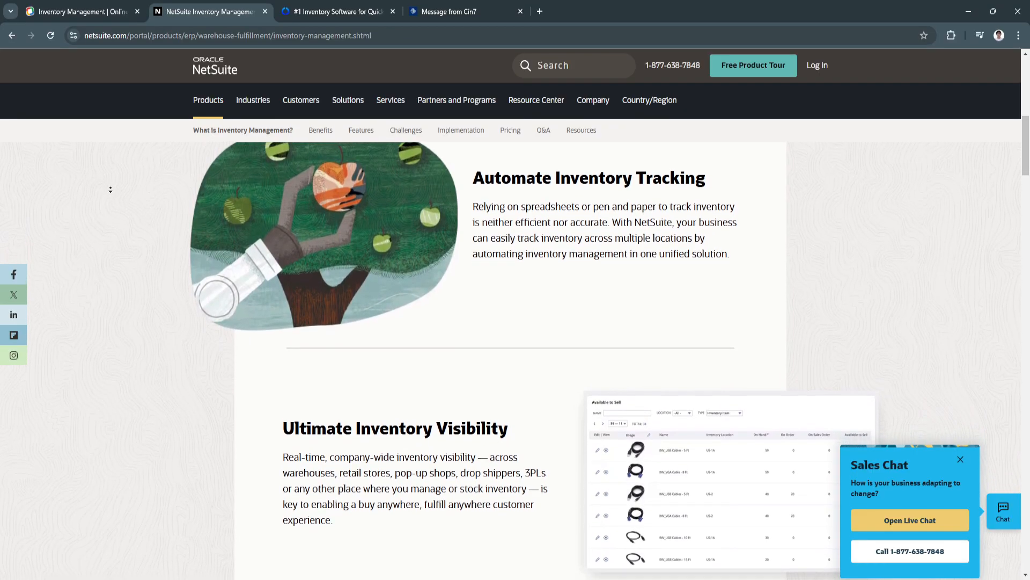
# Scroll down the NetSuite page to the customer quote about traceable records.
pyautogui.scroll(-3)
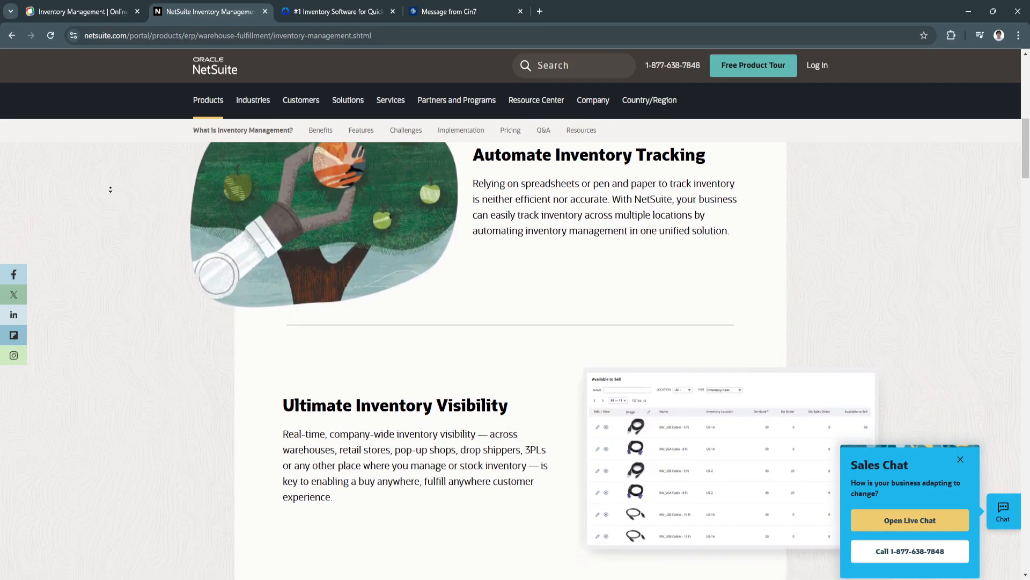
pyautogui.scroll(-3)
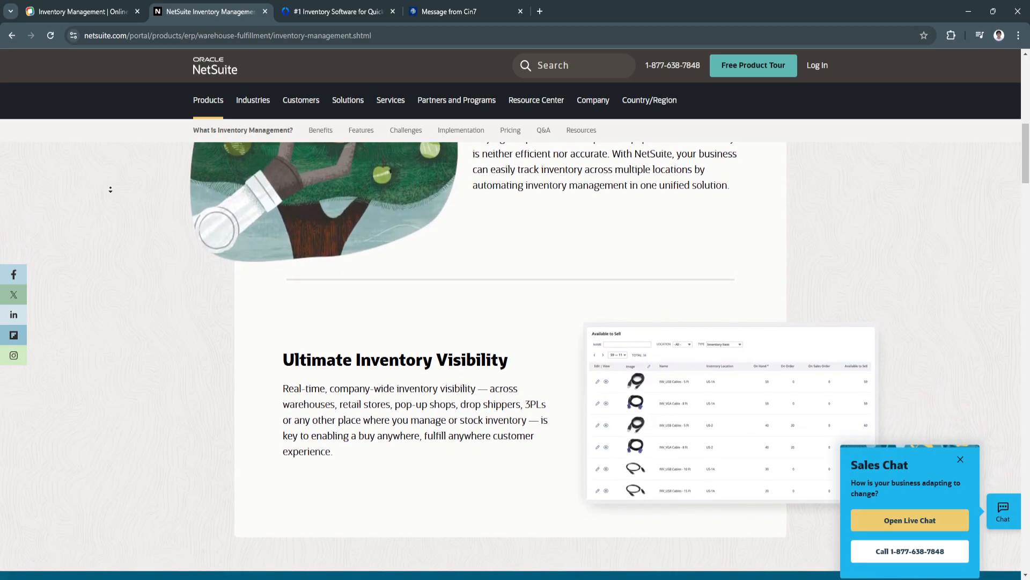
pyautogui.scroll(-3)
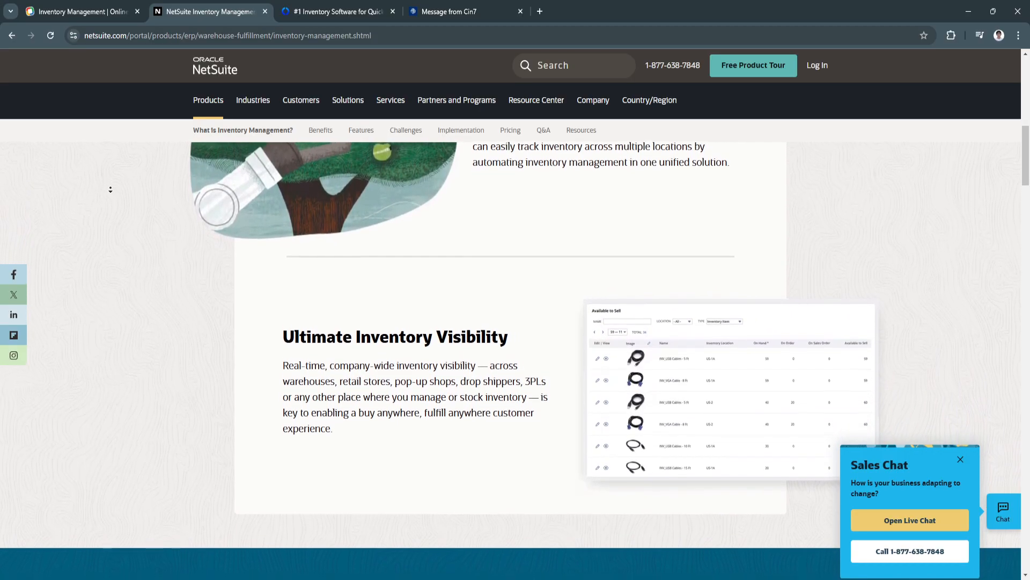
pyautogui.scroll(-3)
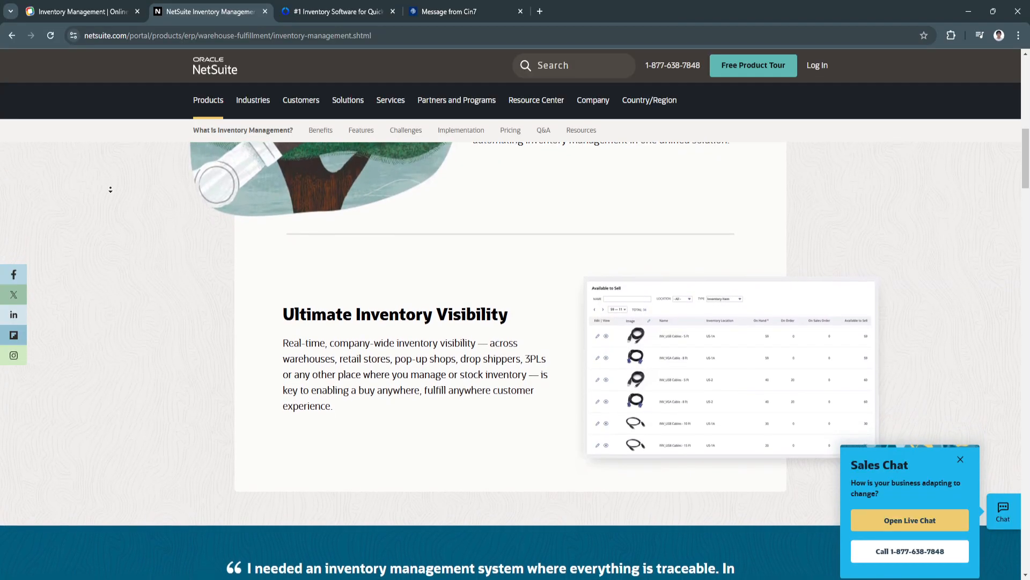
pyautogui.scroll(-3)
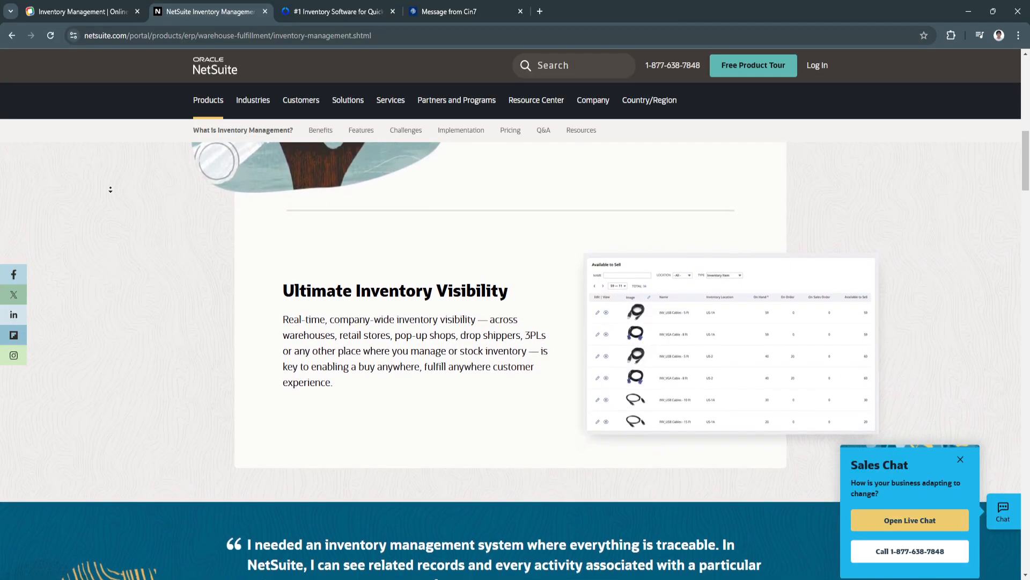
pyautogui.scroll(-3)
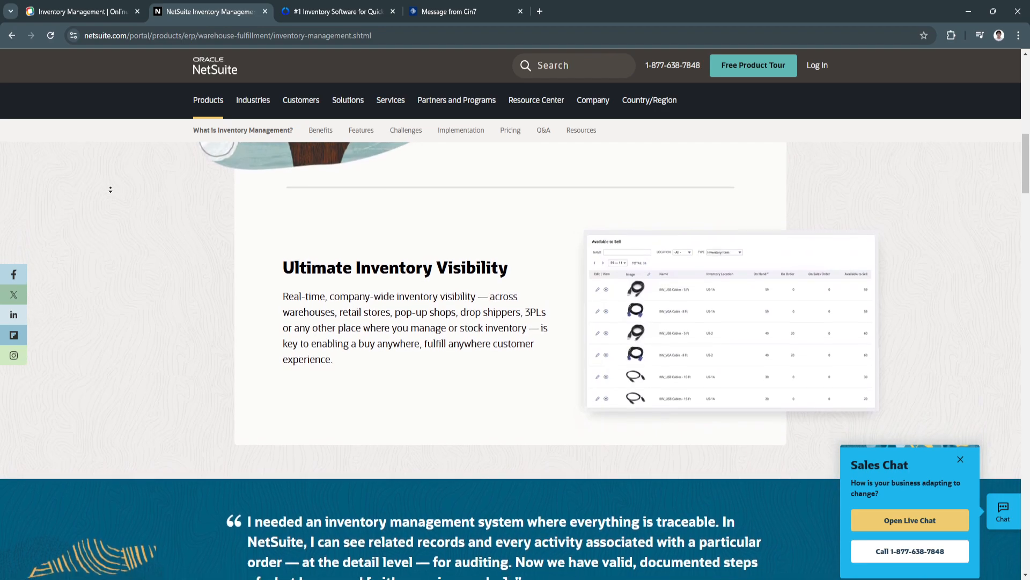
pyautogui.scroll(-3)
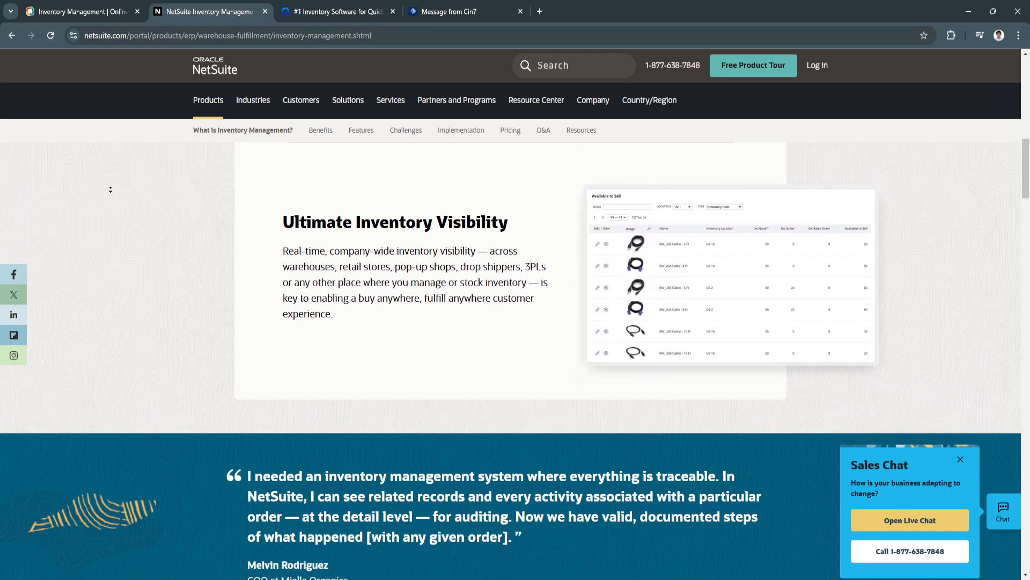
pyautogui.scroll(-3)
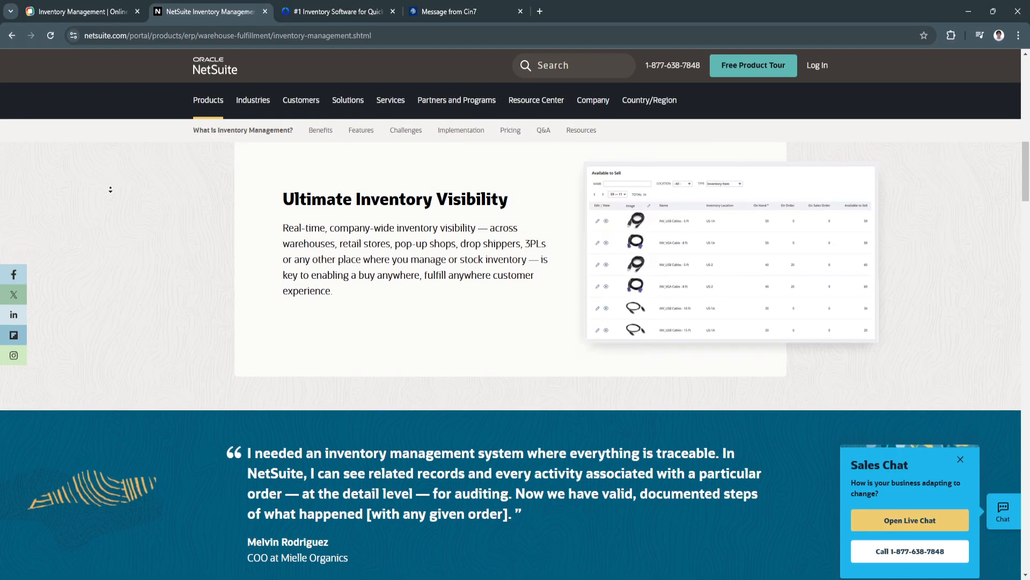
pyautogui.scroll(-3)
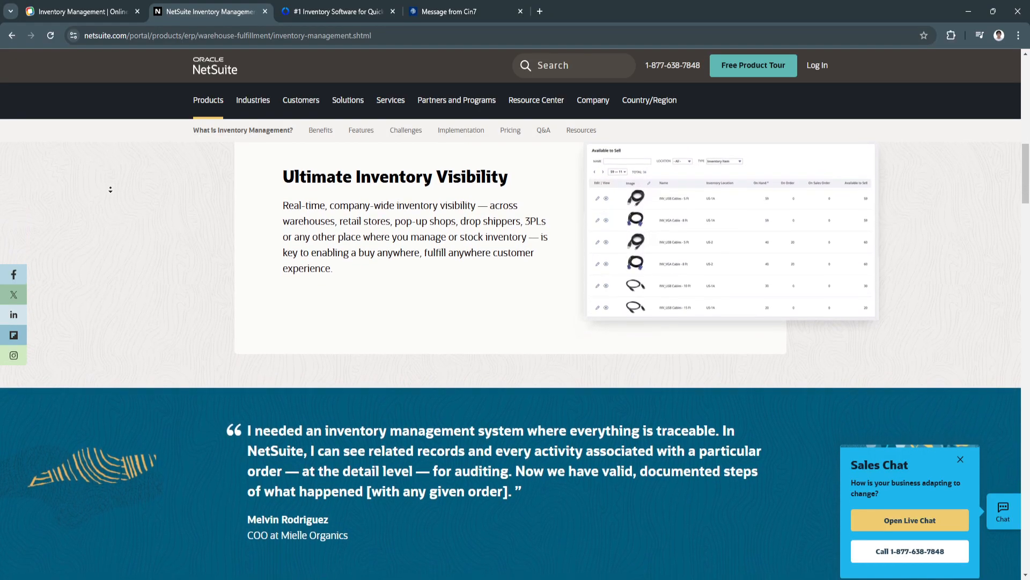
pyautogui.scroll(-3)
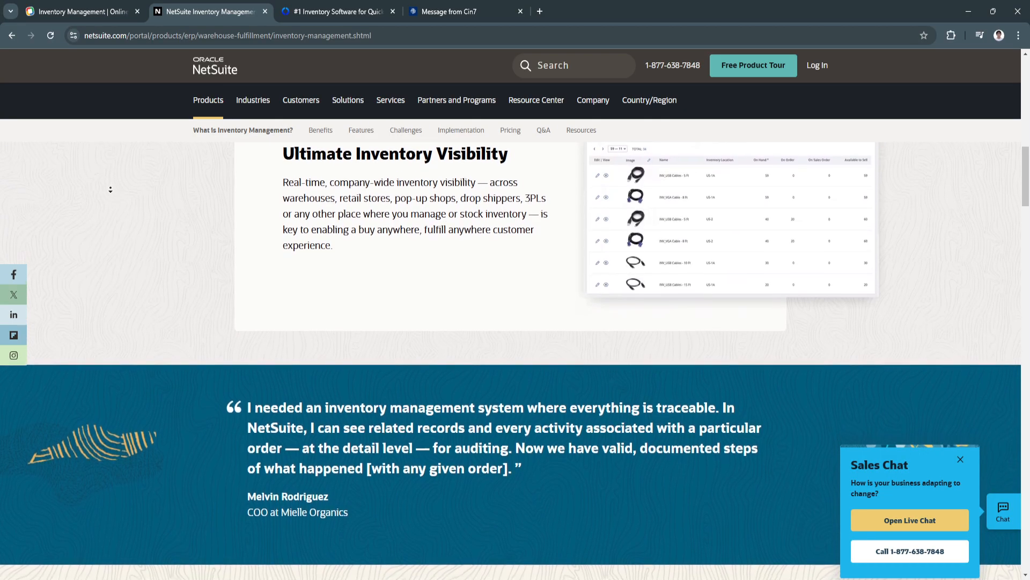
# Continue to the ERP product tour banner and the 'NetSuite Inventory Management Benefits' heading.
pyautogui.scroll(-3)
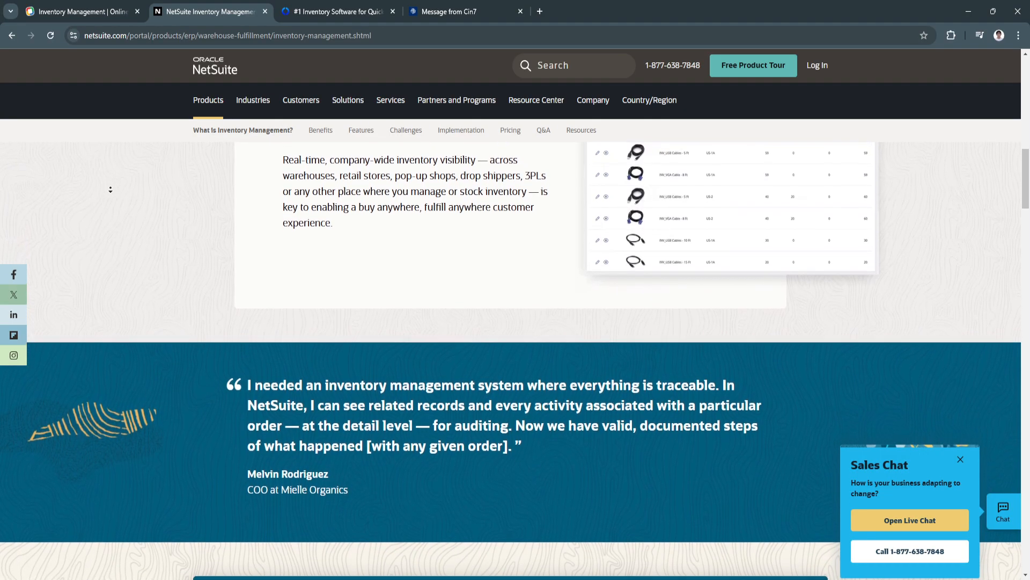
pyautogui.scroll(-3)
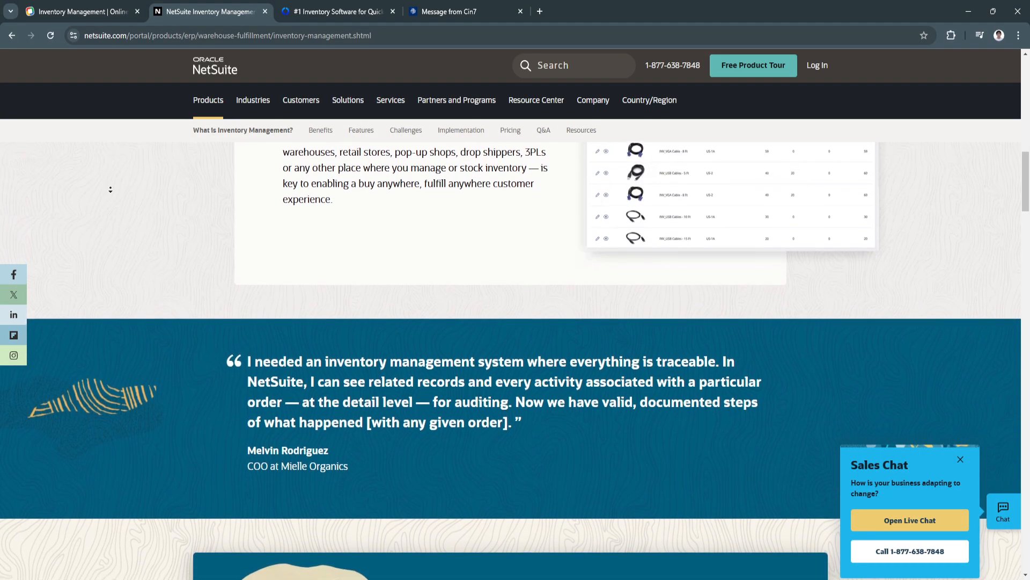
pyautogui.scroll(-3)
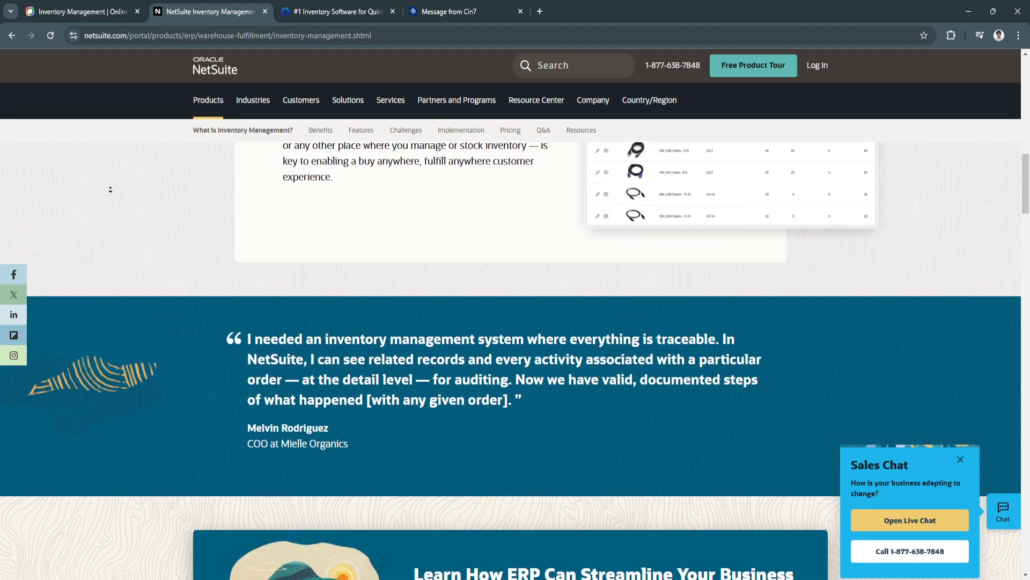
pyautogui.scroll(-3)
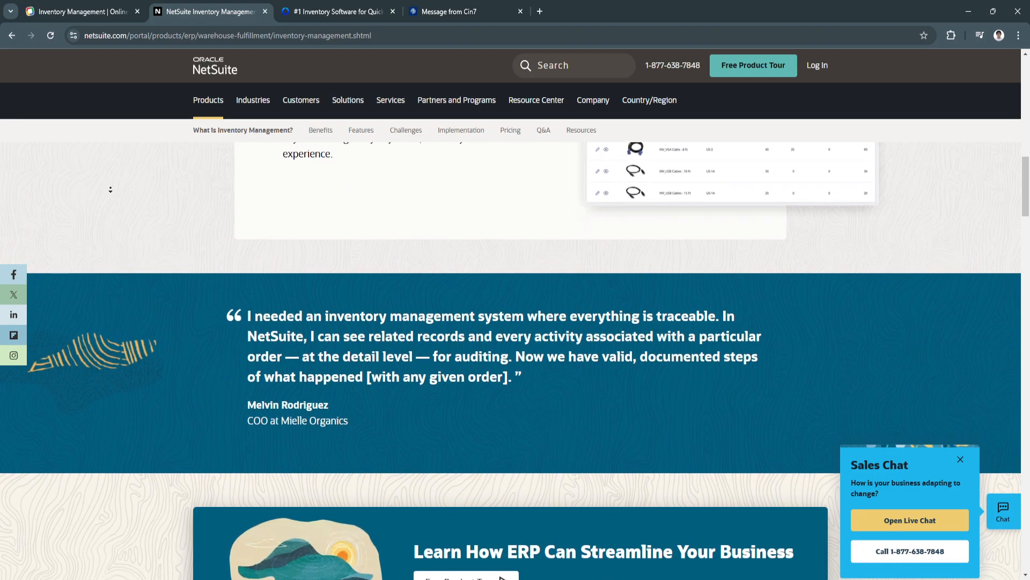
pyautogui.scroll(-3)
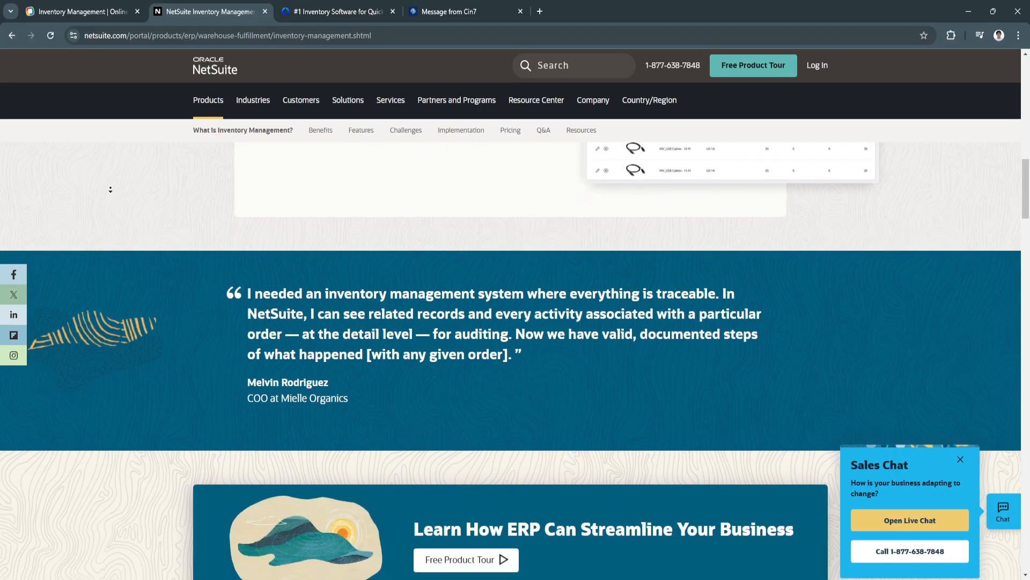
pyautogui.scroll(-3)
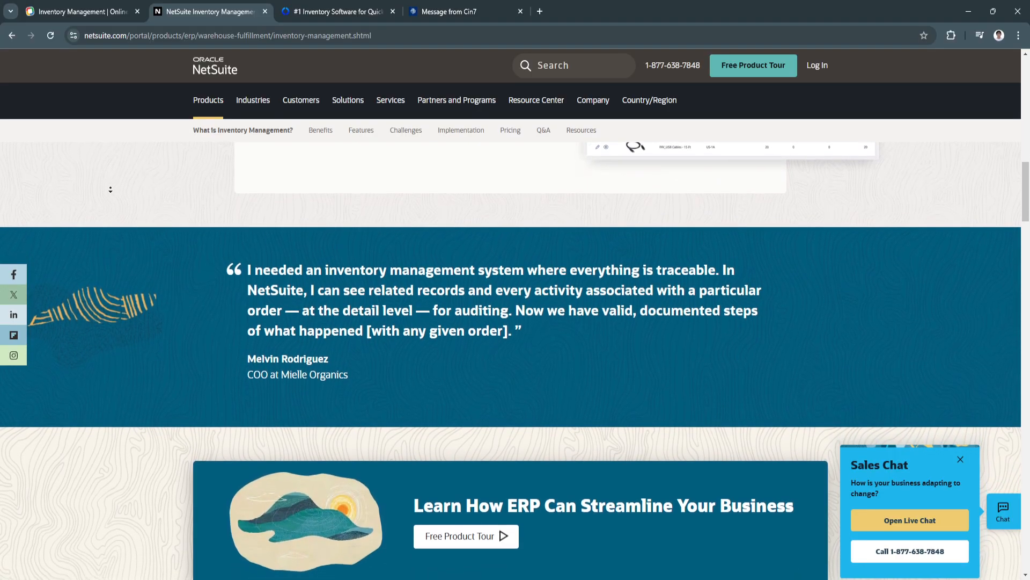
pyautogui.scroll(-3)
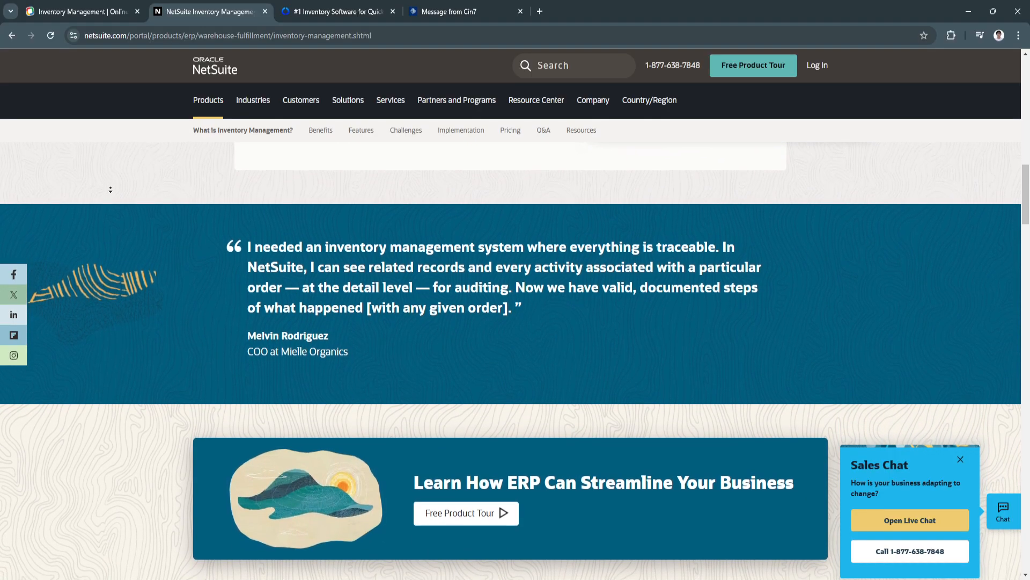
pyautogui.scroll(-3)
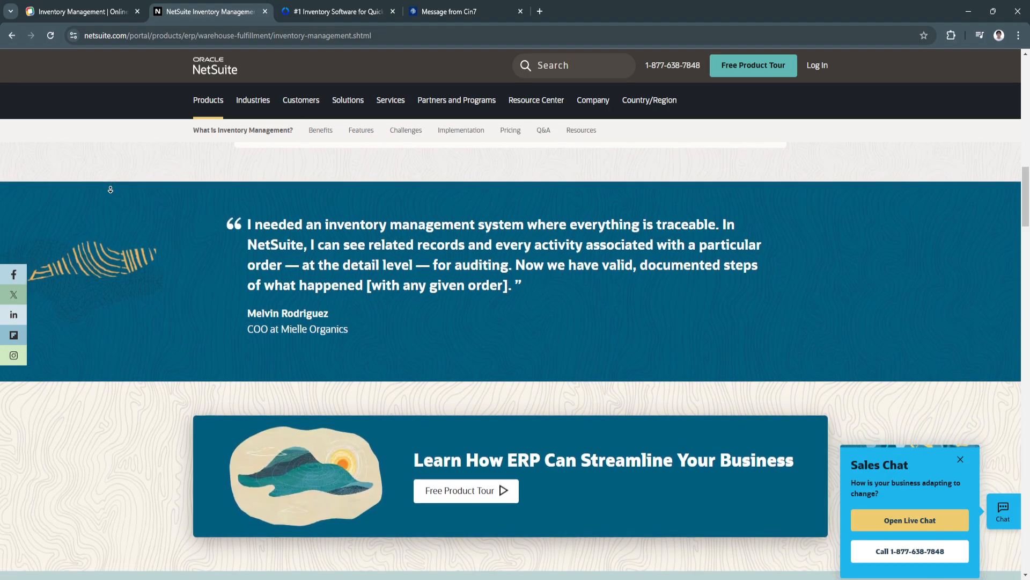
pyautogui.scroll(-3)
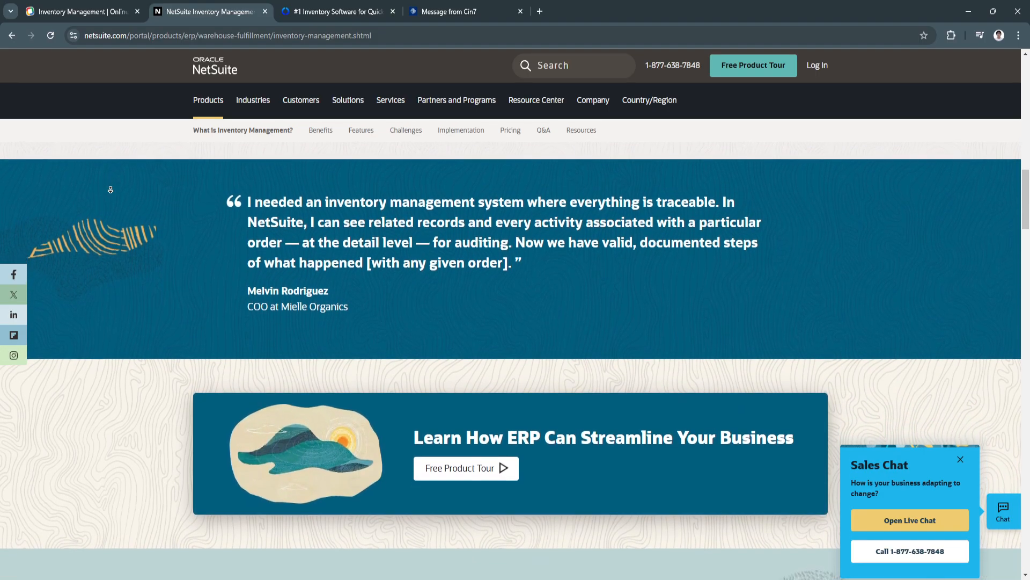
pyautogui.scroll(-3)
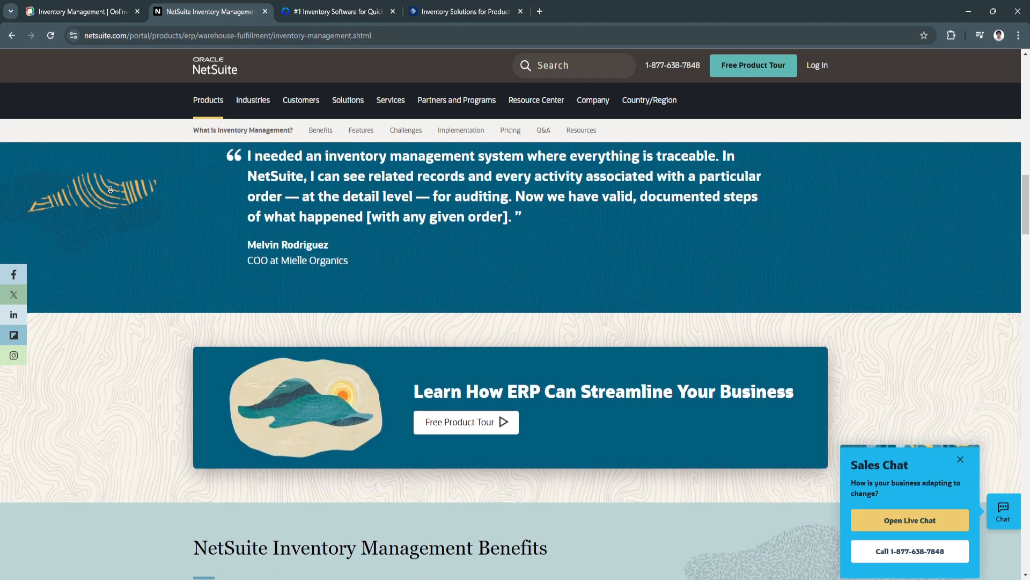
# Scroll past the Learn How ERP banner through NetSuite's inventory management benefits list.
pyautogui.scroll(-3)
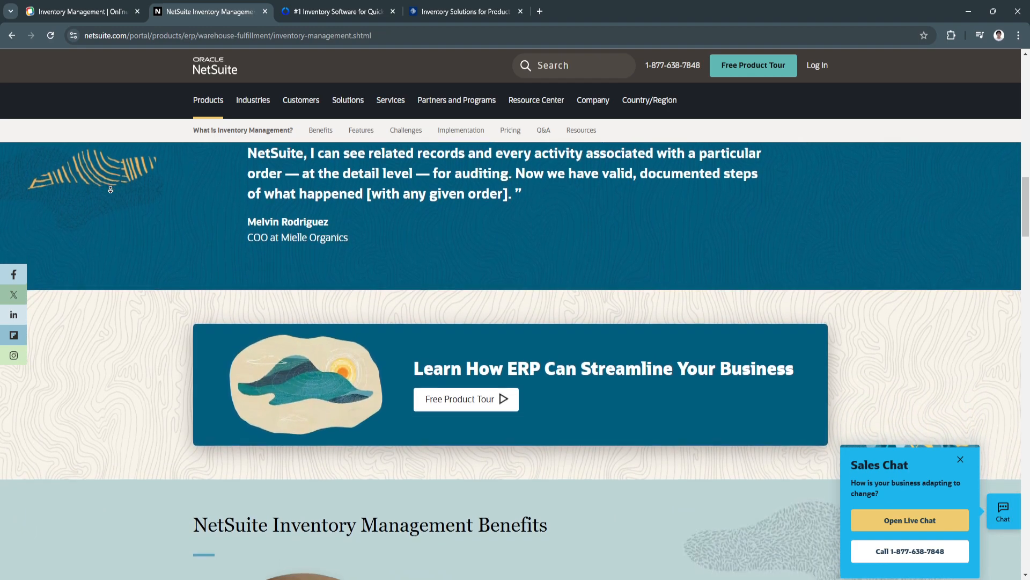
pyautogui.scroll(-3)
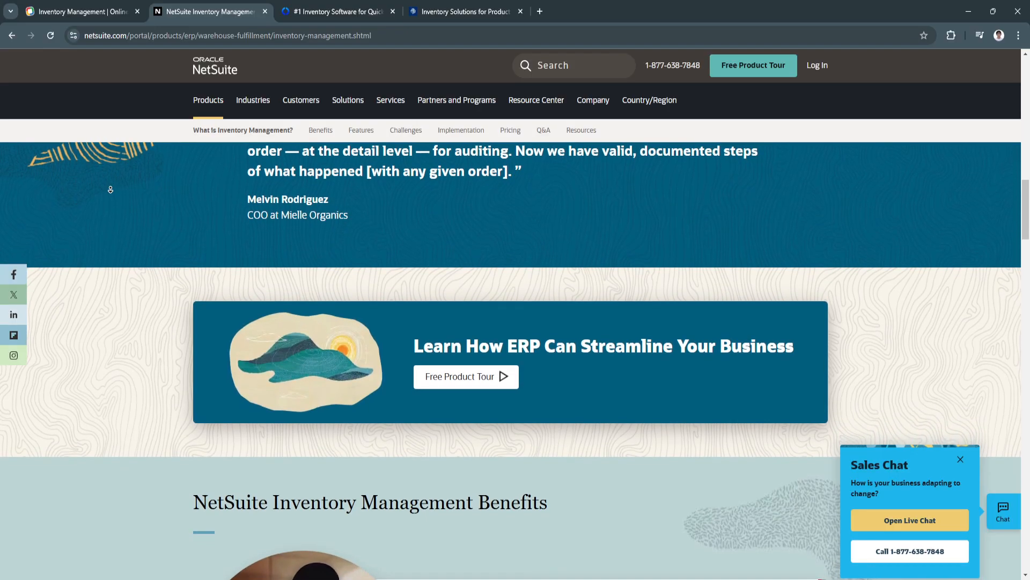
pyautogui.scroll(-3)
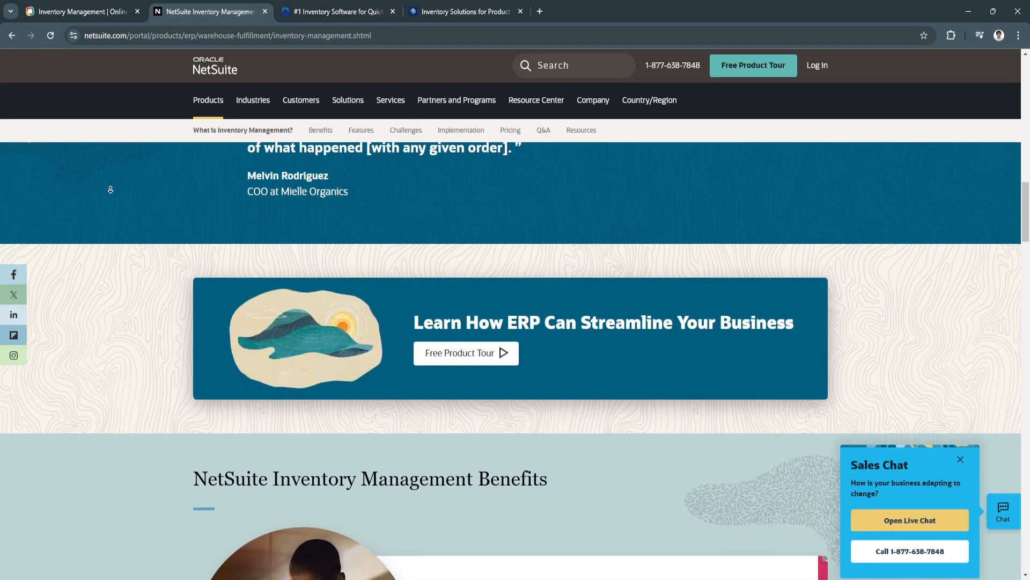
pyautogui.scroll(-3)
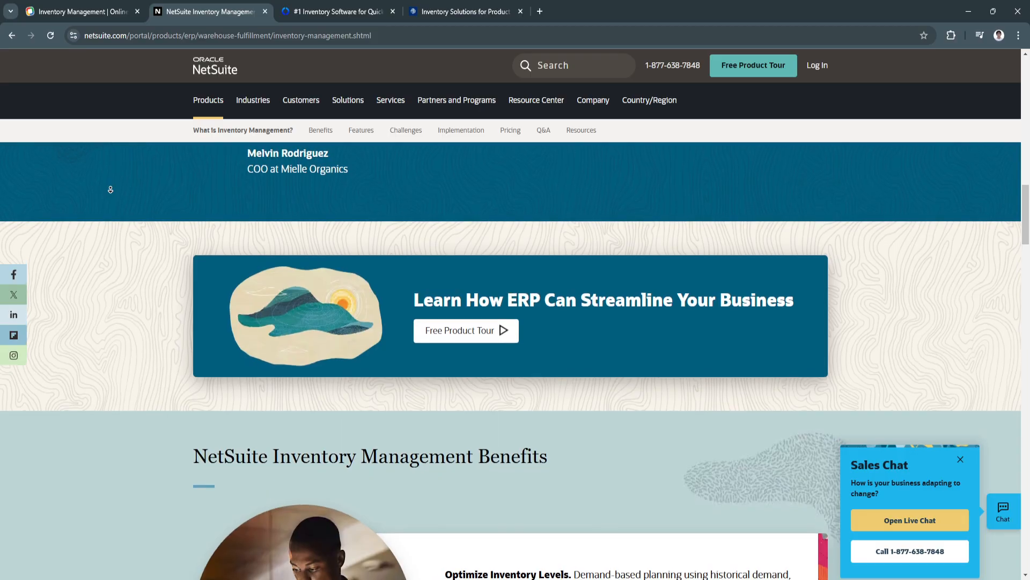
pyautogui.scroll(-3)
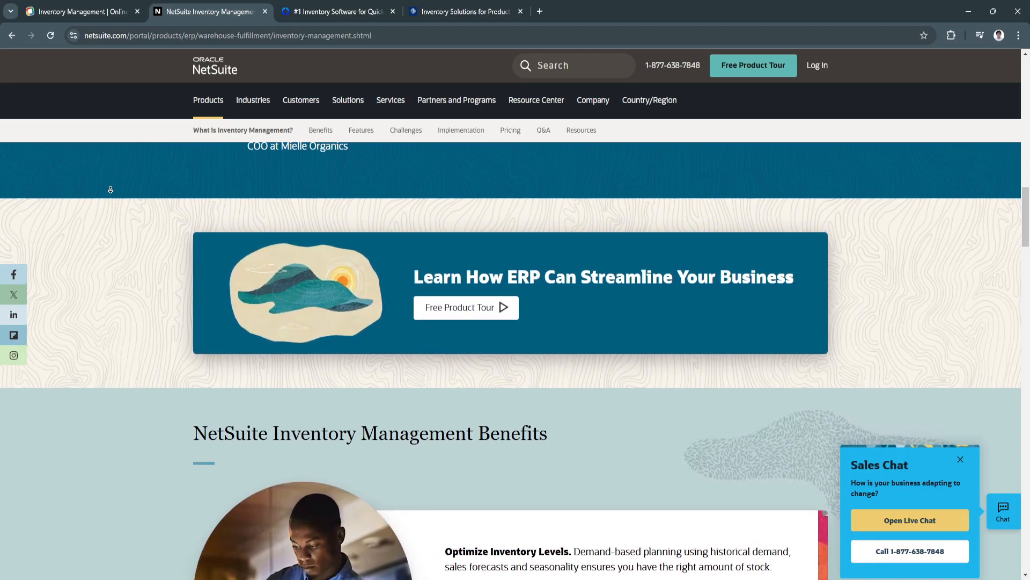
pyautogui.scroll(-3)
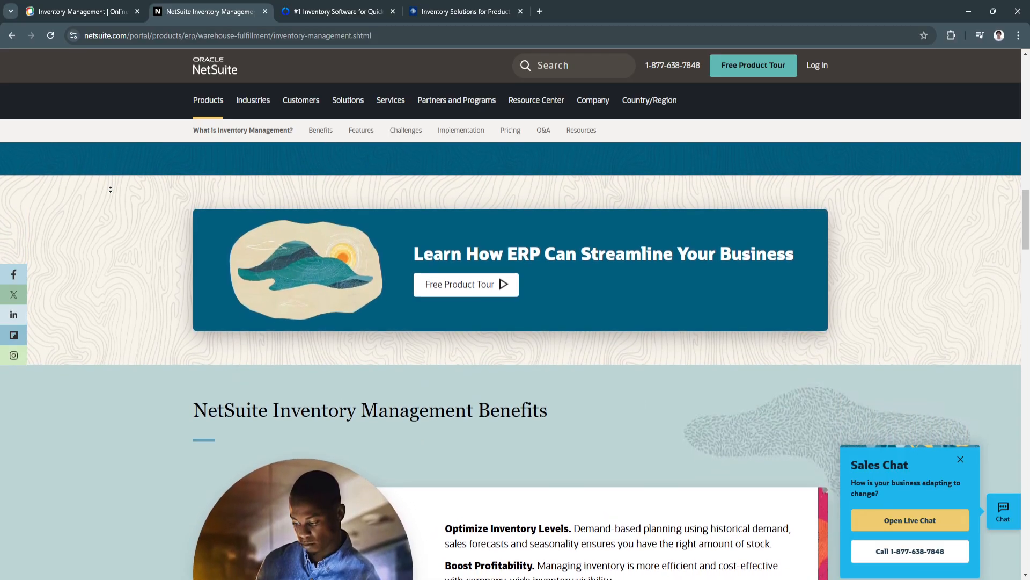
pyautogui.scroll(-3)
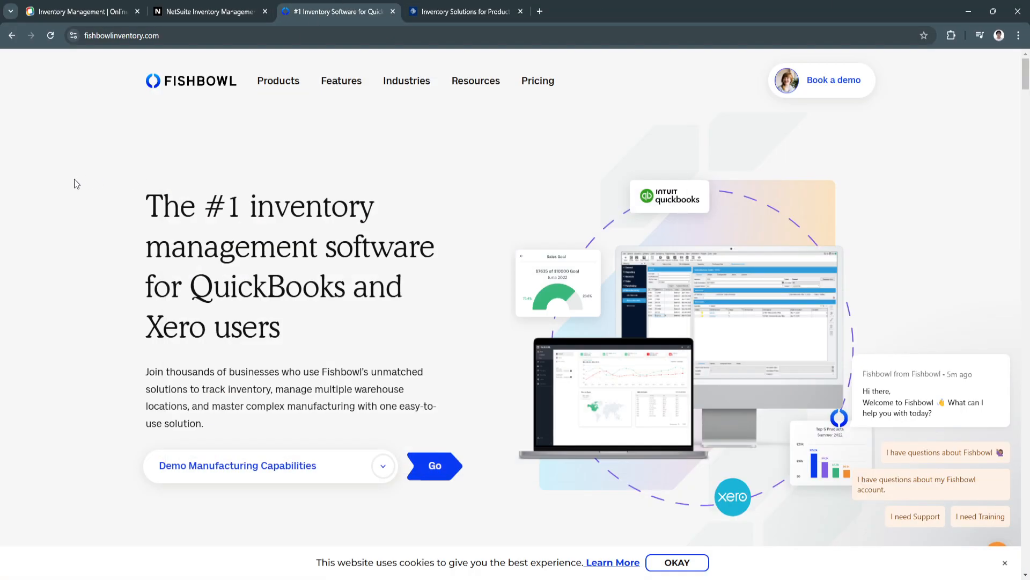
# Scroll the Fishbowl homepage past the review badges to the AI-Powered Inventory Intelligence section.
pyautogui.scroll(-3)
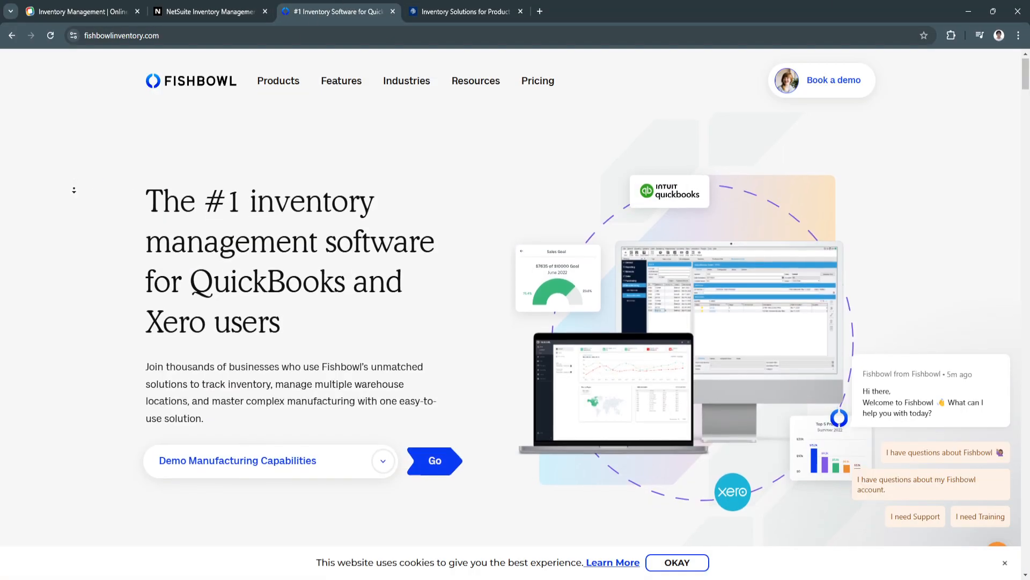
pyautogui.scroll(-3)
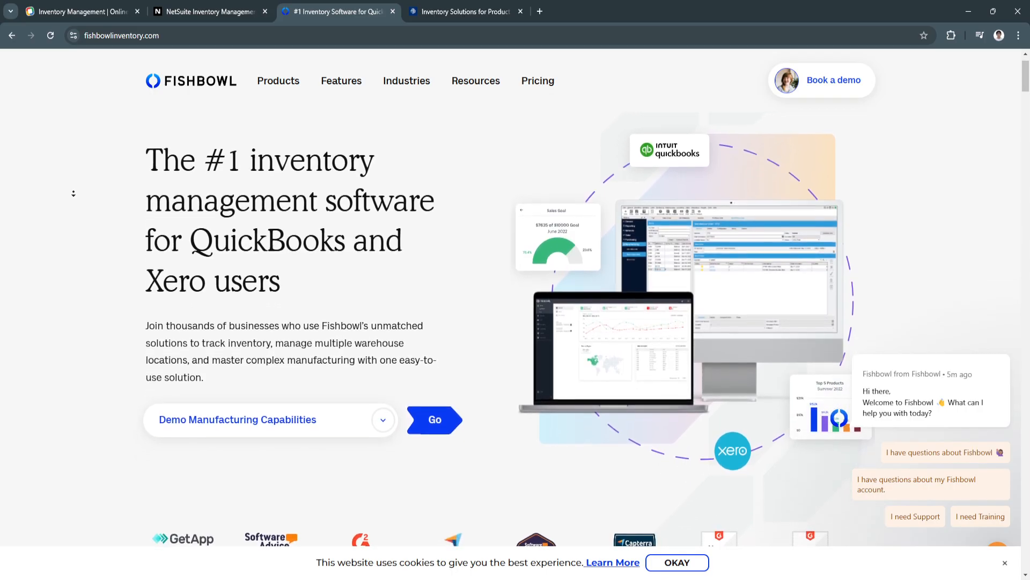
pyautogui.scroll(-3)
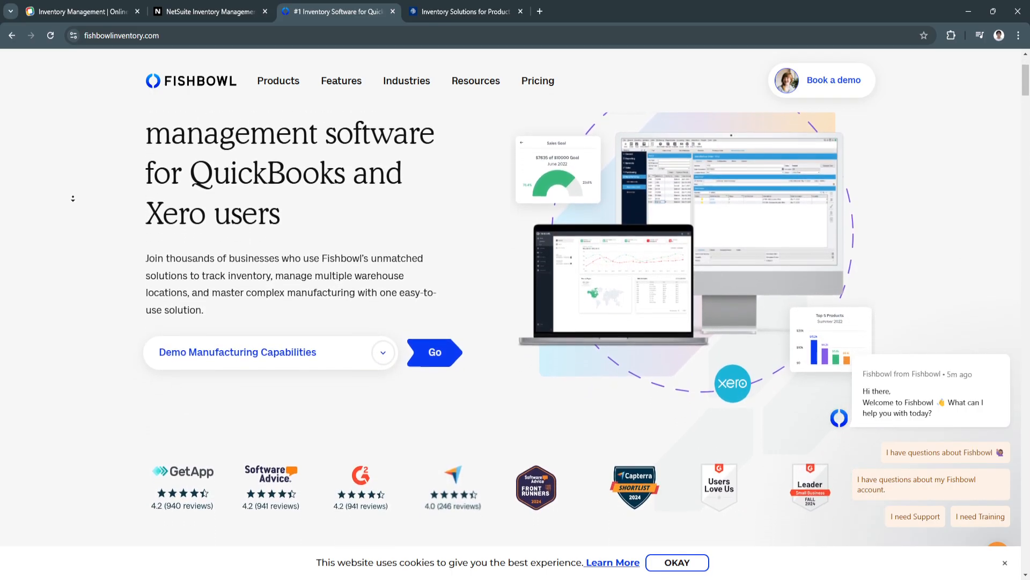
pyautogui.scroll(-3)
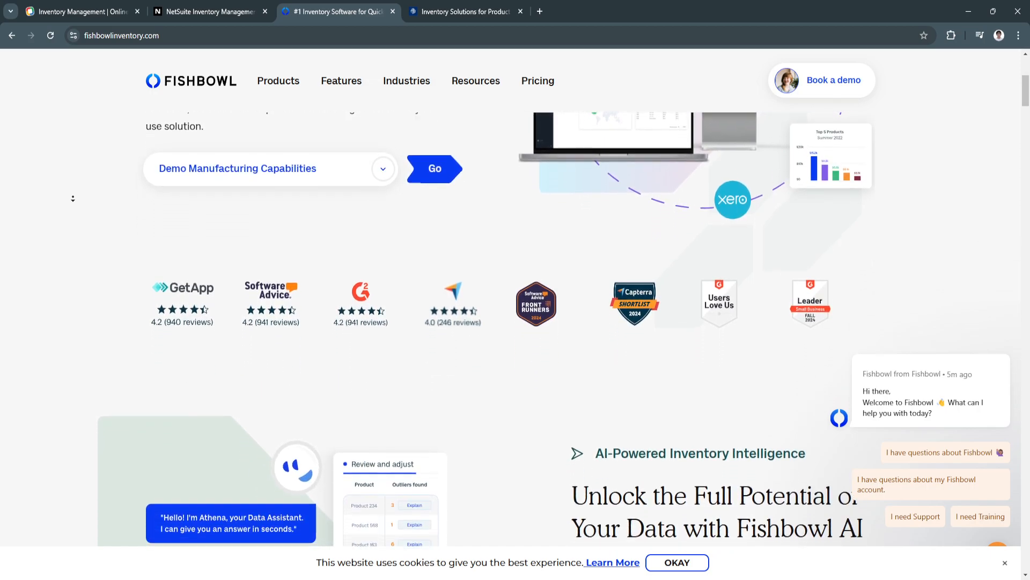
pyautogui.scroll(-3)
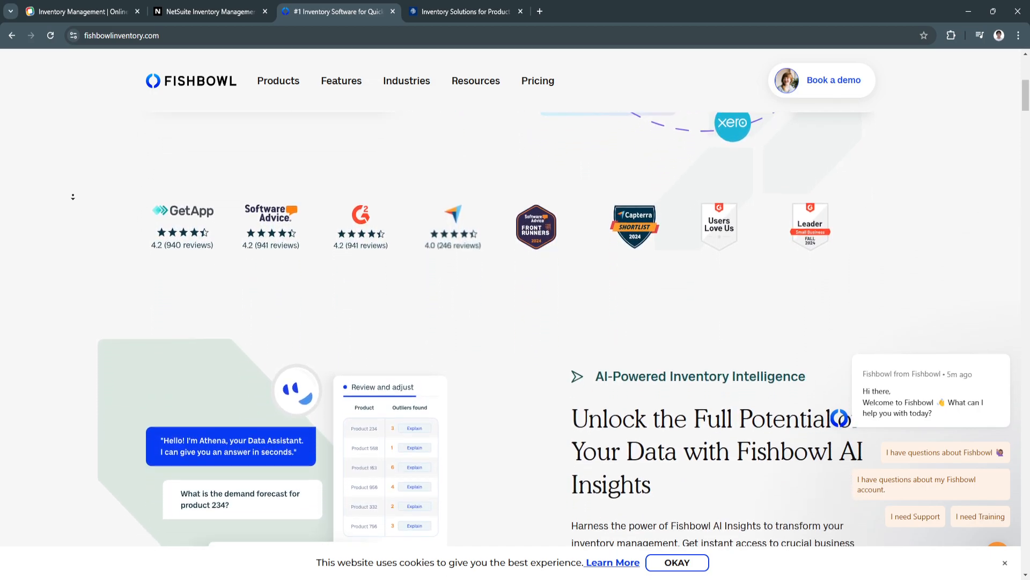
pyautogui.scroll(-3)
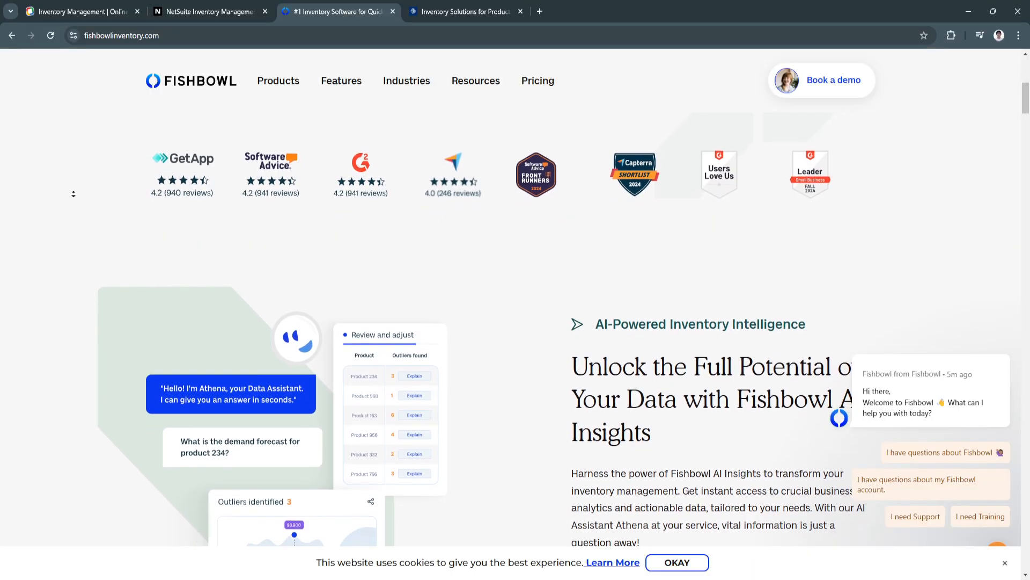
pyautogui.scroll(-3)
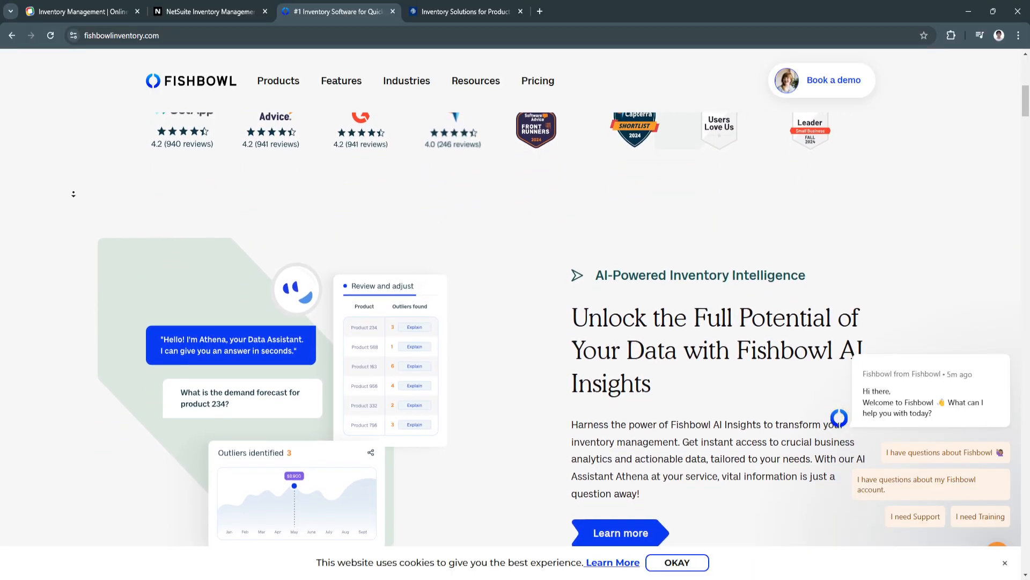
pyautogui.scroll(-3)
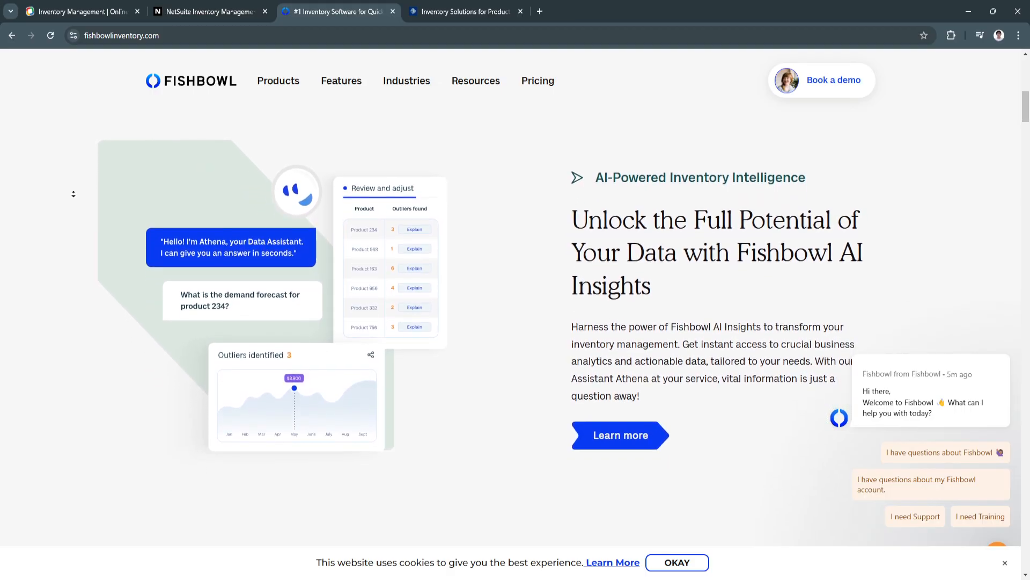
pyautogui.scroll(-3)
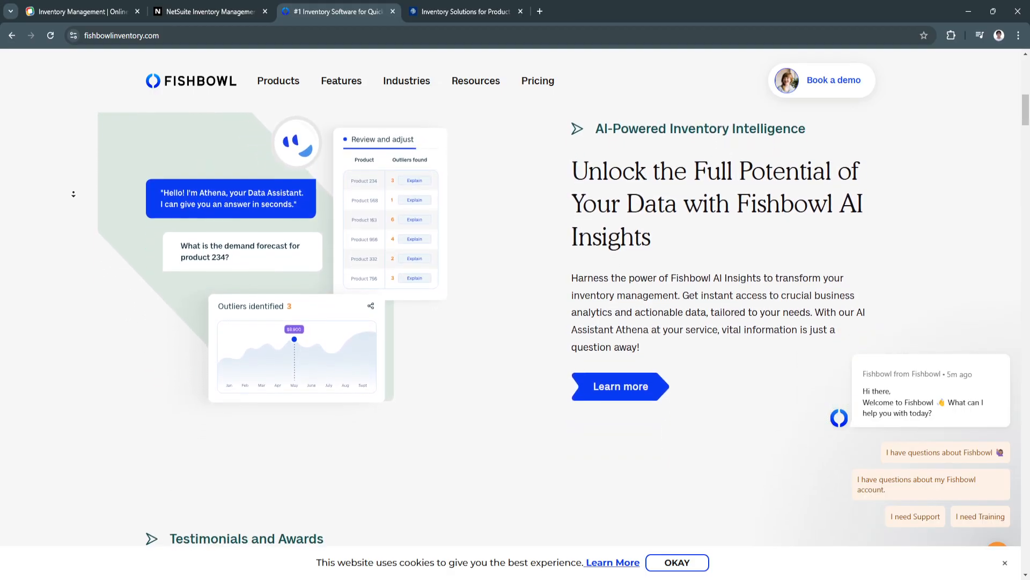
pyautogui.scroll(-3)
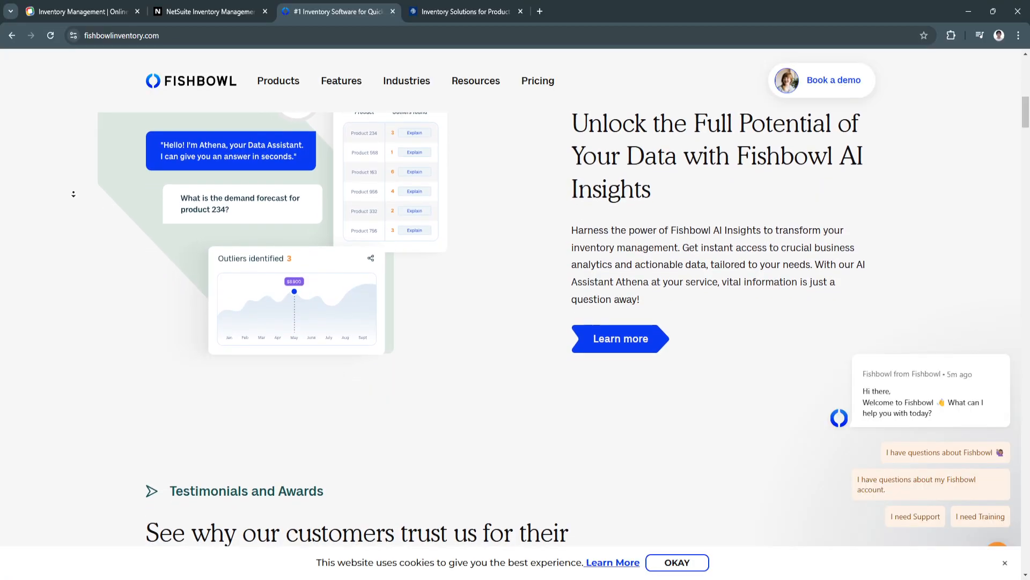
pyautogui.scroll(-3)
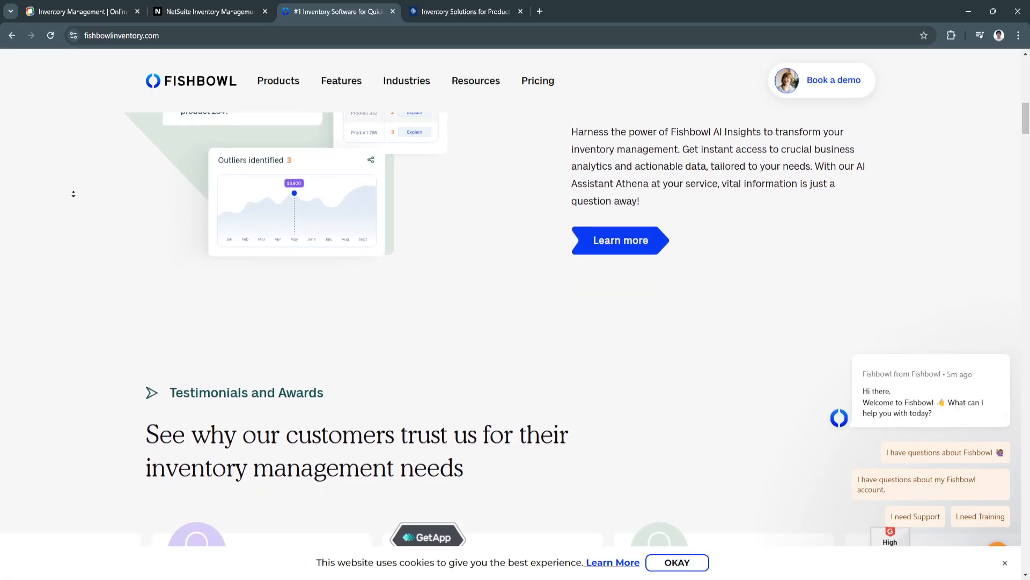
# Scroll through Fishbowl's Testimonials and Awards cards to the QuickBooks-Compatible Inventory Management section.
pyautogui.scroll(-3)
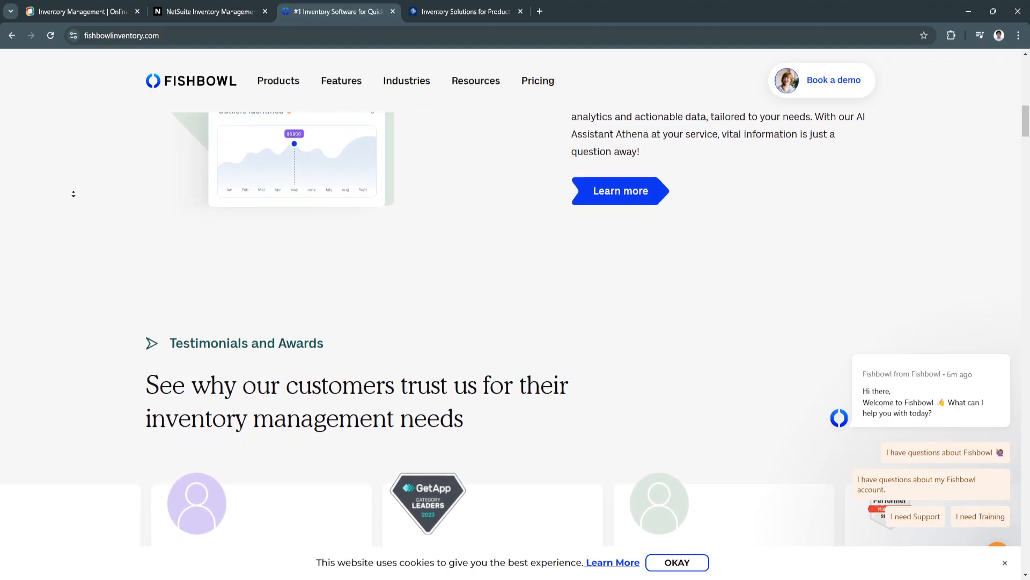
pyautogui.scroll(-3)
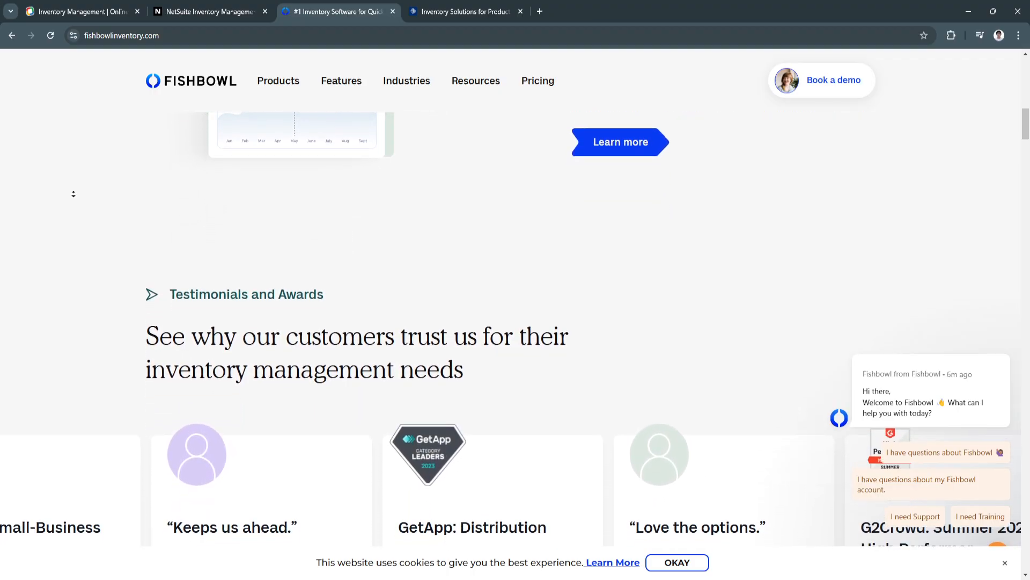
pyautogui.scroll(-3)
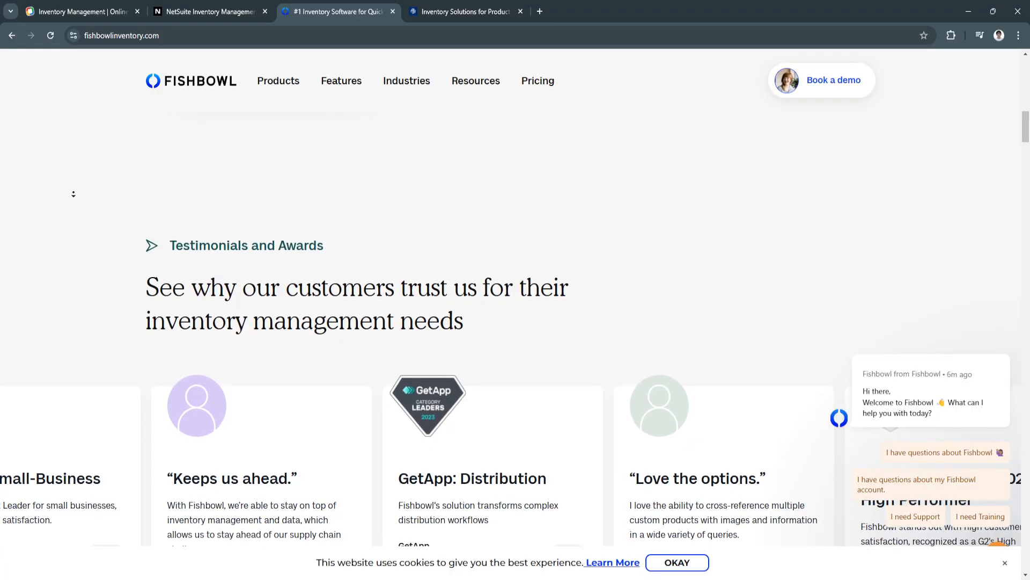
pyautogui.scroll(-3)
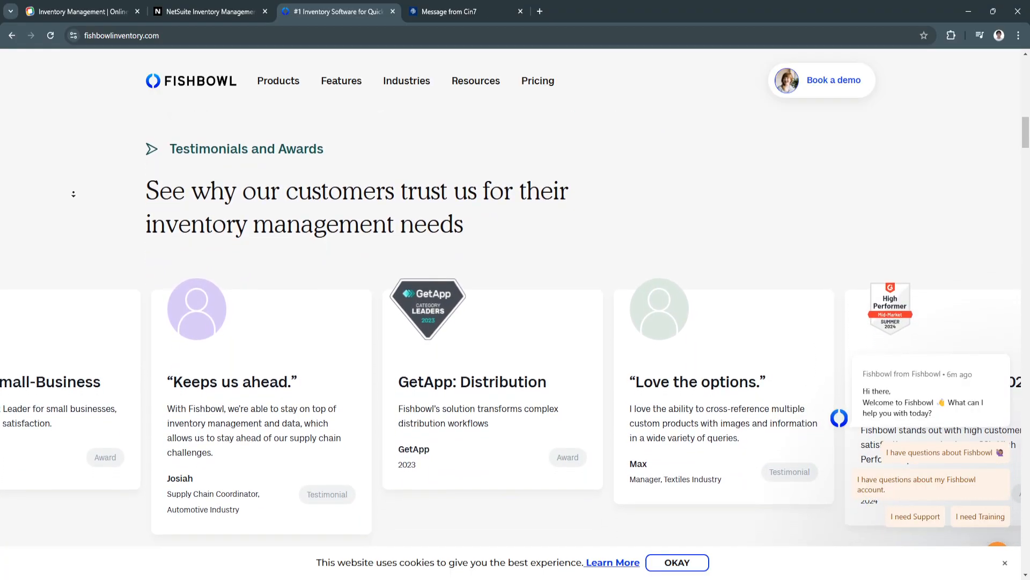
pyautogui.scroll(-3)
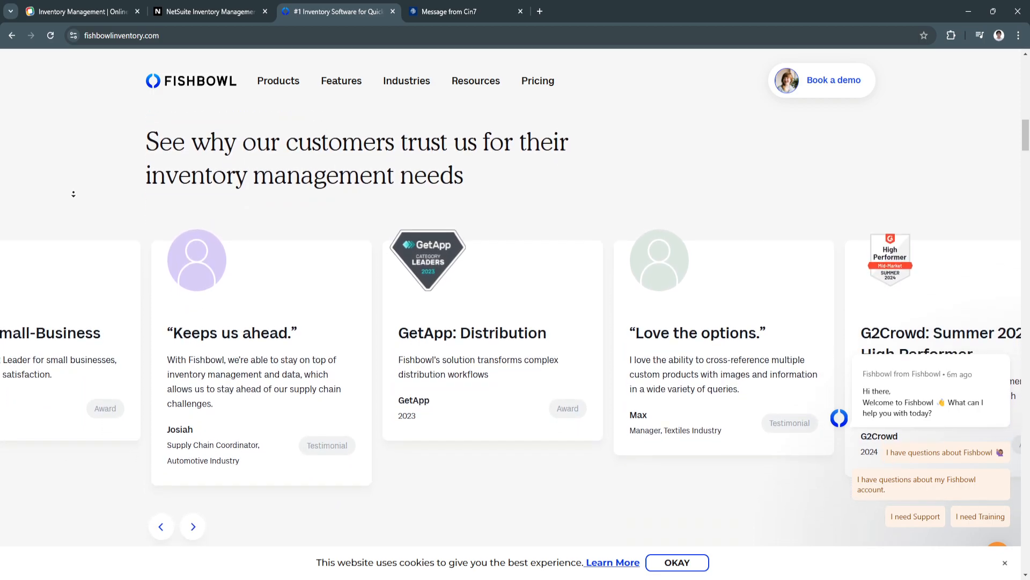
pyautogui.scroll(-3)
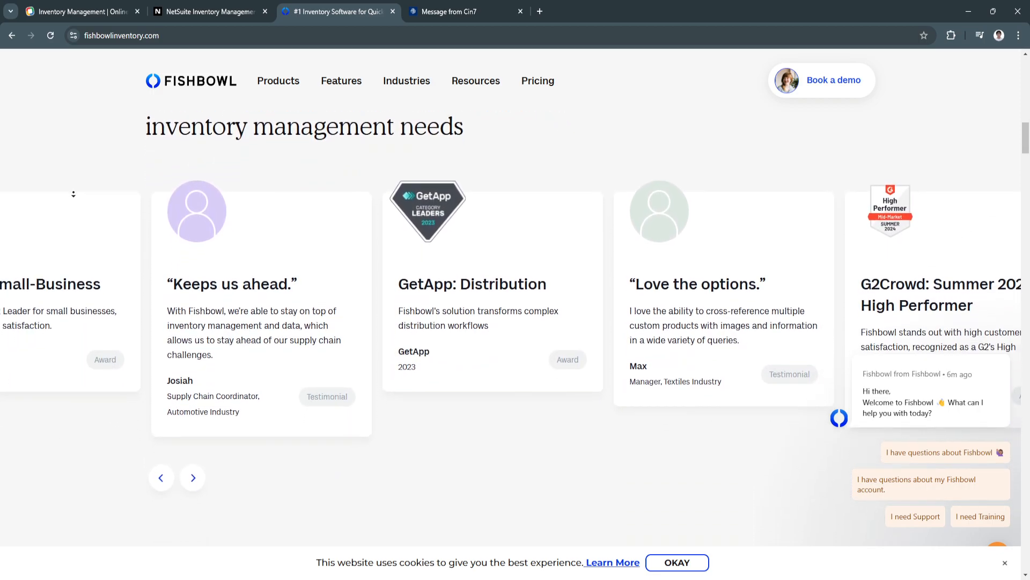
pyautogui.scroll(-3)
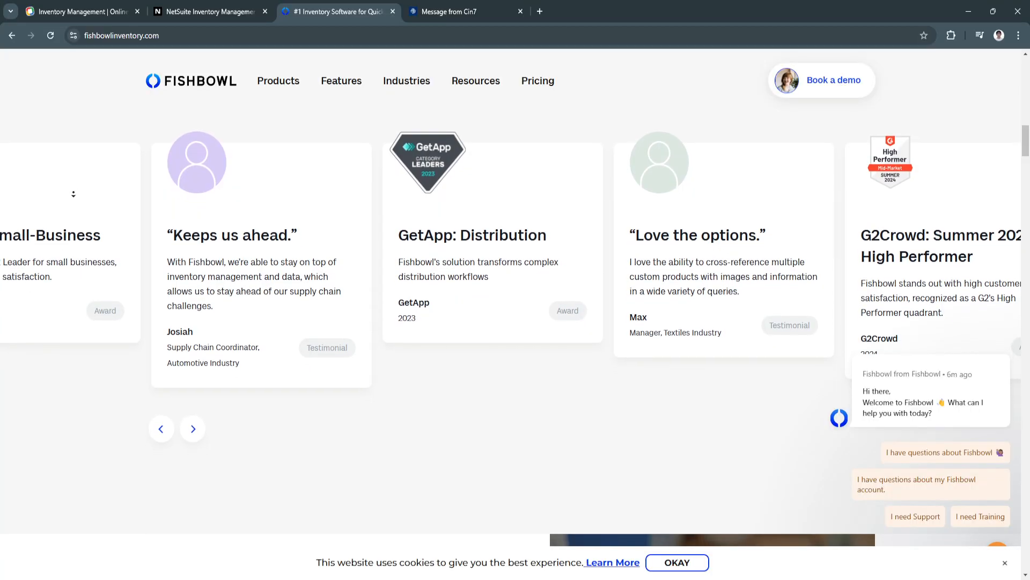
pyautogui.scroll(-3)
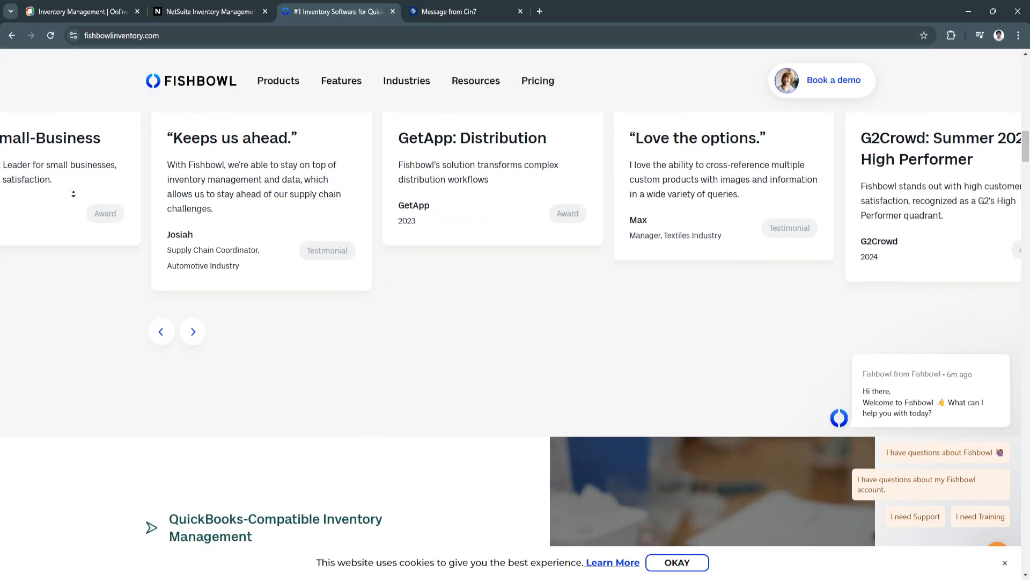
pyautogui.scroll(-3)
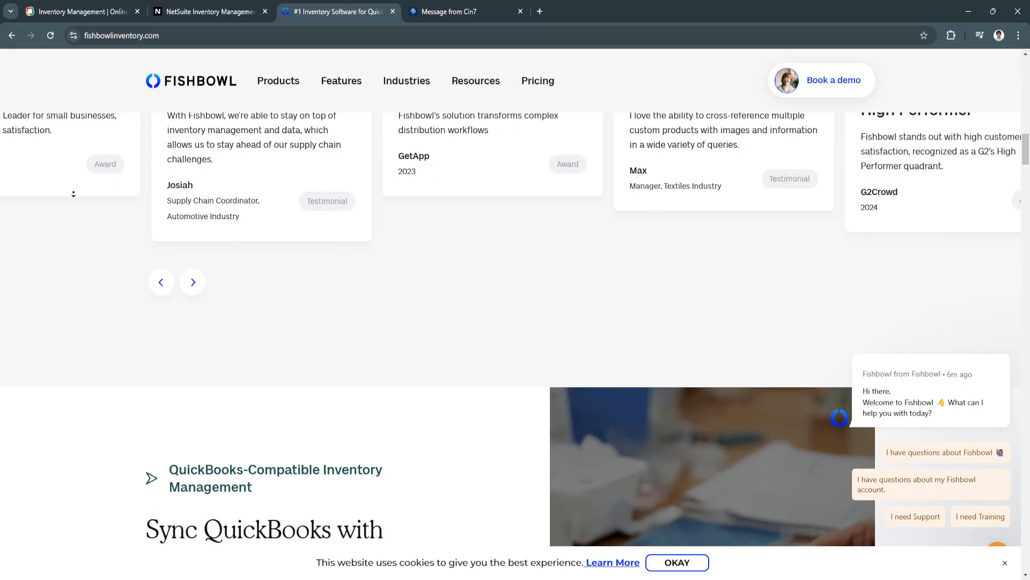
pyautogui.scroll(-3)
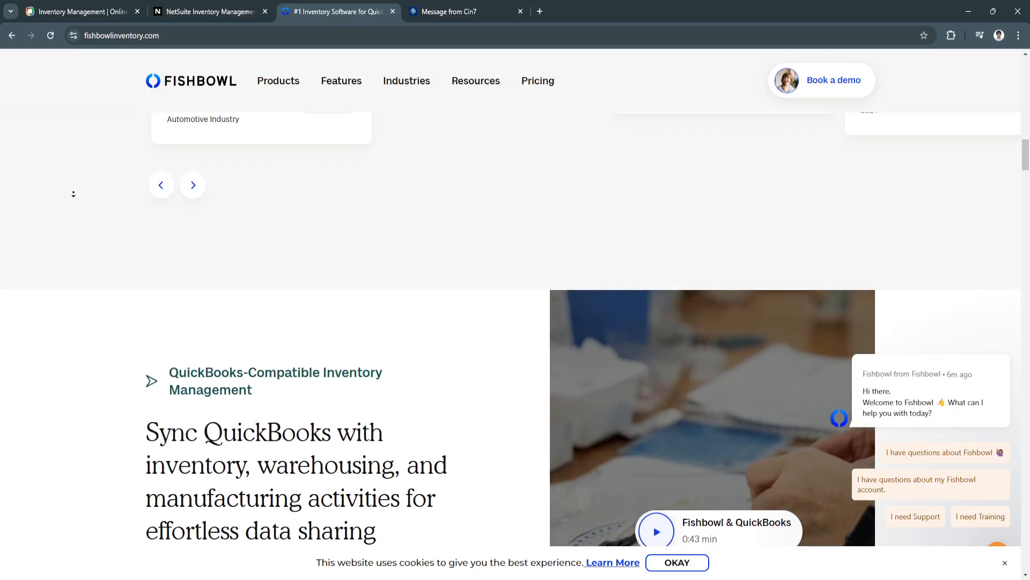
# Scroll past Fishbowl's QuickBooks sync section to the 'trusted by' customer logos.
pyautogui.scroll(-3)
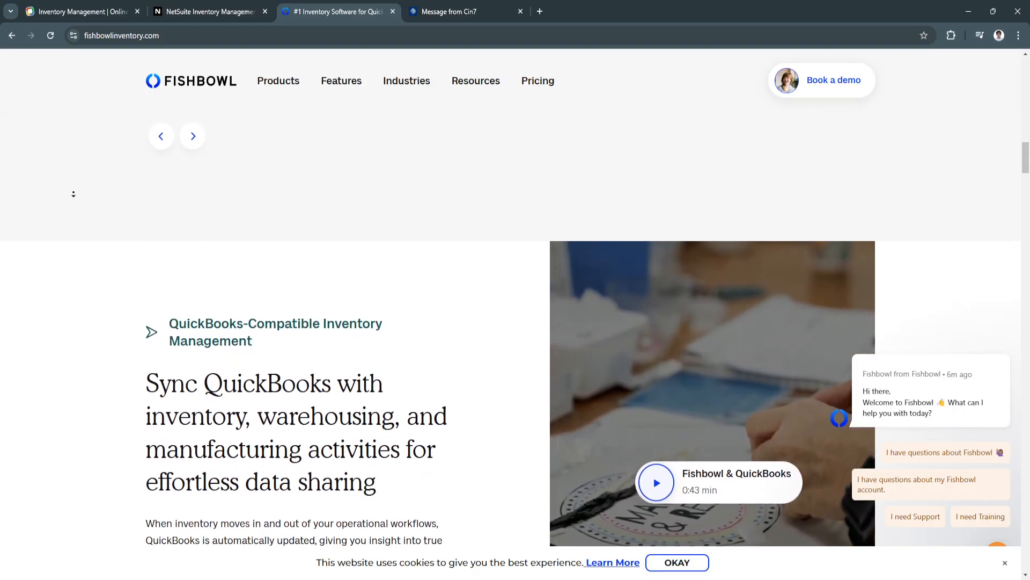
pyautogui.scroll(-3)
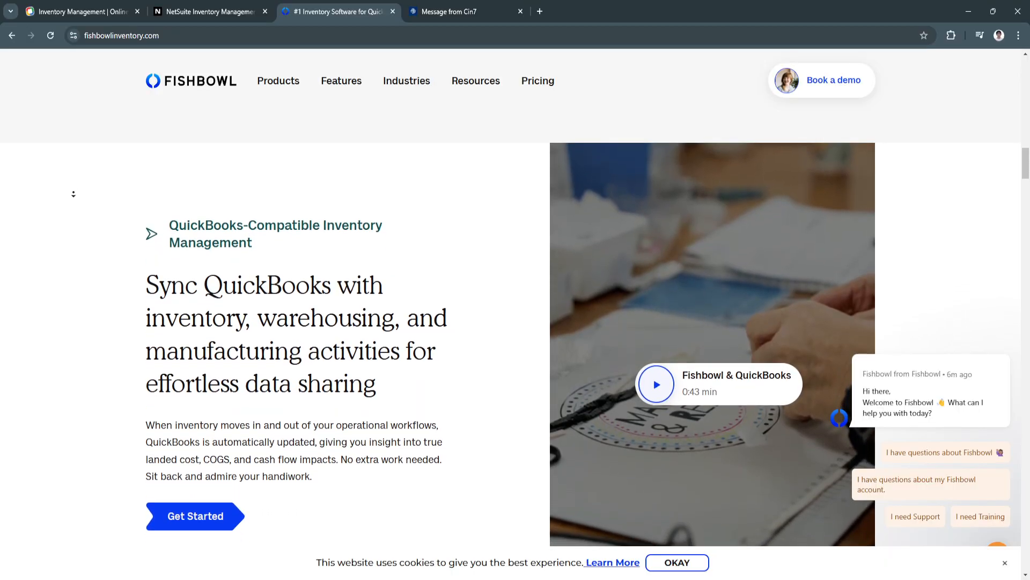
pyautogui.scroll(-3)
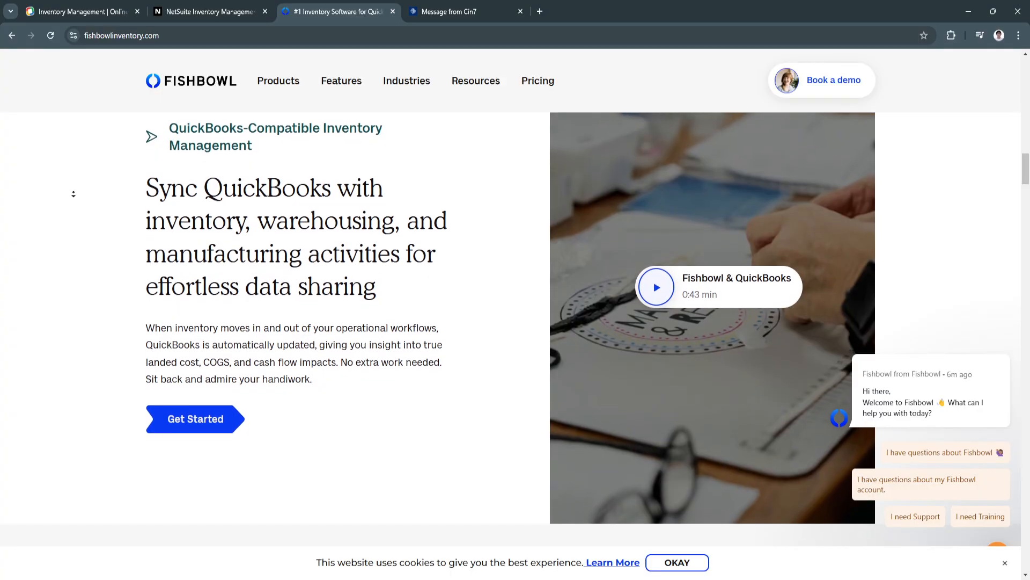
pyautogui.scroll(-3)
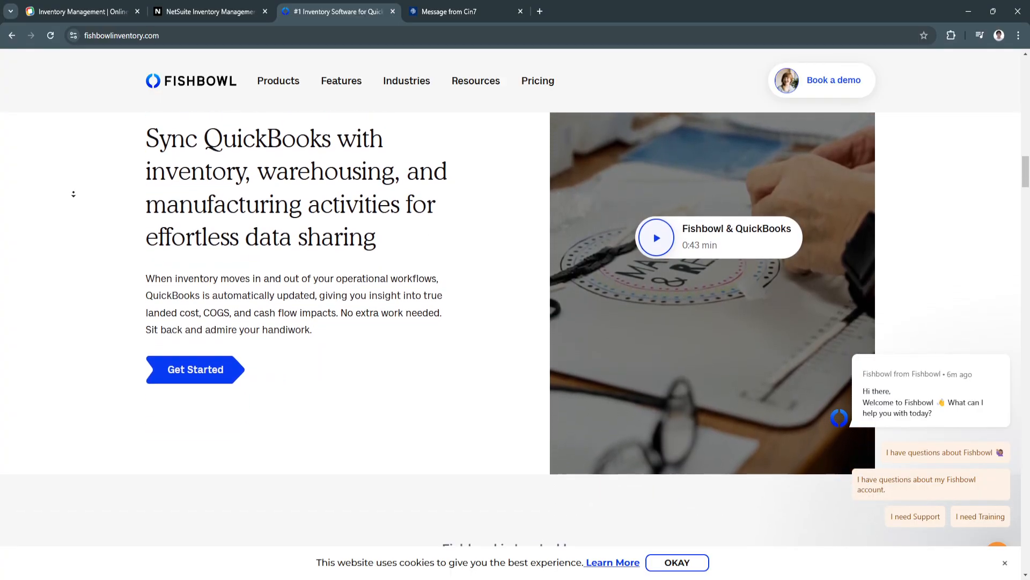
pyautogui.scroll(-3)
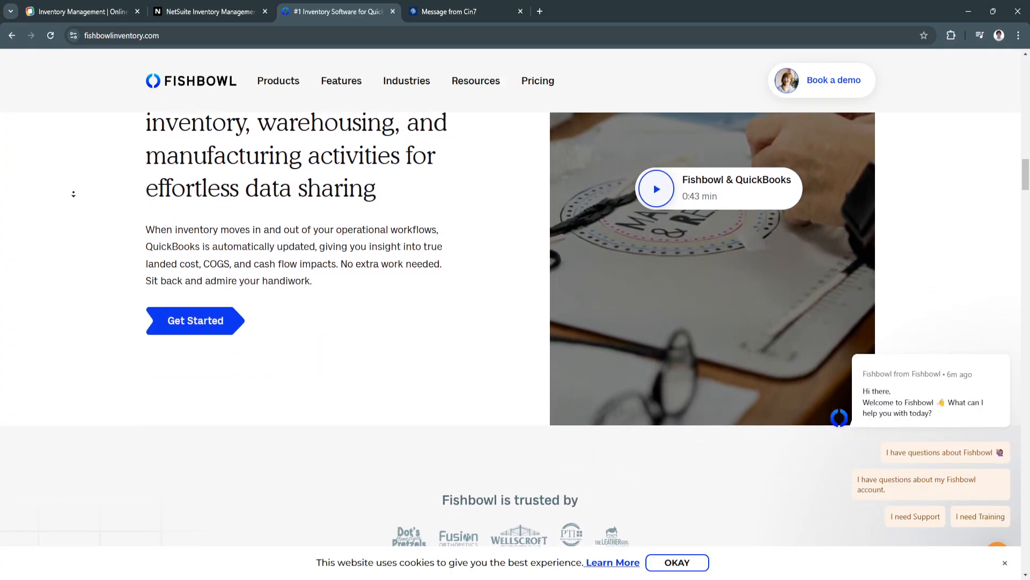
pyautogui.scroll(-3)
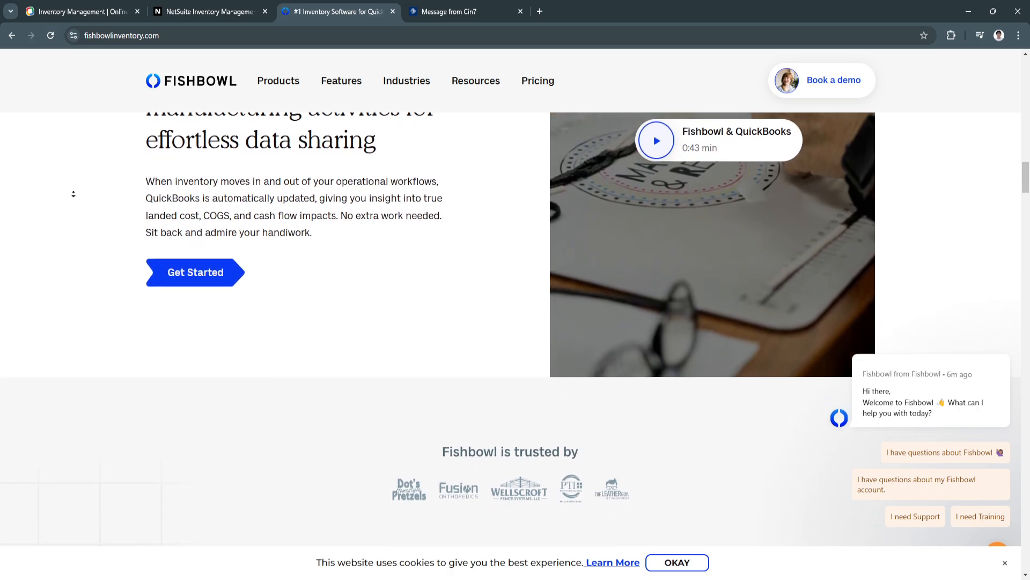
pyautogui.scroll(-3)
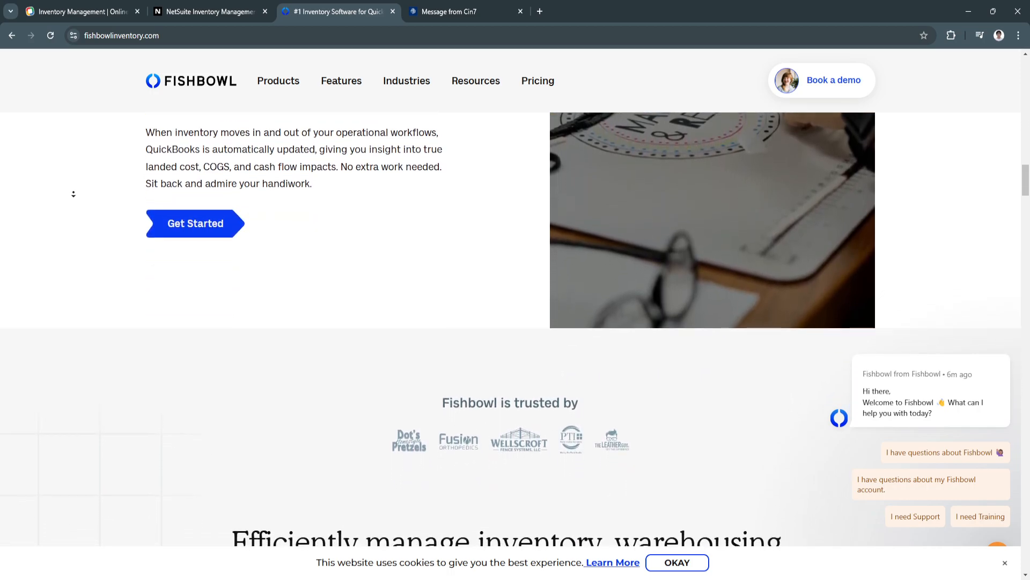
# Continue to the 'Efficiently manage inventory, warehousing, and manufacturing processes' heading.
pyautogui.scroll(-3)
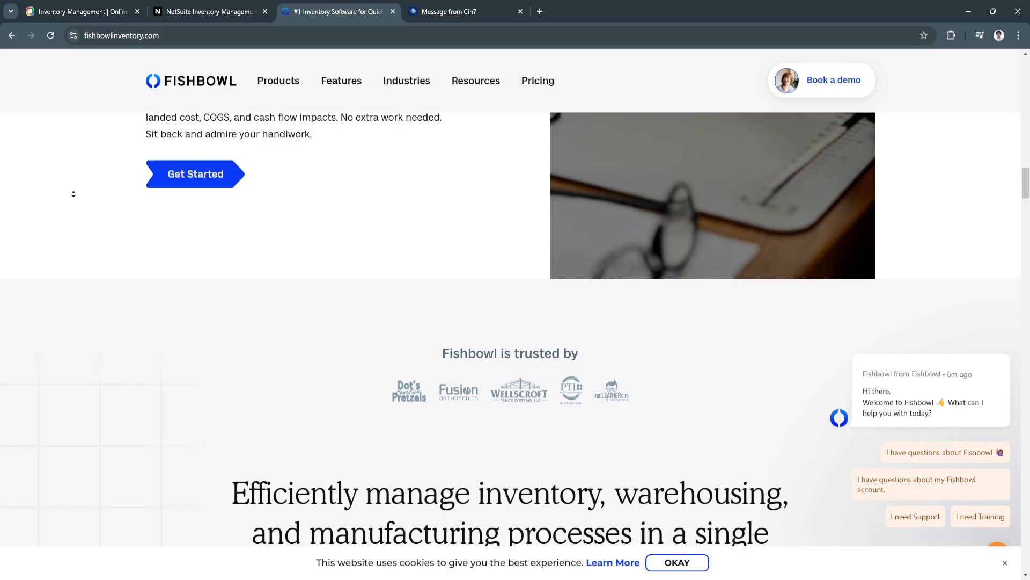
pyautogui.scroll(-3)
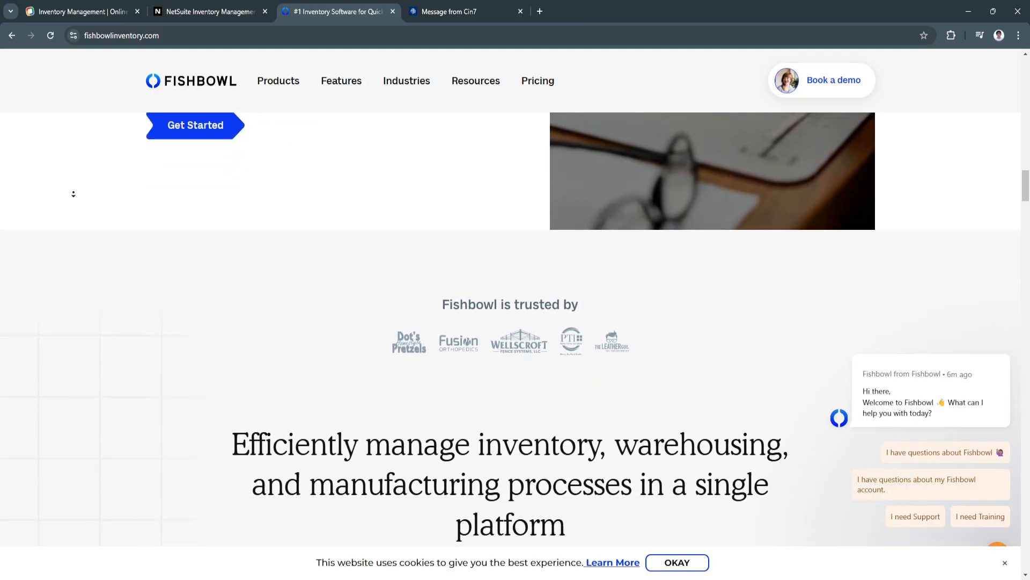
pyautogui.scroll(-3)
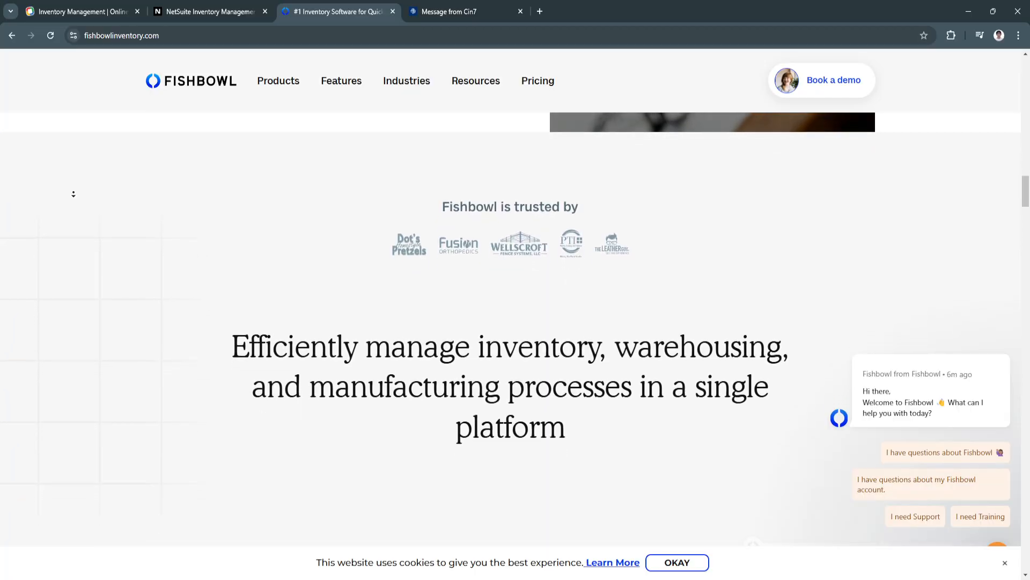
pyautogui.scroll(-3)
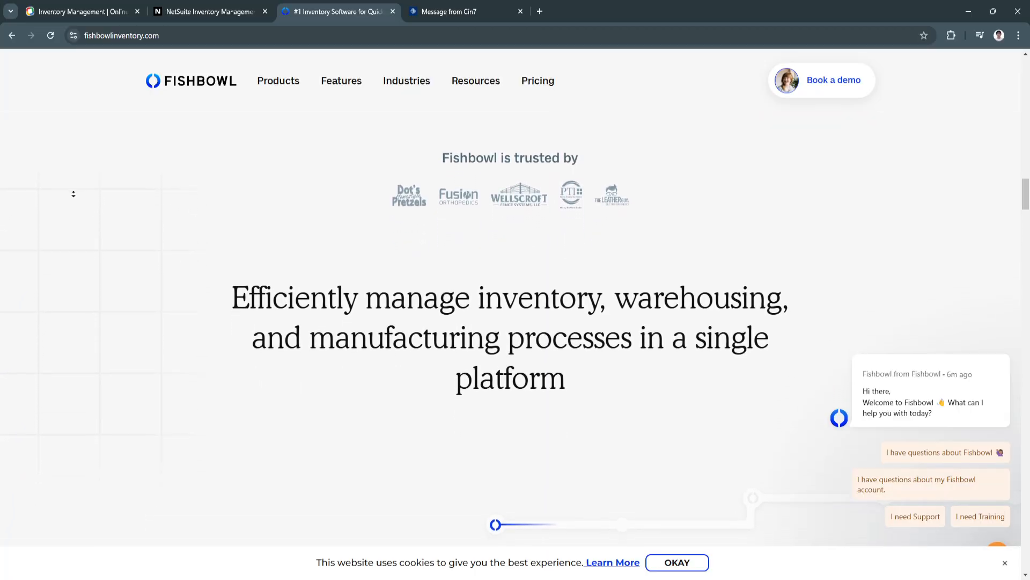
pyautogui.scroll(-3)
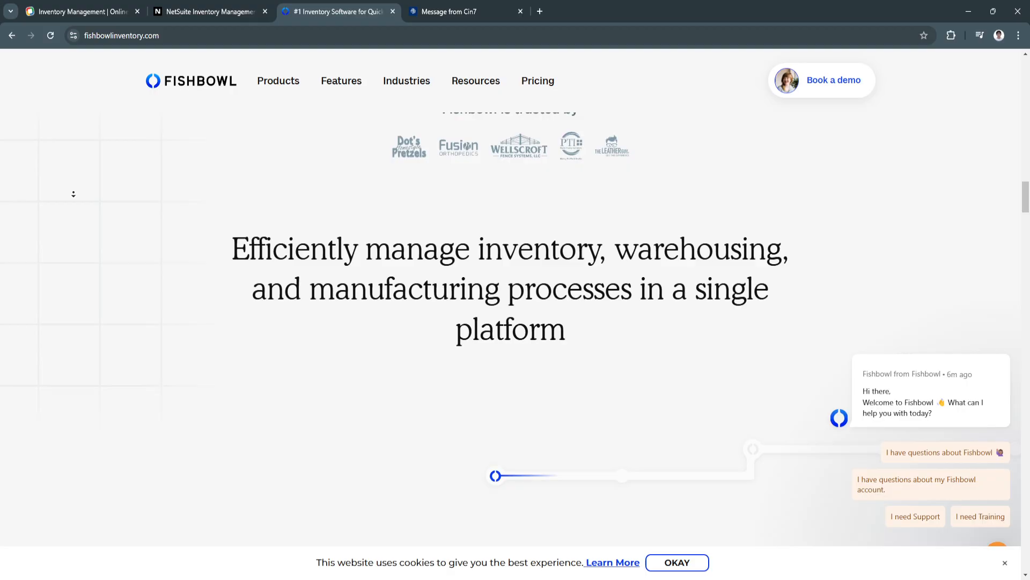
pyautogui.scroll(-3)
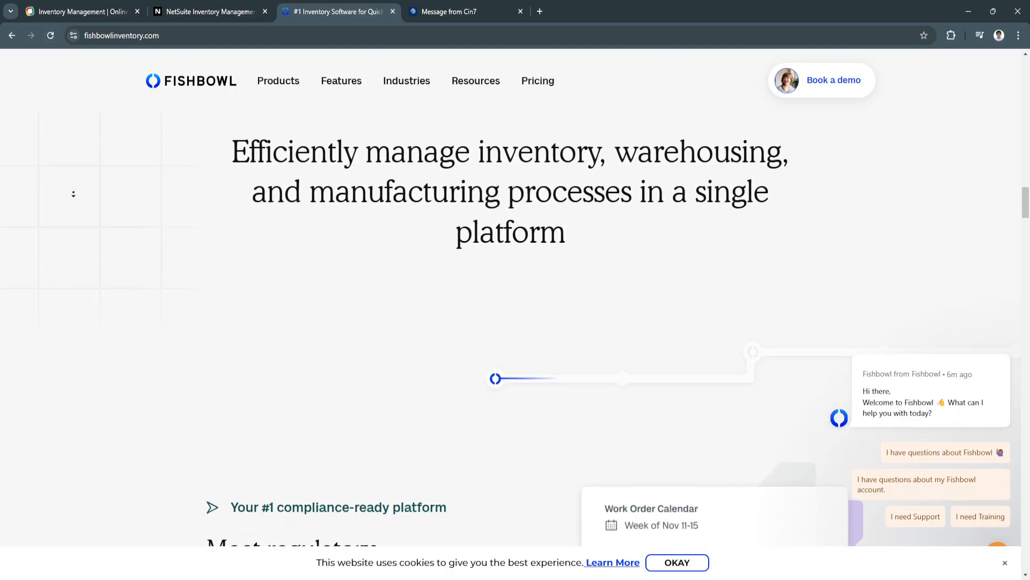
# Scroll to Fishbowl's compliance-ready platform section, ending back at the homepage hero.
pyautogui.scroll(-3)
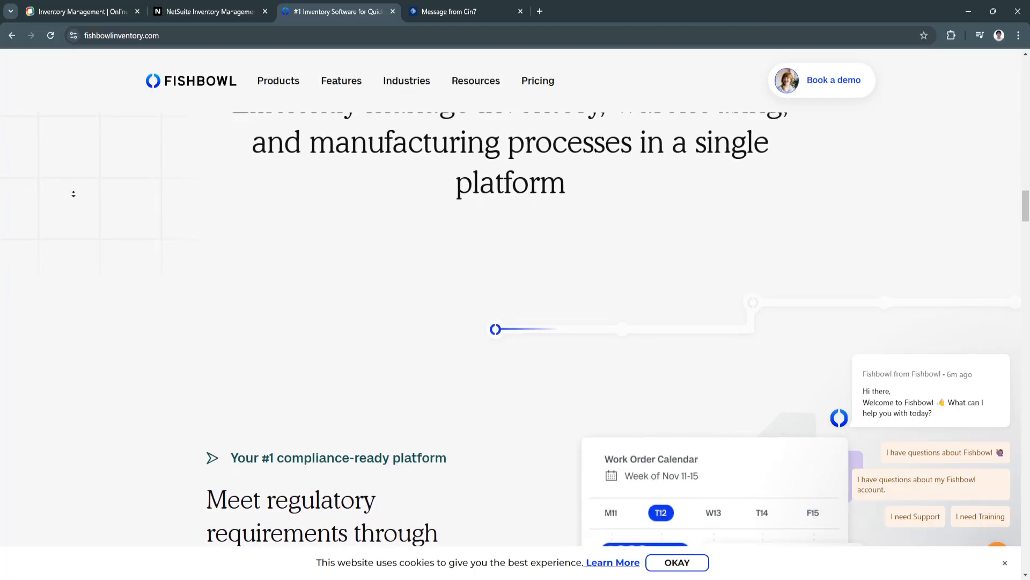
pyautogui.scroll(-3)
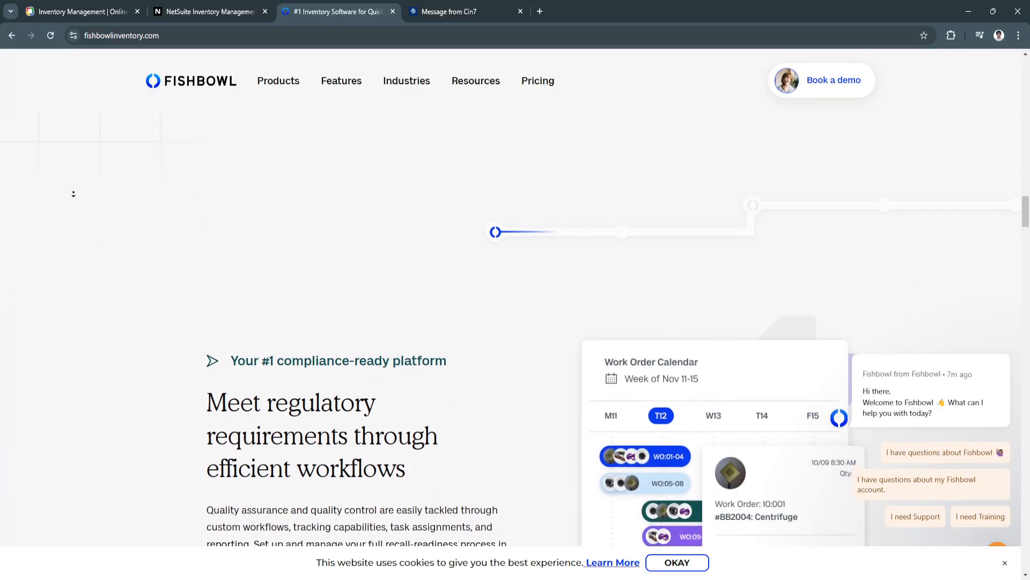
pyautogui.scroll(-3)
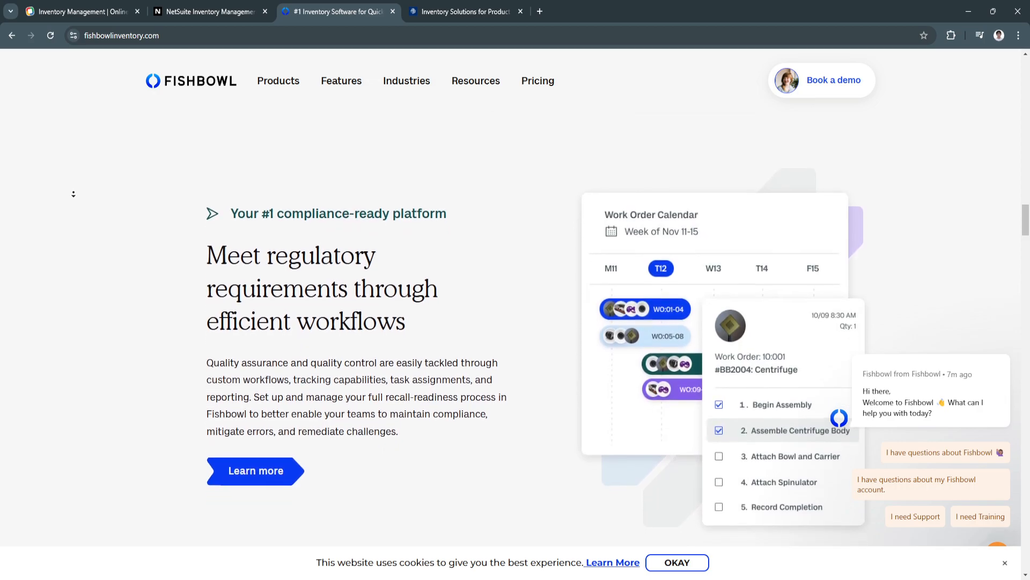
pyautogui.scroll(-3)
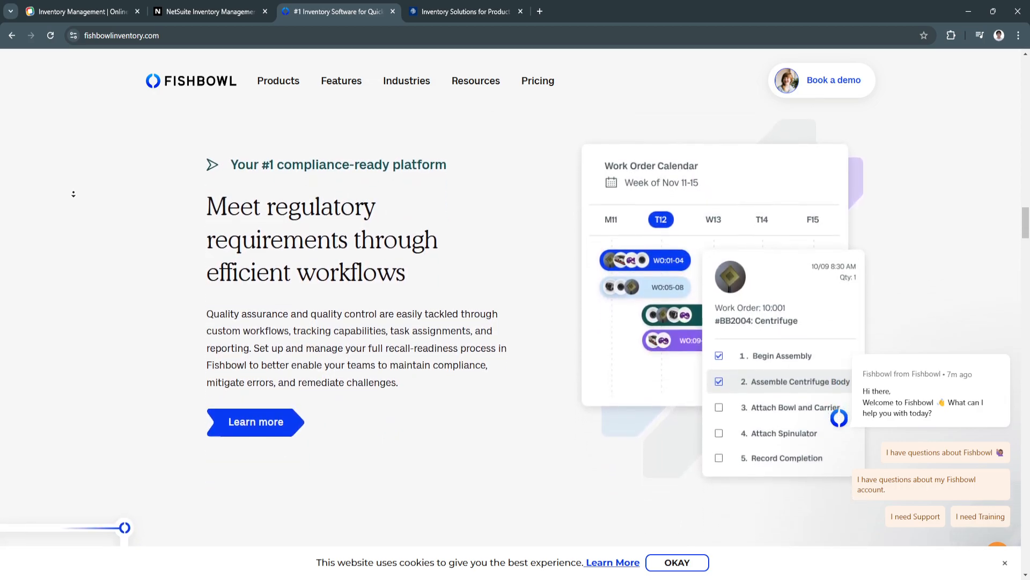
pyautogui.scroll(-3)
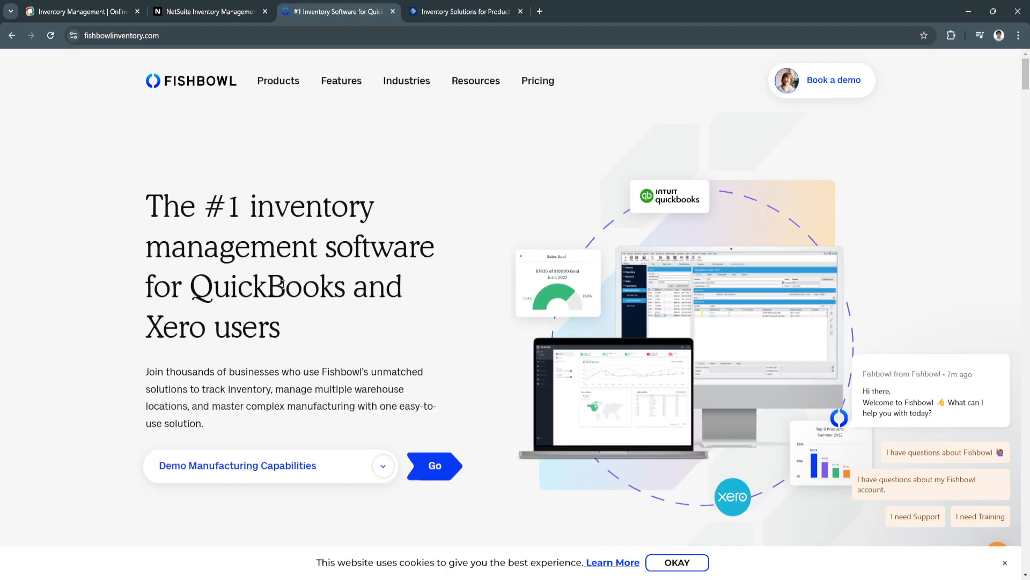
# Switch to the Cin7 homepage and scroll past its 125+ million orders, 8,000+ customers stats to 'All the scale. Zero complexity'.
pyautogui.click(465, 10)
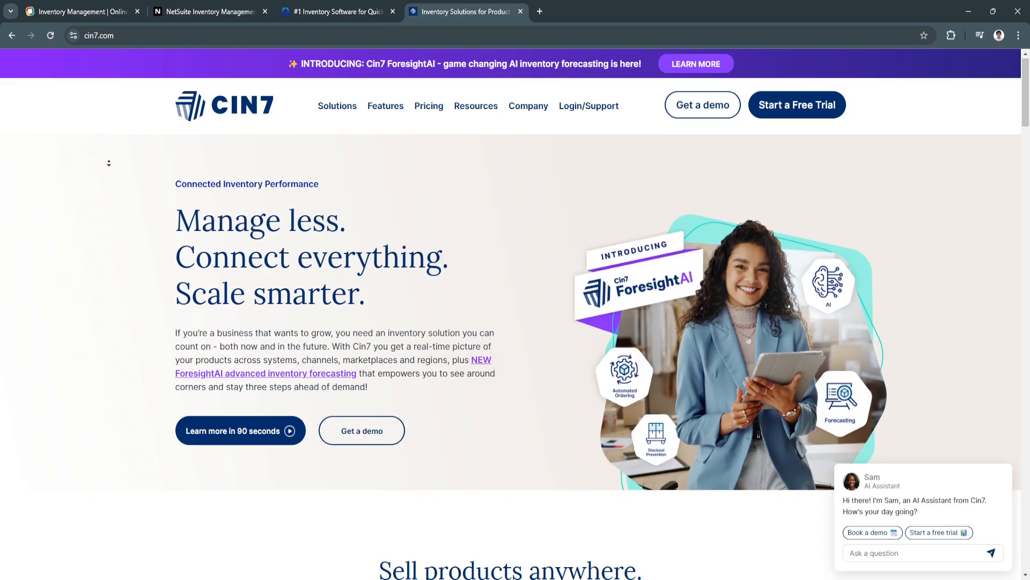
pyautogui.scroll(-3)
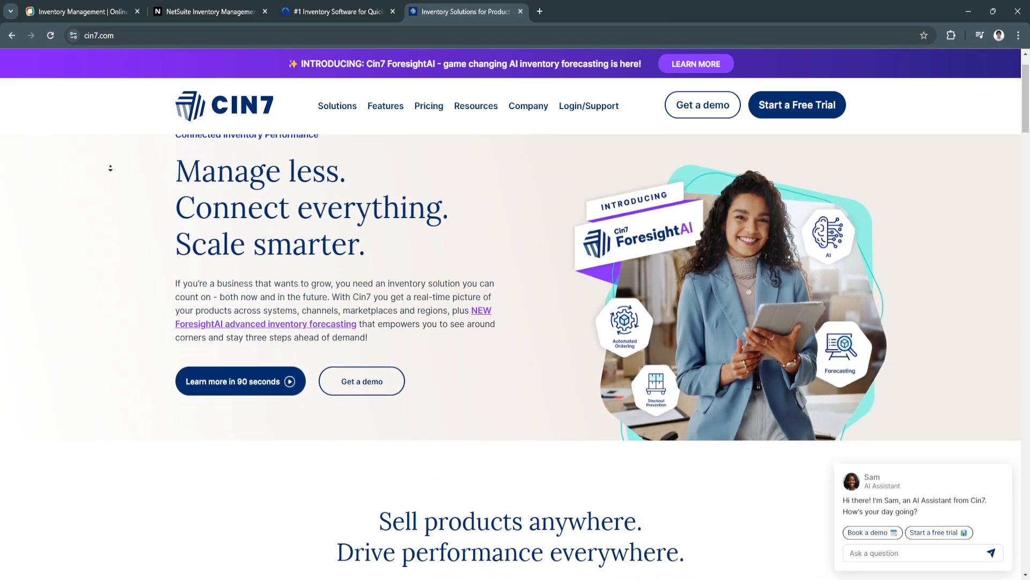
pyautogui.scroll(-3)
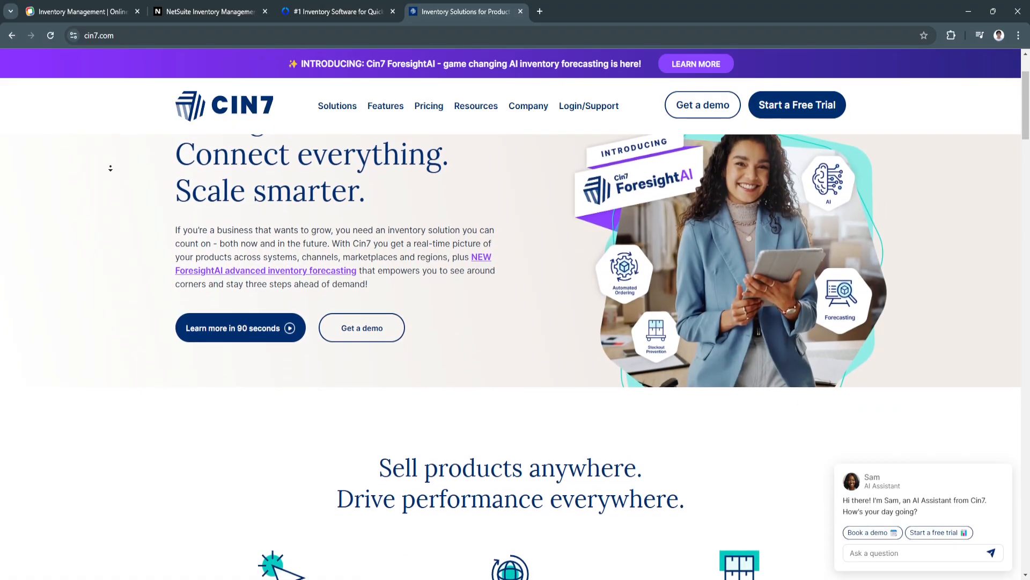
pyautogui.scroll(-3)
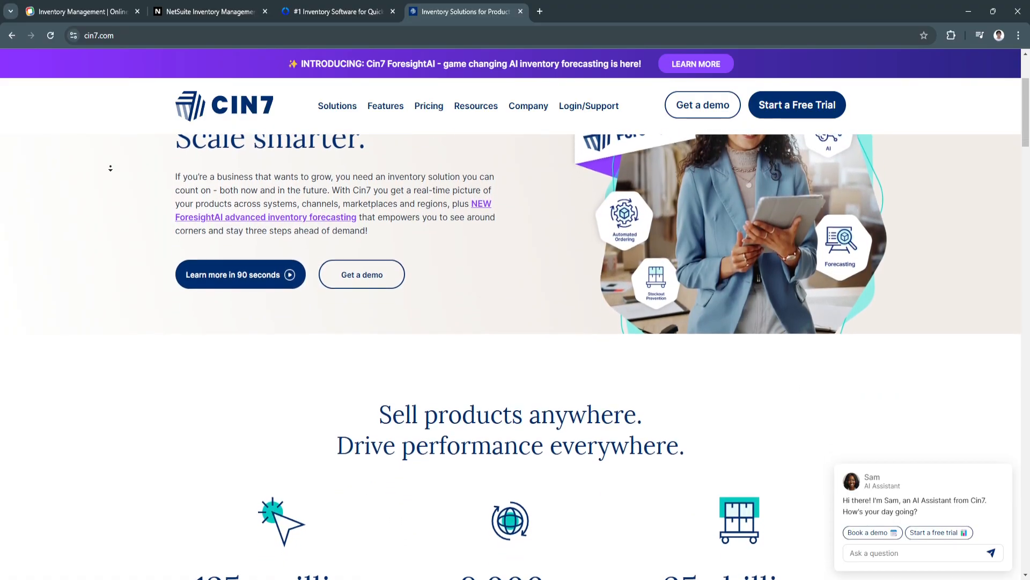
pyautogui.scroll(-3)
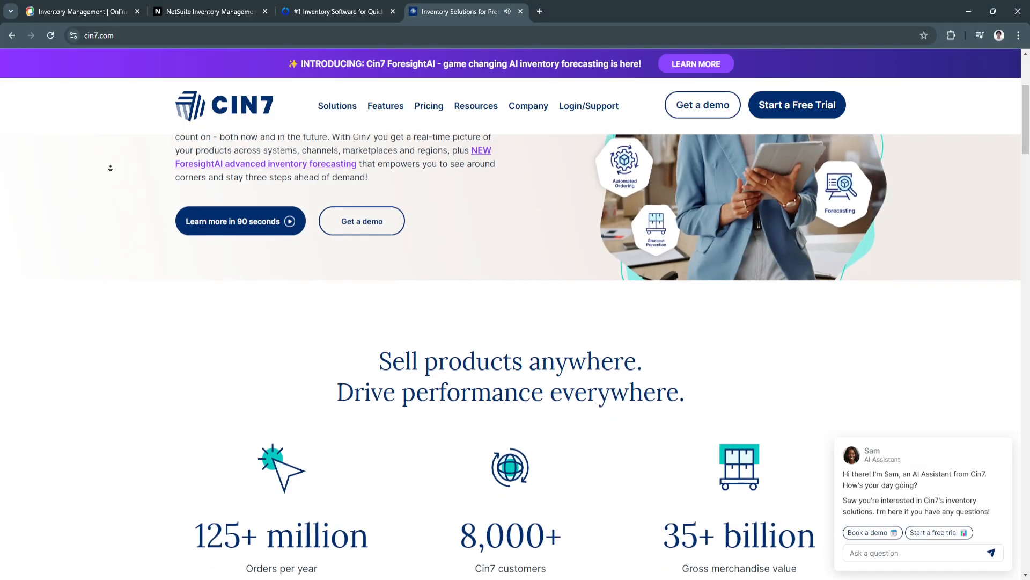
pyautogui.scroll(-3)
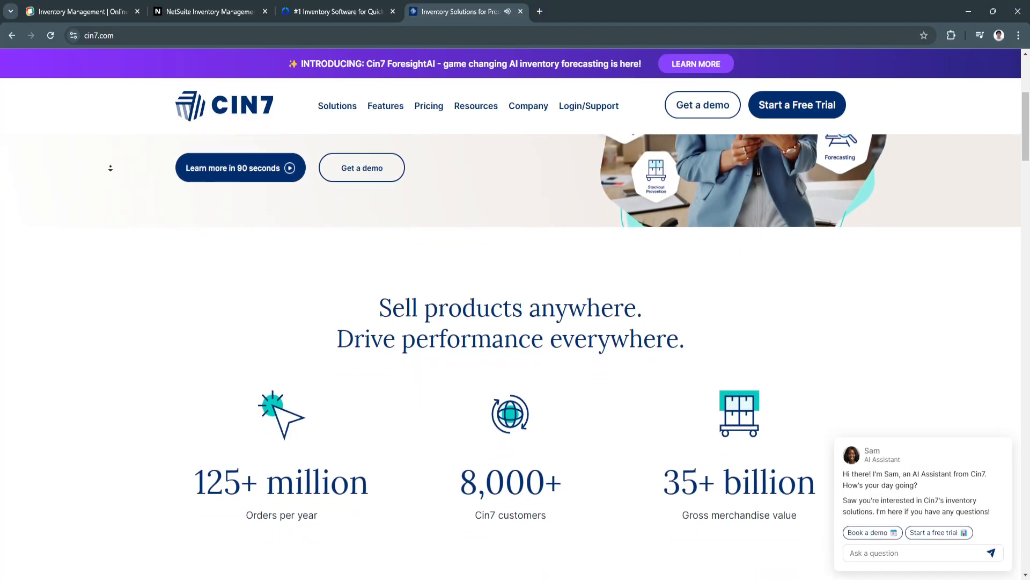
pyautogui.scroll(-3)
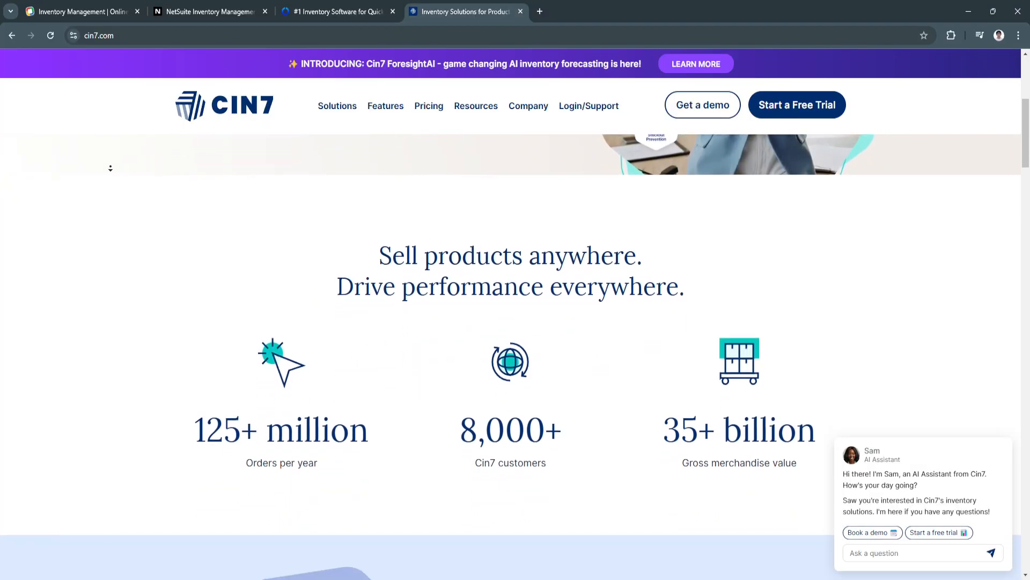
pyautogui.scroll(-3)
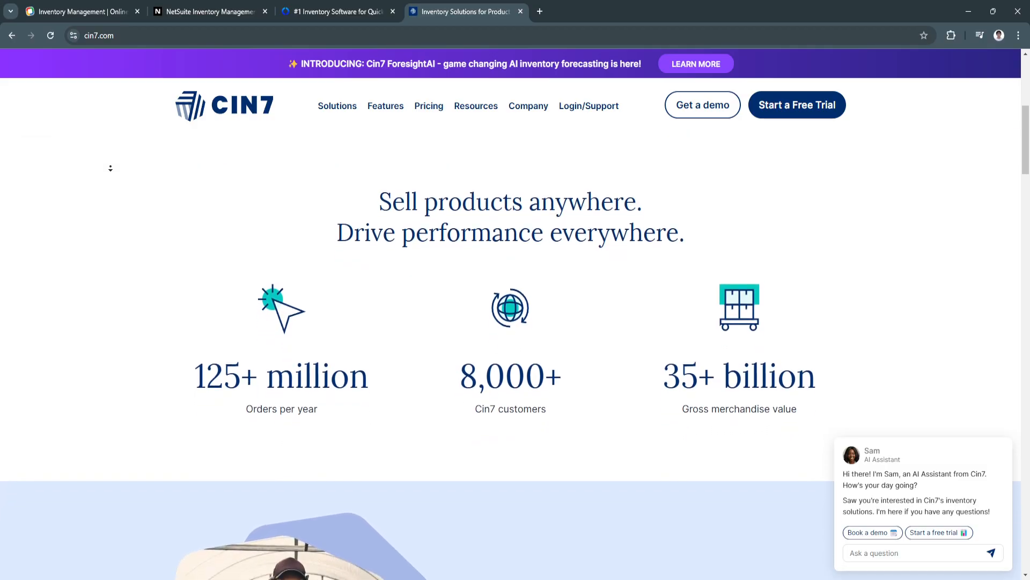
pyautogui.scroll(-3)
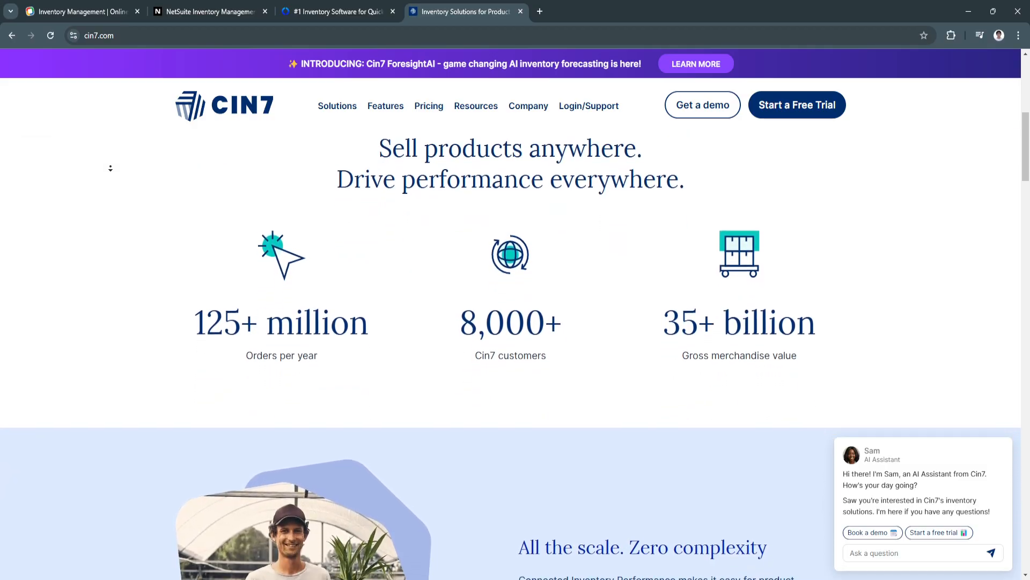
pyautogui.scroll(-3)
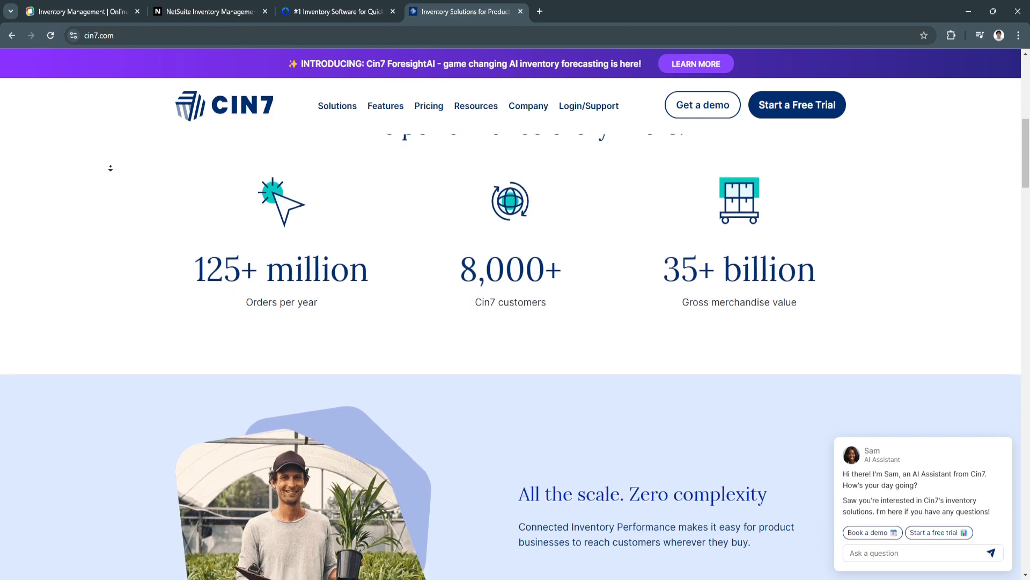
pyautogui.scroll(-3)
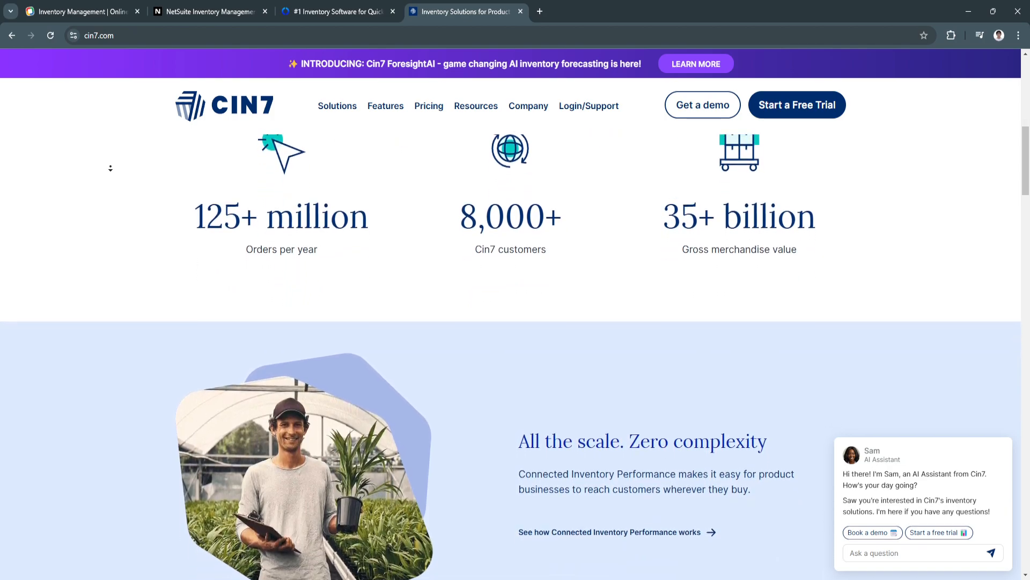
# Scroll down the Cin7 homepage through the 'Automate your inventory lifecycle' section.
pyautogui.scroll(-3)
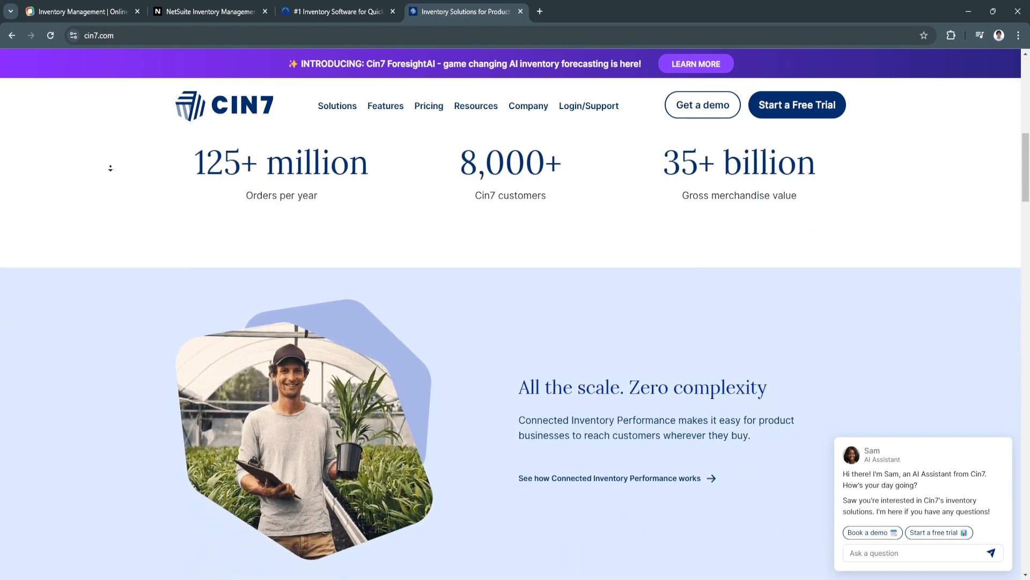
pyautogui.scroll(-3)
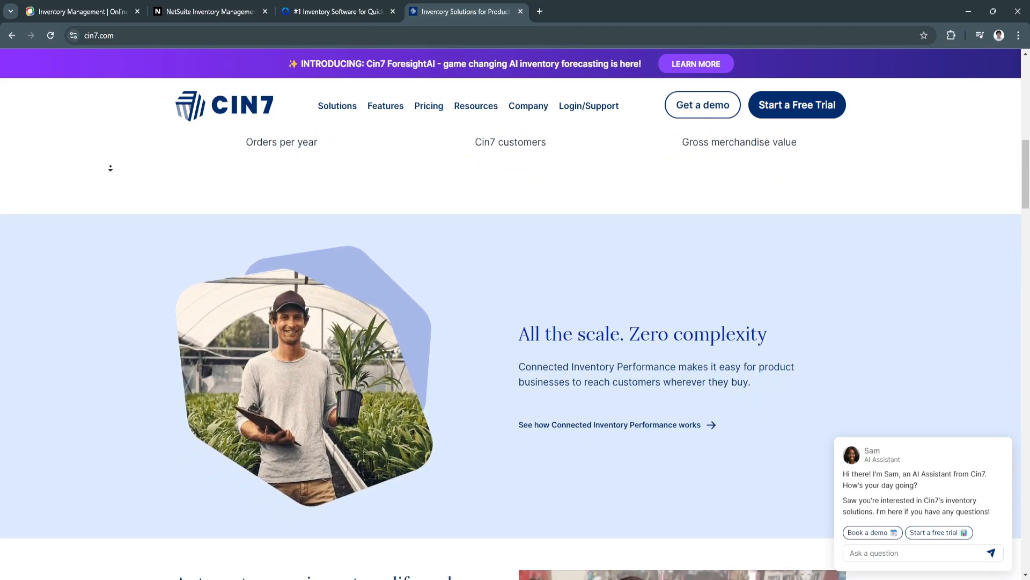
pyautogui.scroll(-3)
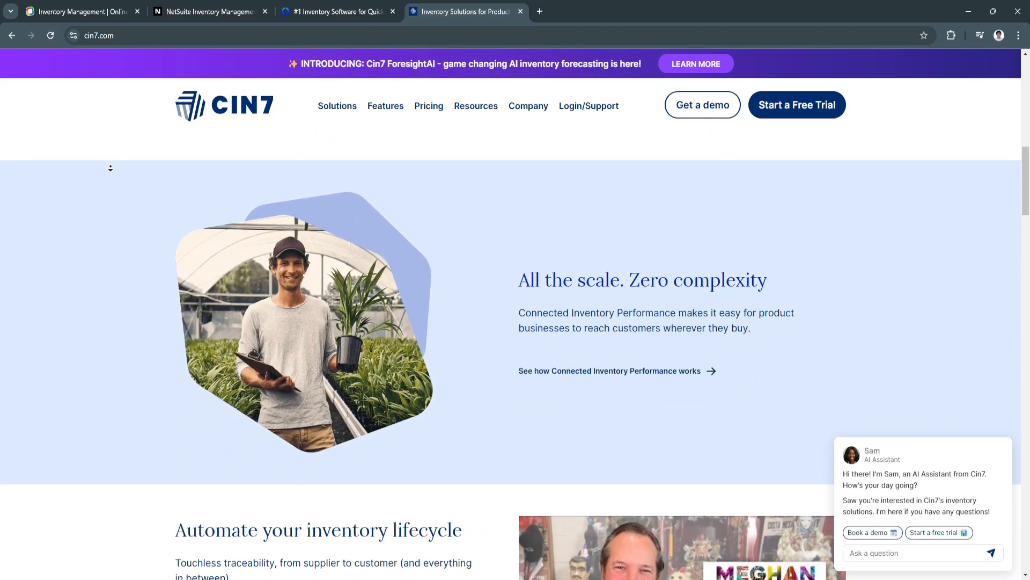
pyautogui.scroll(-3)
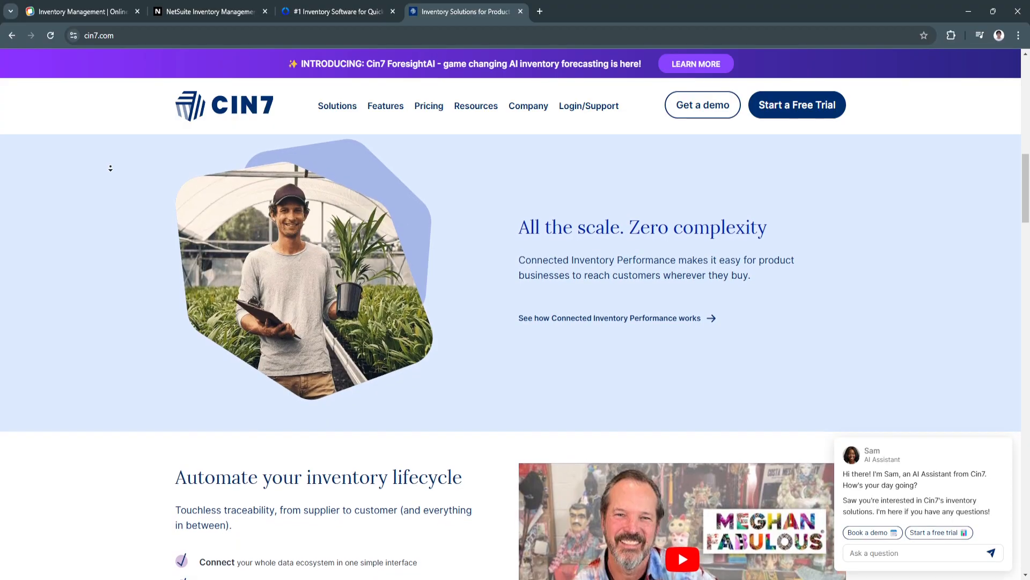
pyautogui.scroll(-3)
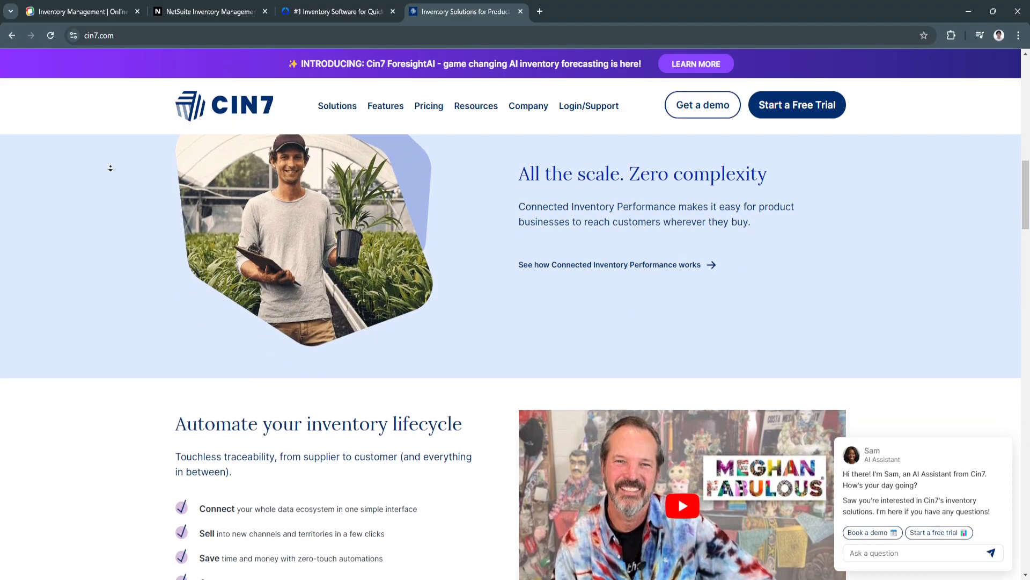
pyautogui.scroll(-3)
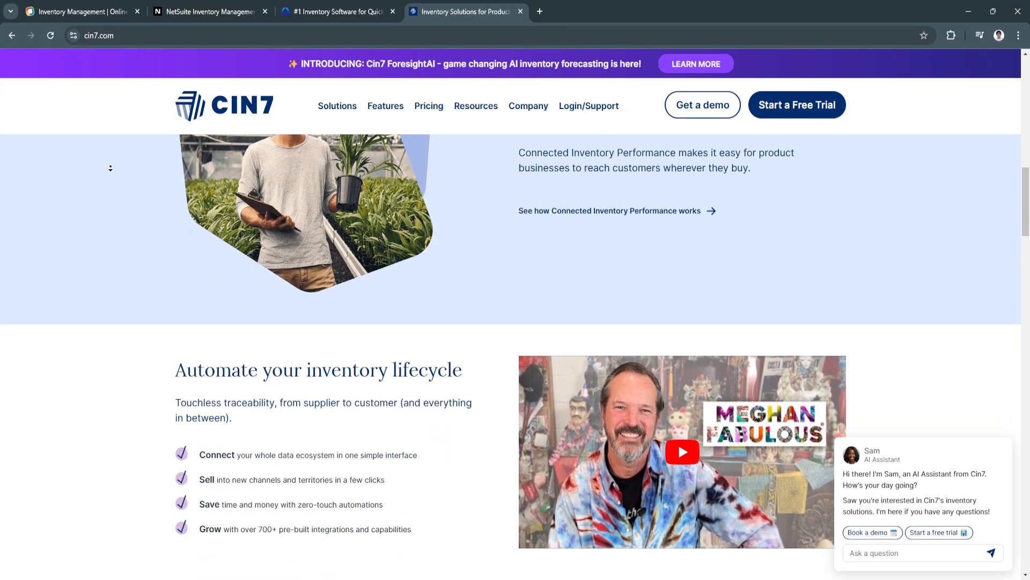
pyautogui.scroll(-3)
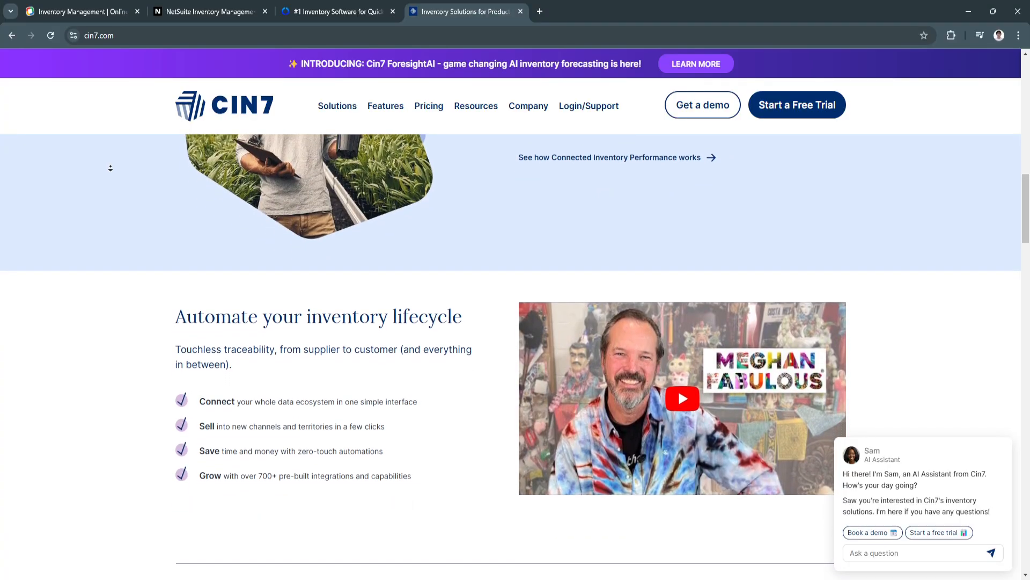
pyautogui.scroll(-3)
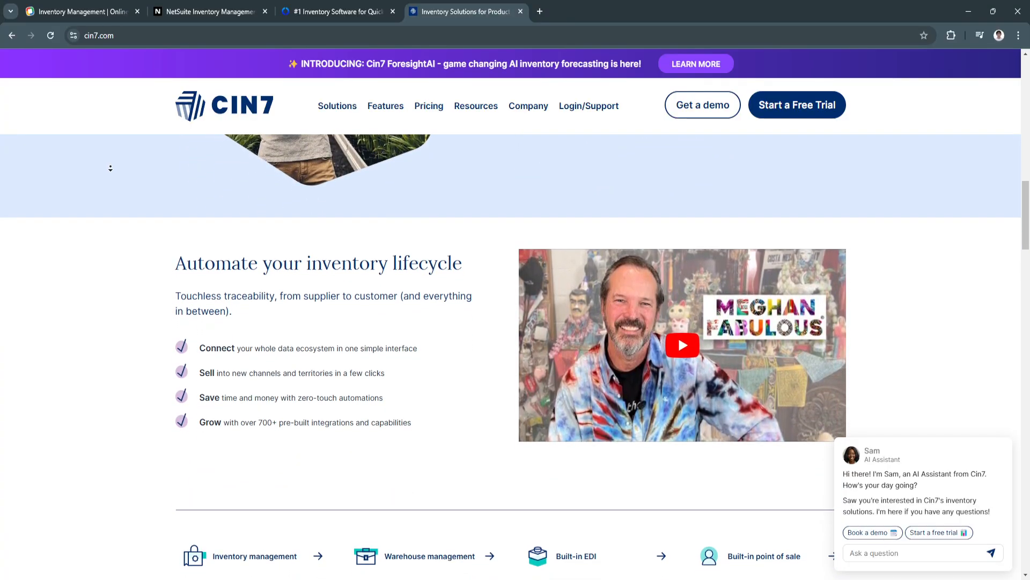
# Continue down to the feature links grid and the 'Our solution' Core plan.
pyautogui.scroll(-3)
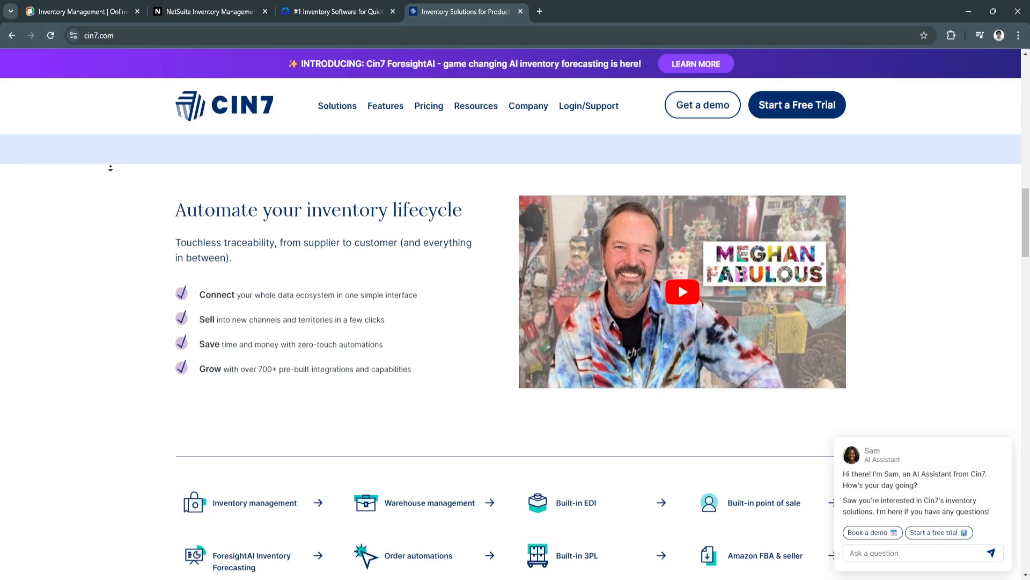
pyautogui.scroll(-3)
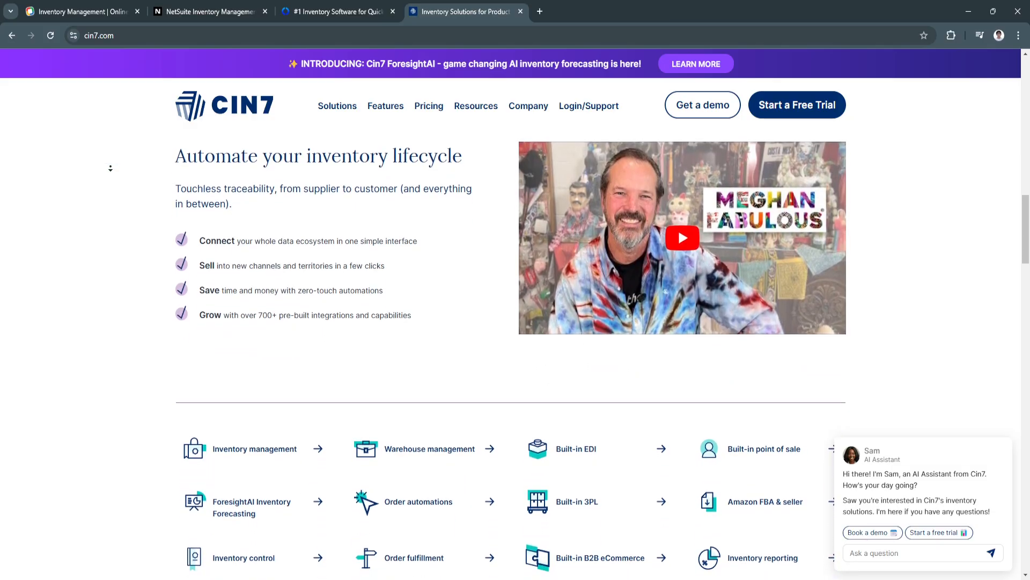
pyautogui.scroll(-3)
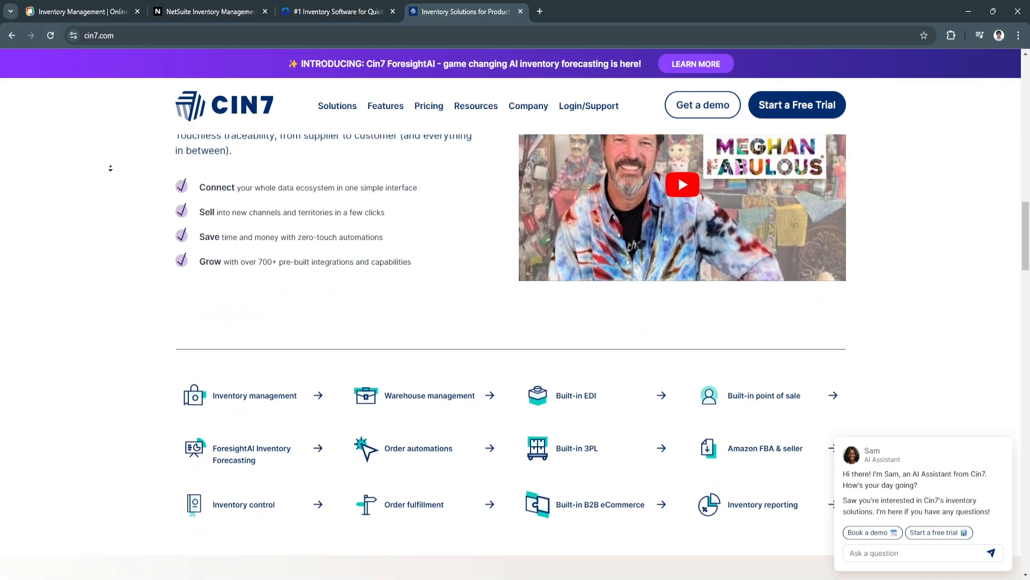
pyautogui.scroll(-3)
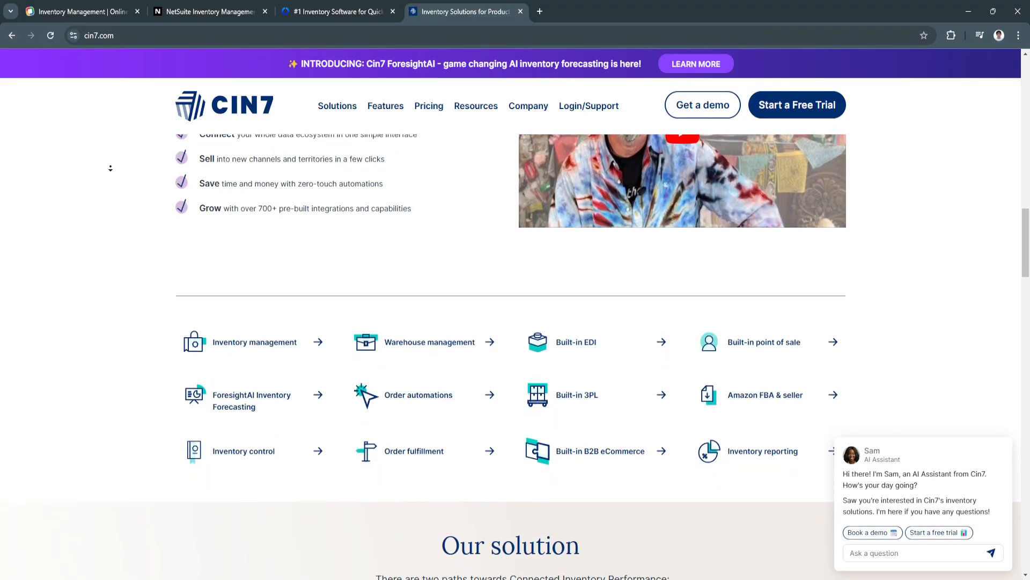
pyautogui.scroll(-3)
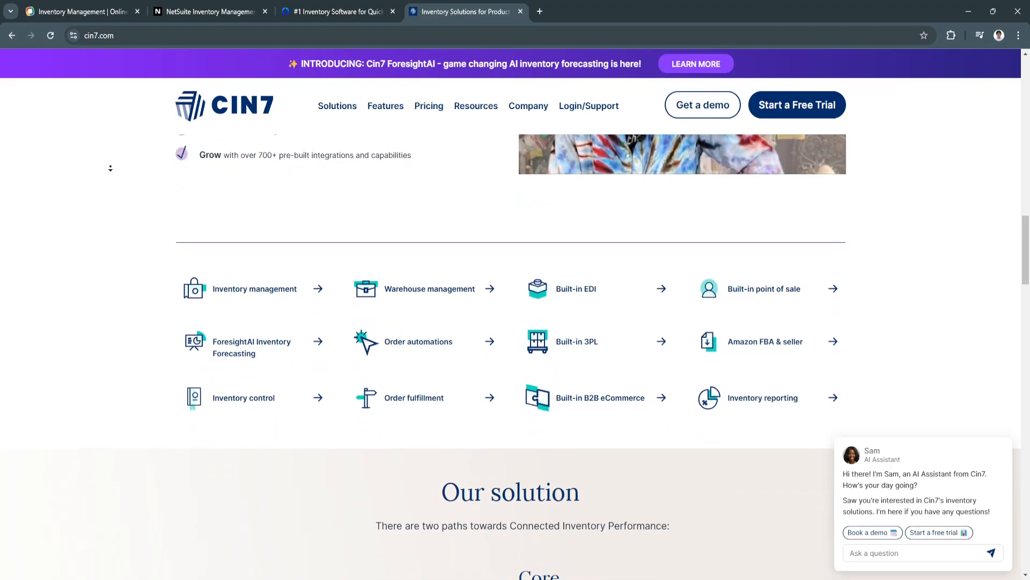
pyautogui.scroll(-3)
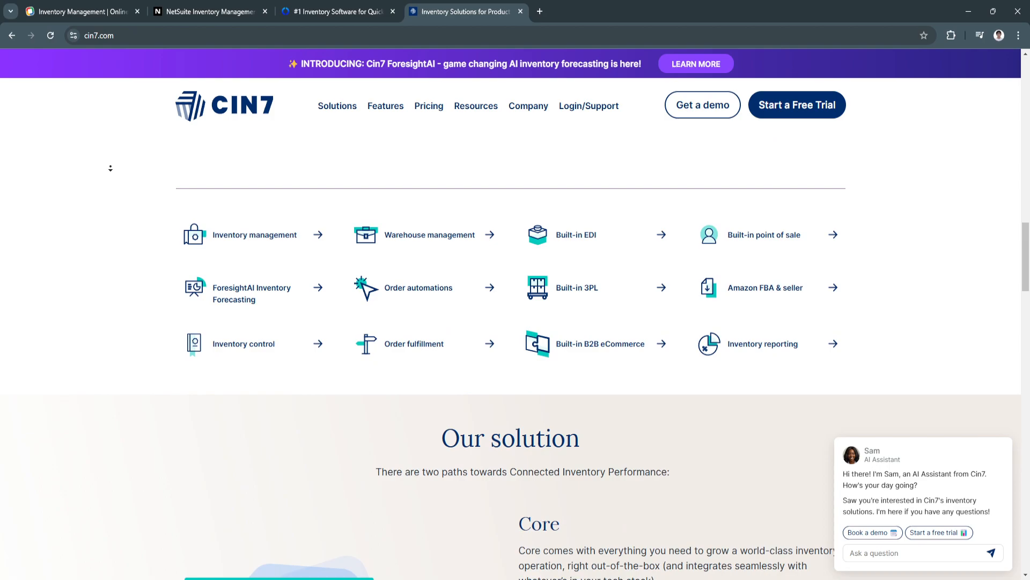
pyautogui.scroll(-3)
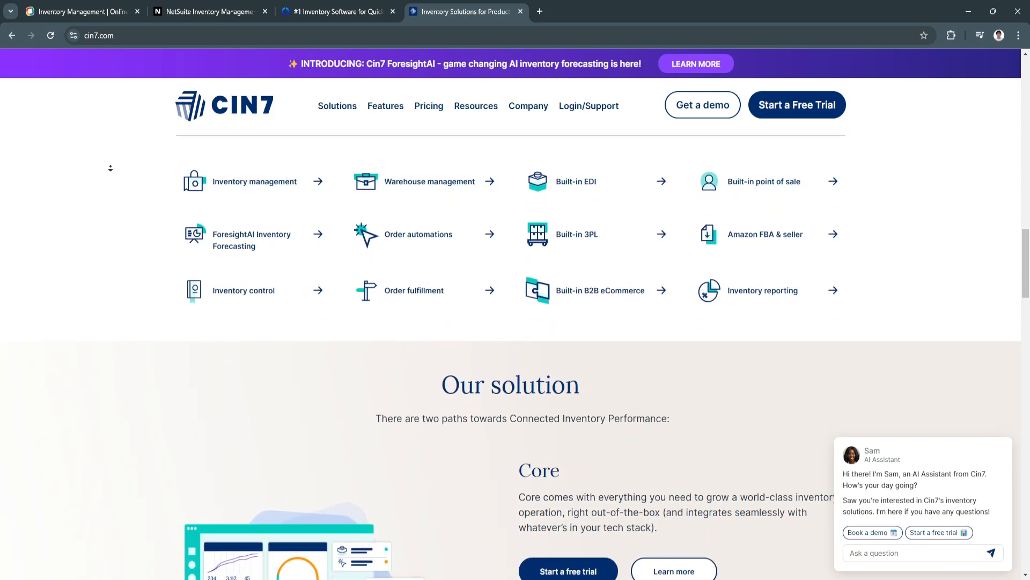
pyautogui.scroll(-3)
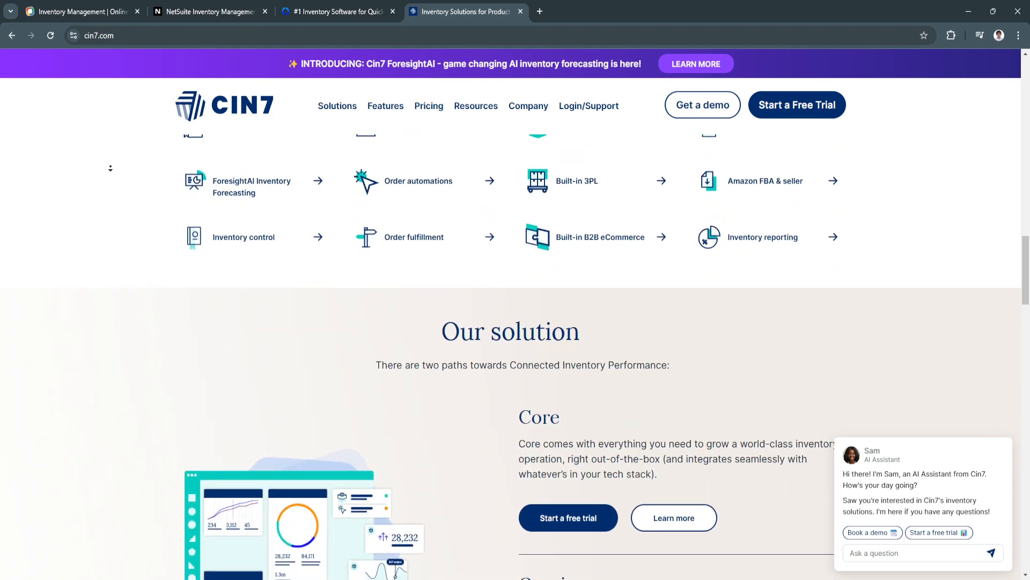
# Scroll past the Core and Omni plans to the 'Not sure what you need?' section.
pyautogui.scroll(-3)
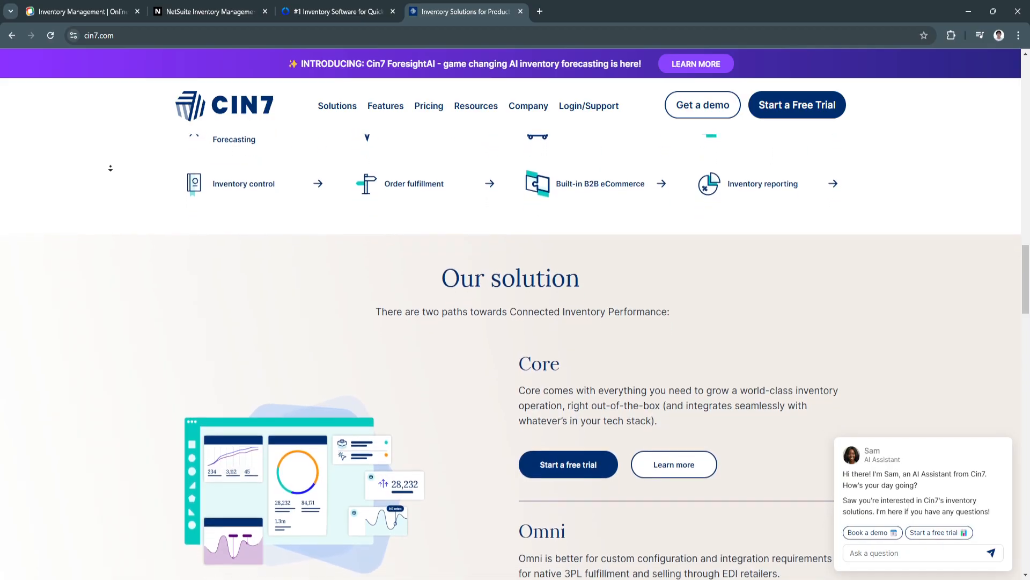
pyautogui.scroll(-3)
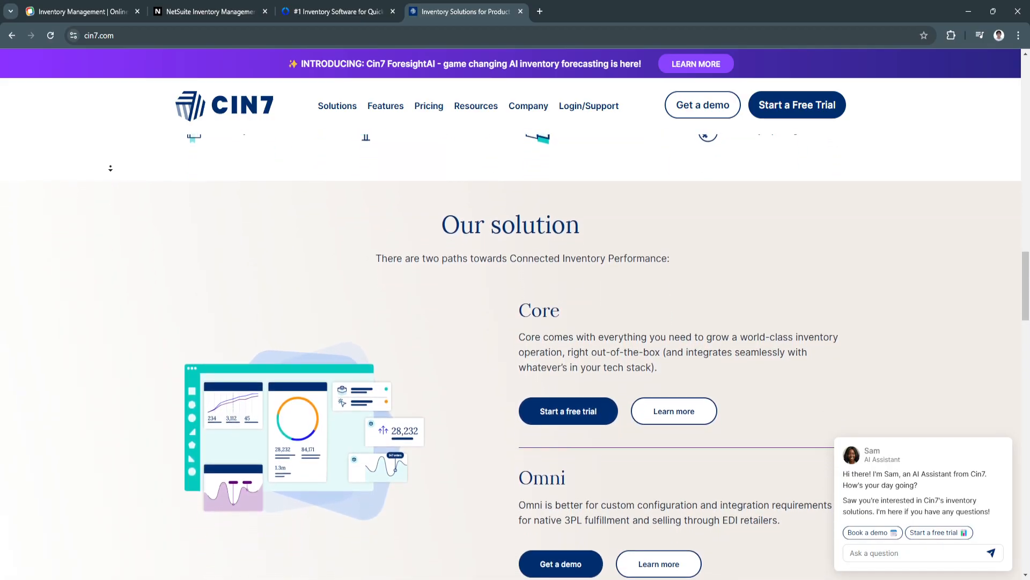
pyautogui.scroll(-3)
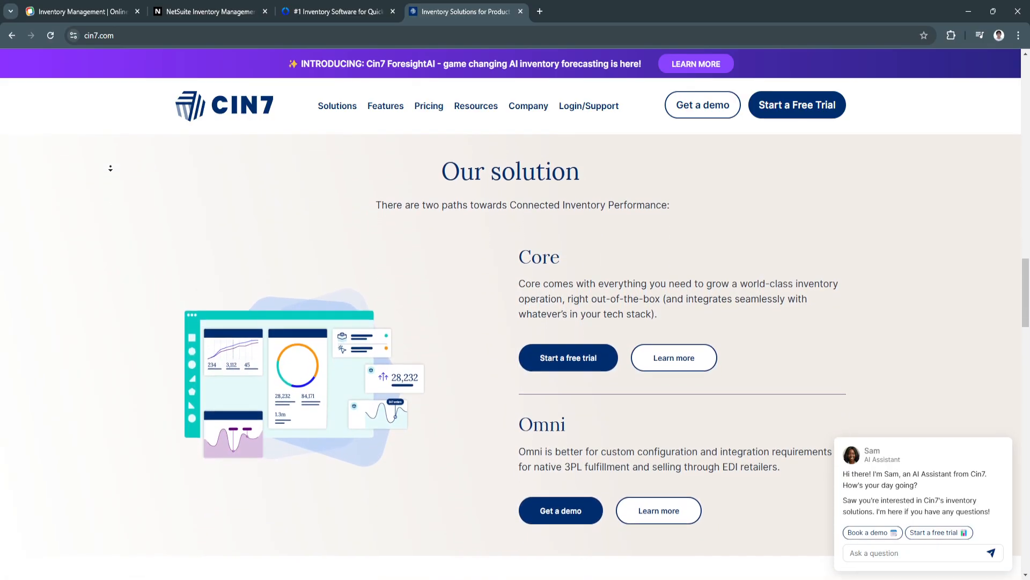
pyautogui.scroll(-3)
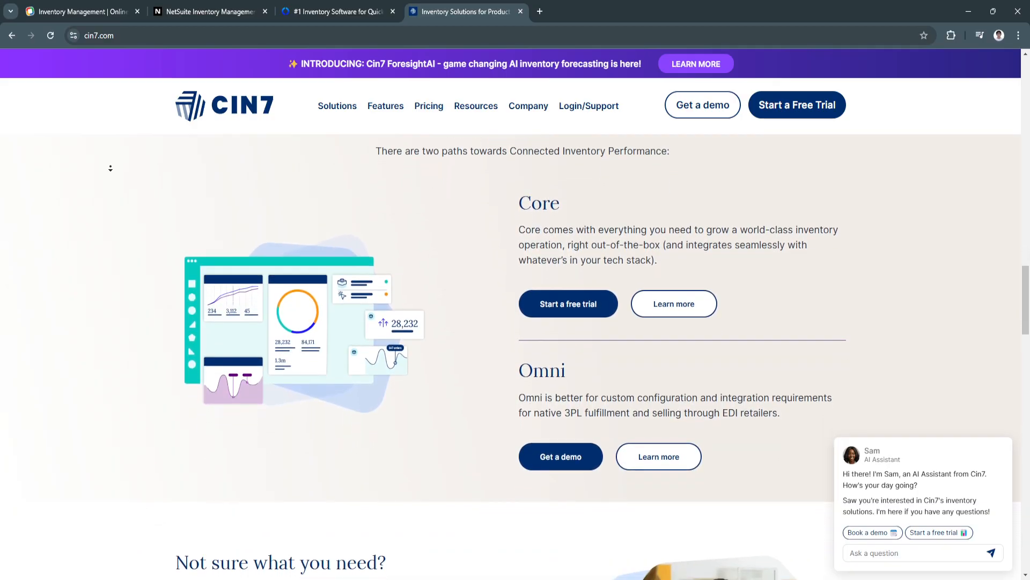
pyautogui.scroll(-3)
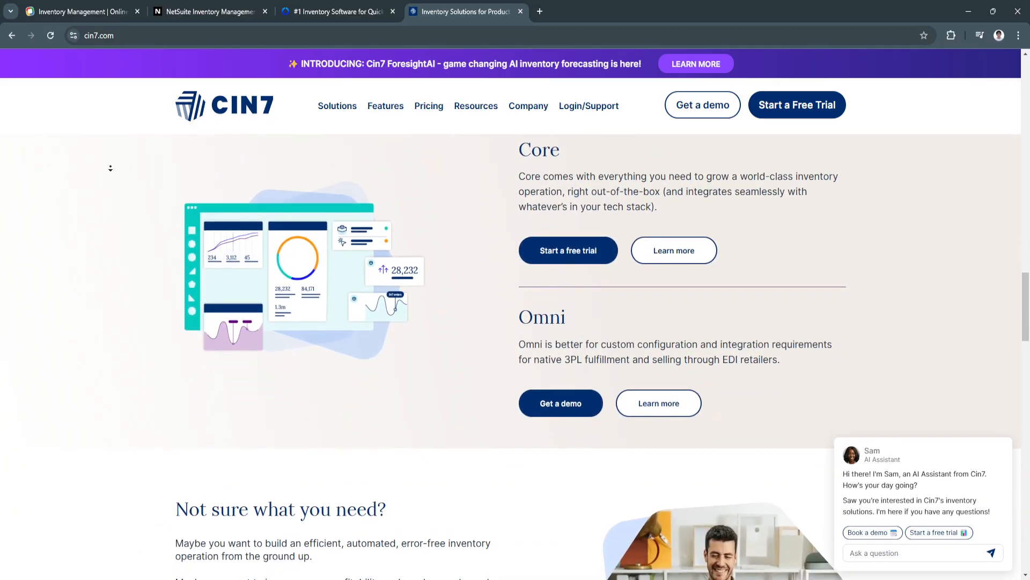
pyautogui.scroll(-3)
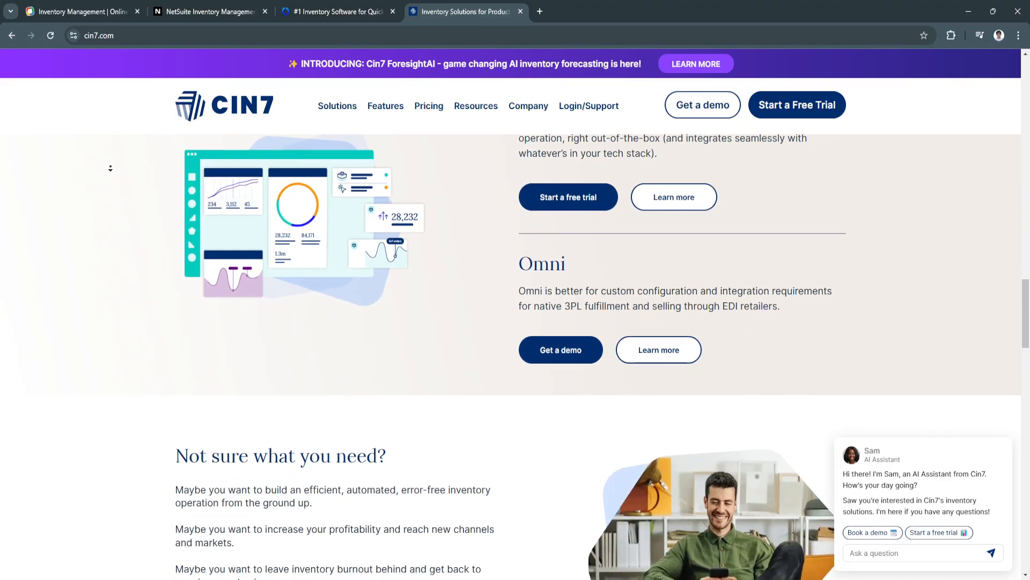
pyautogui.scroll(-3)
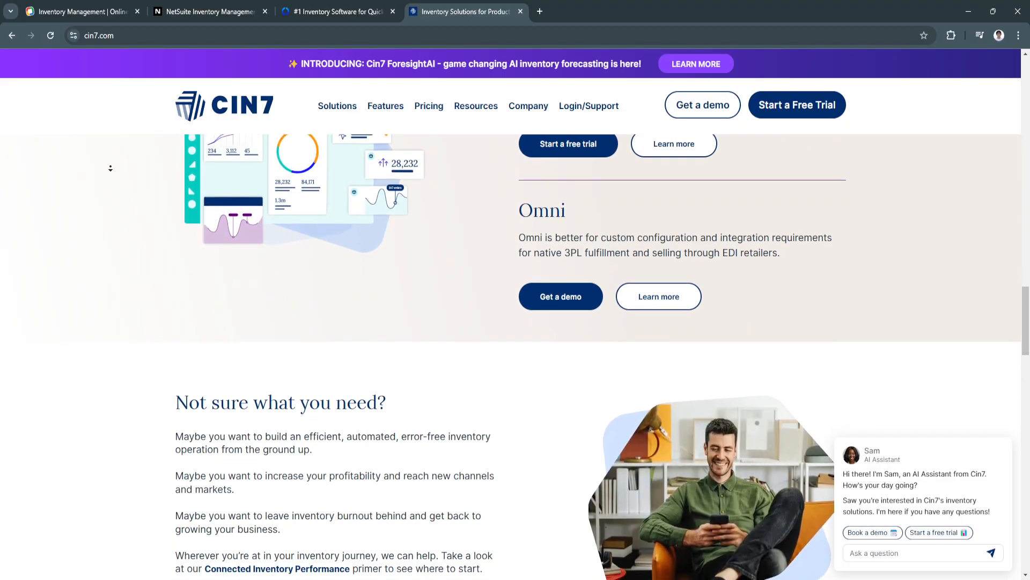
pyautogui.scroll(-3)
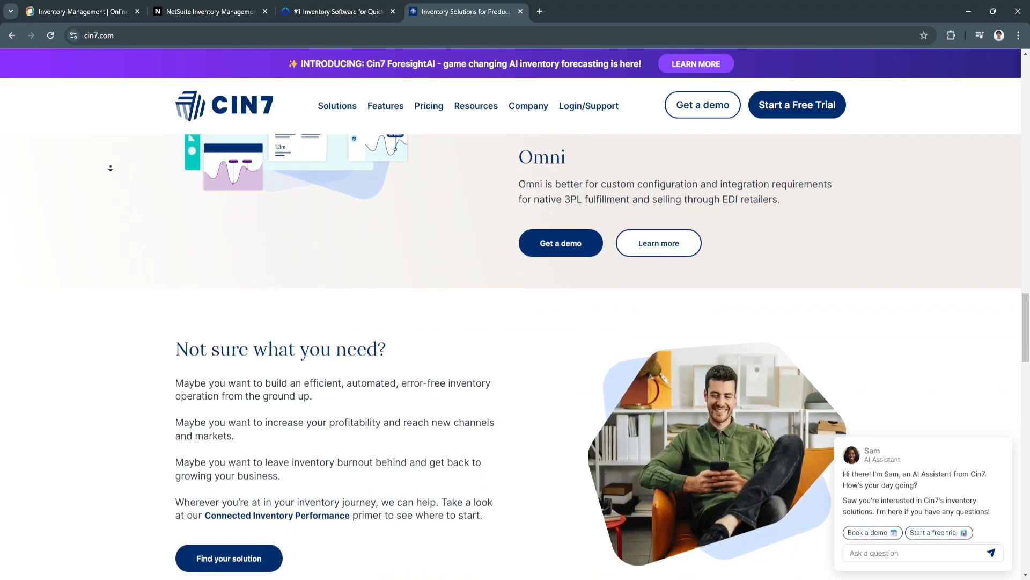
pyautogui.scroll(-3)
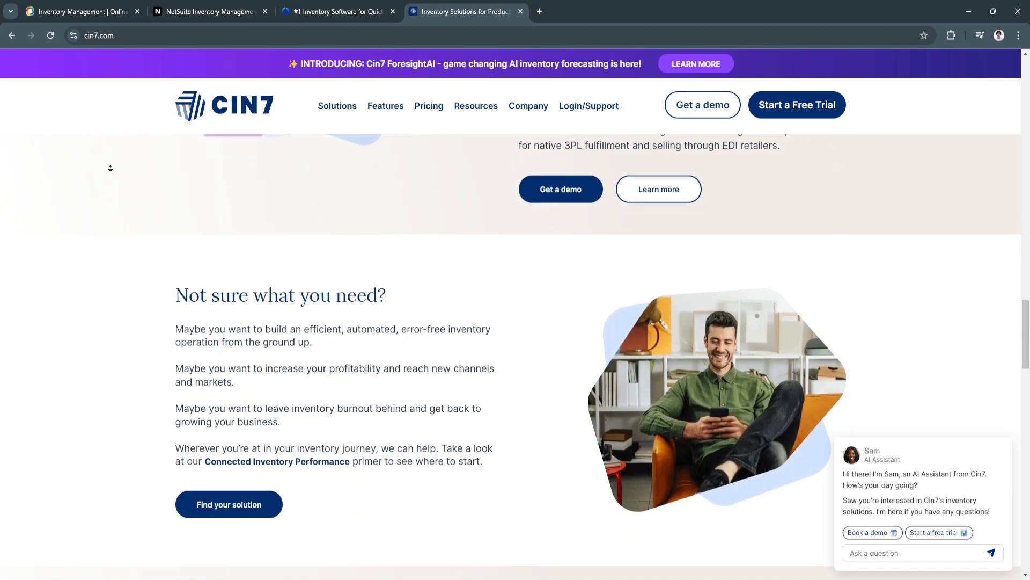
# Continue down to the customer stories from Meghan Fabulous, GROF USA and AVANTCHA Tea.
pyautogui.scroll(-3)
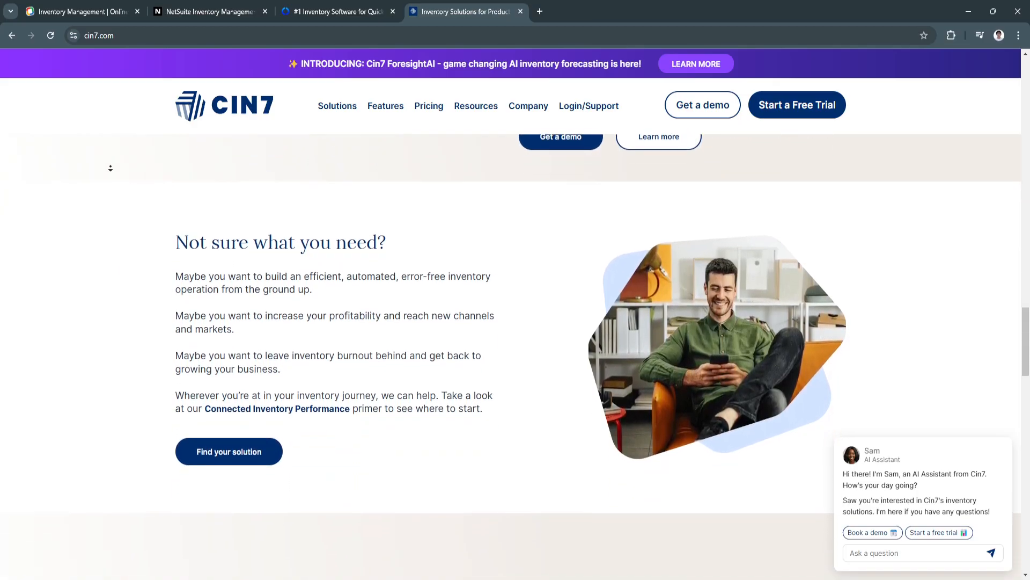
pyautogui.scroll(-3)
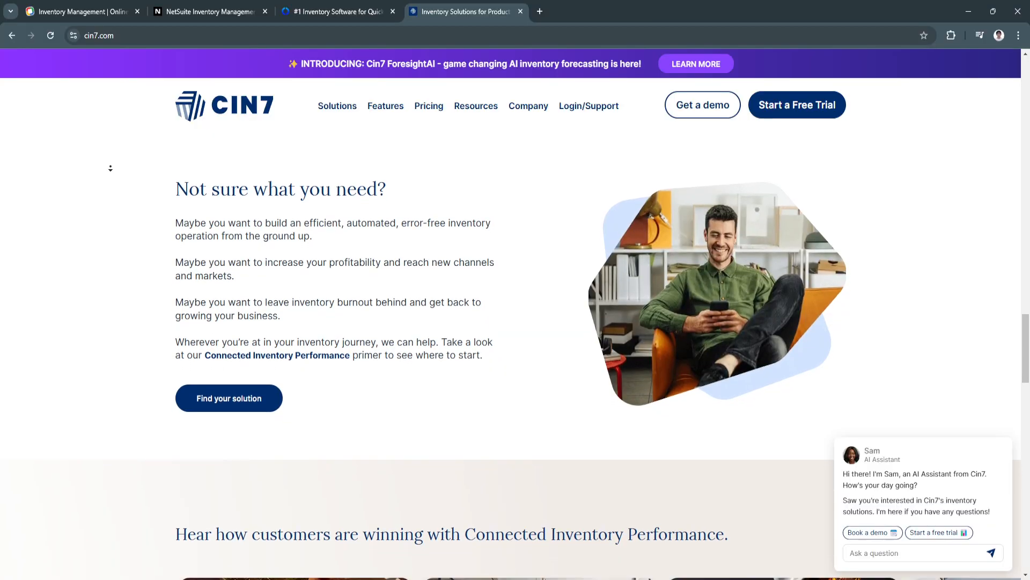
pyautogui.scroll(-3)
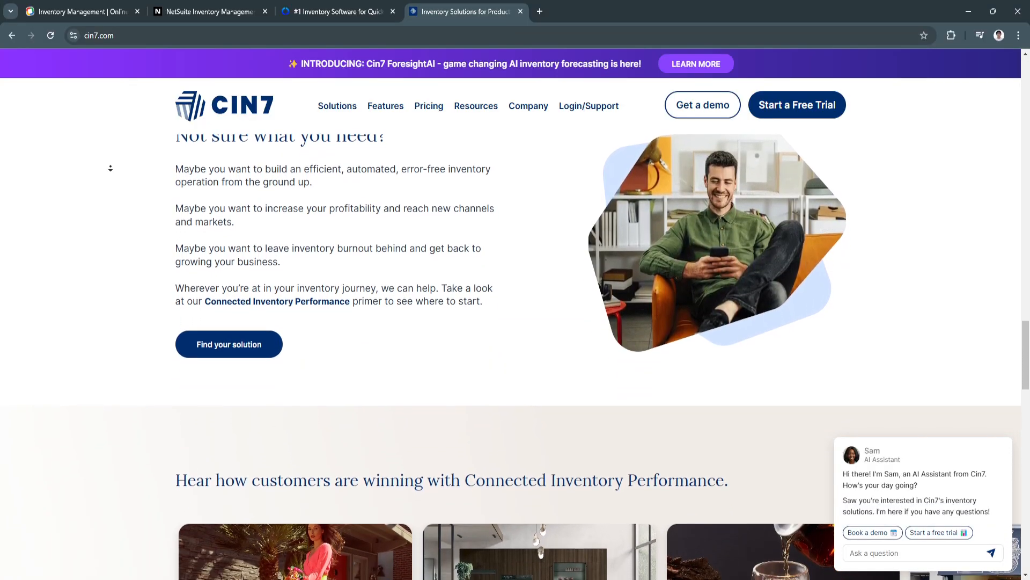
pyautogui.scroll(-3)
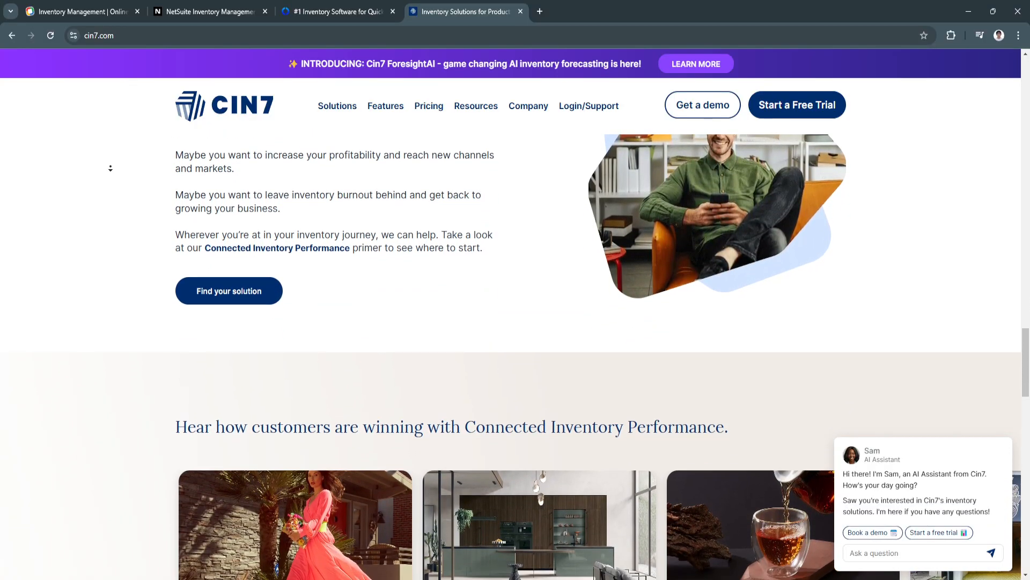
pyautogui.scroll(-3)
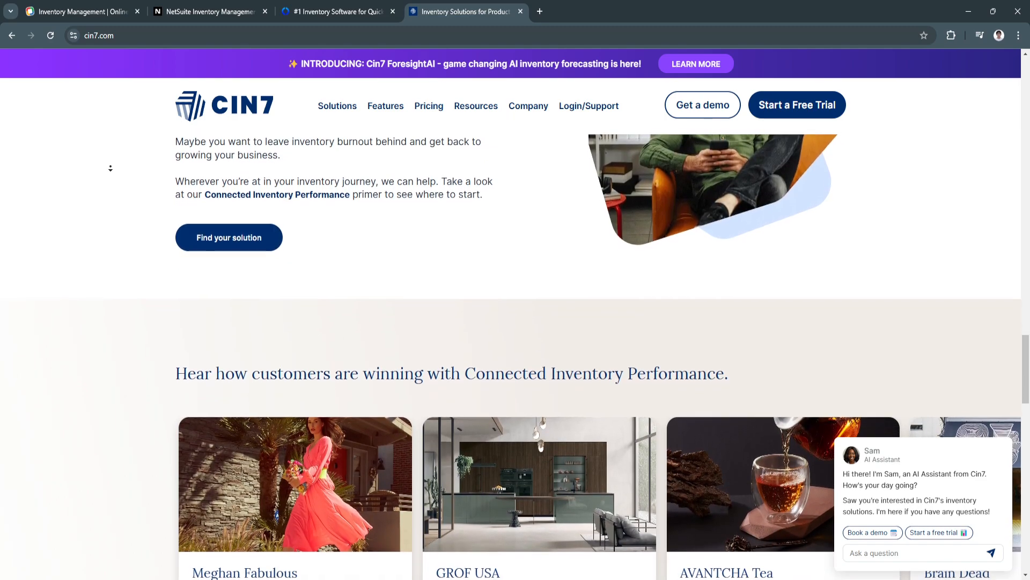
pyautogui.scroll(-3)
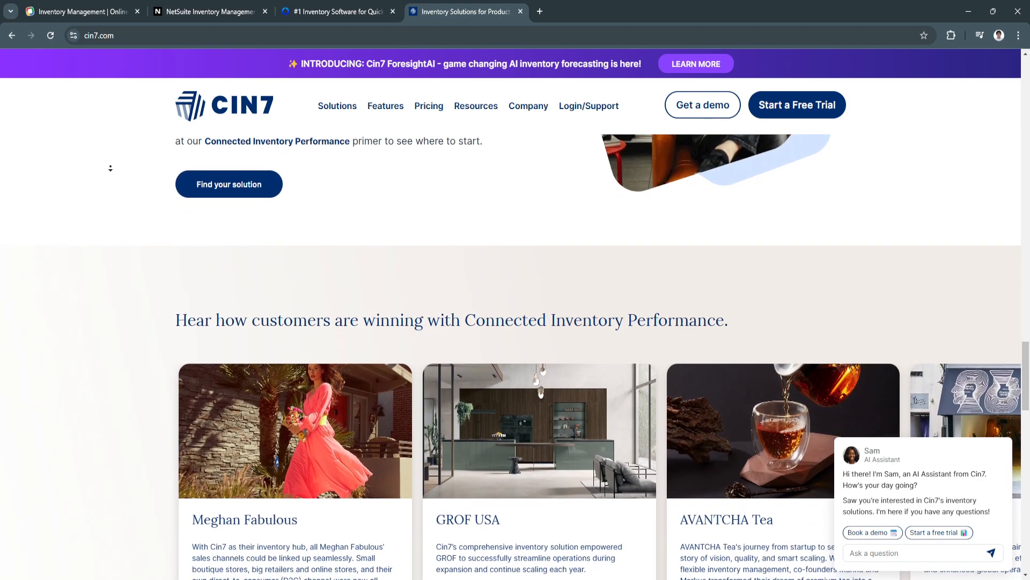
pyautogui.scroll(-3)
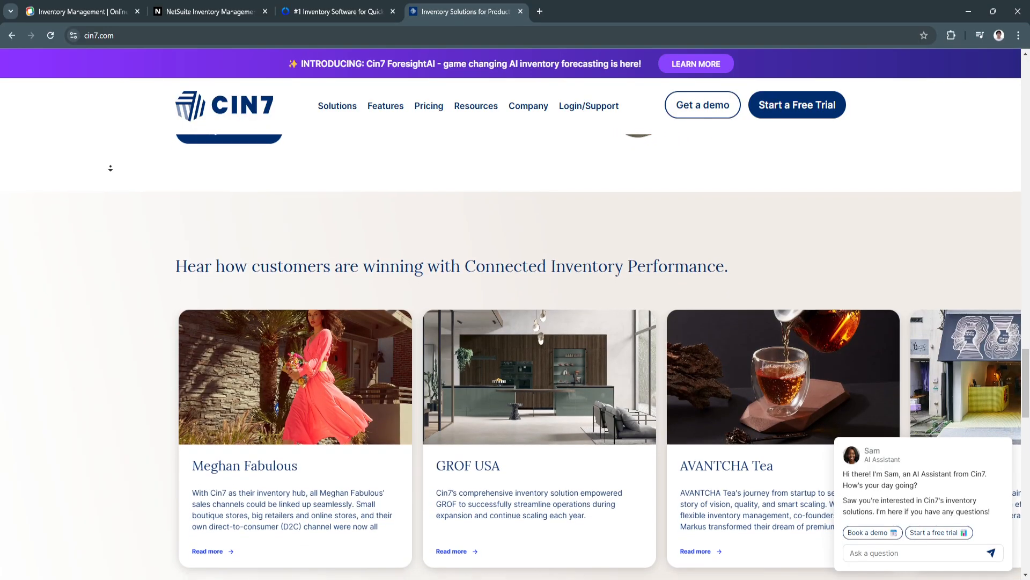
pyautogui.scroll(-3)
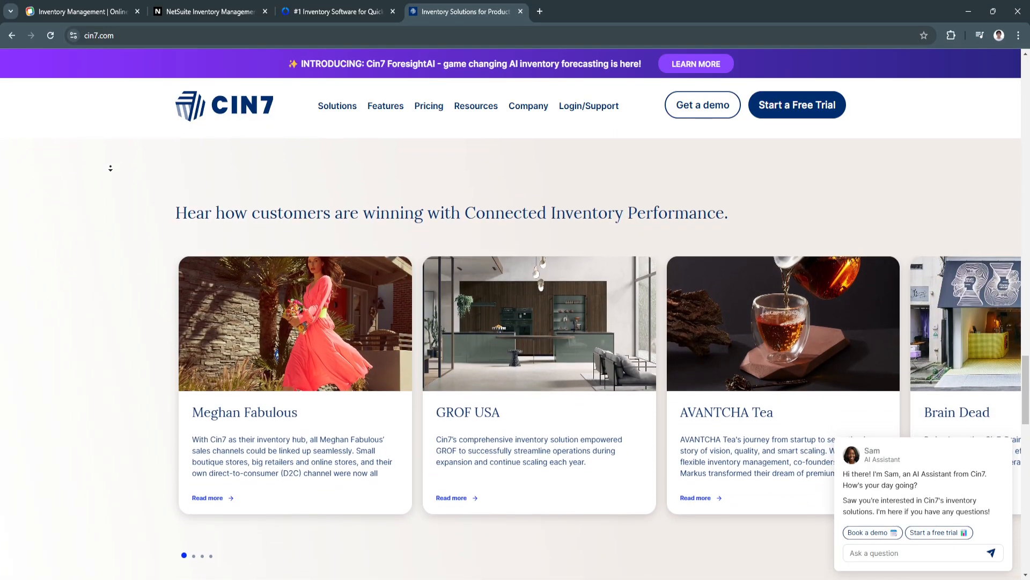
pyautogui.scroll(-3)
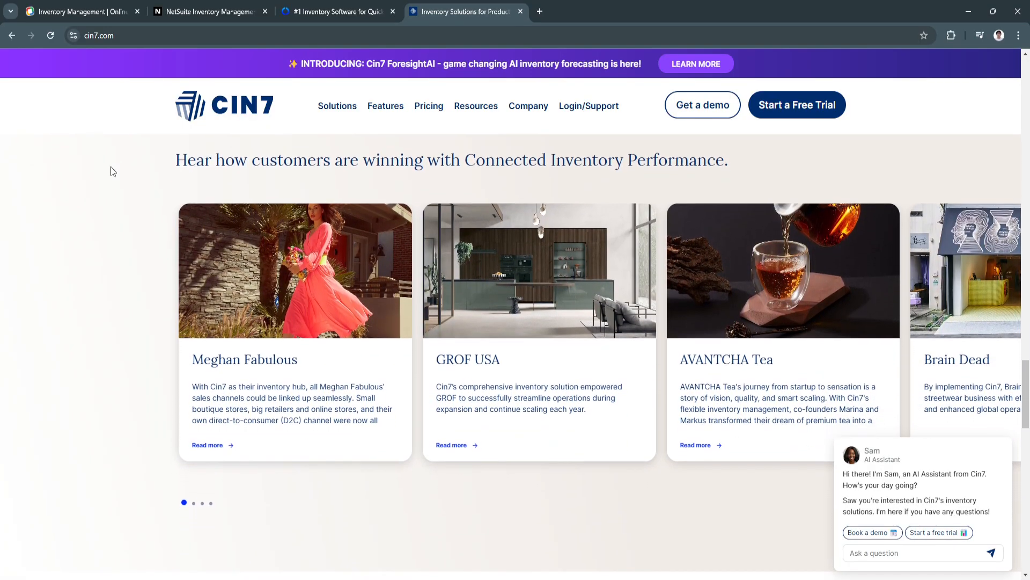